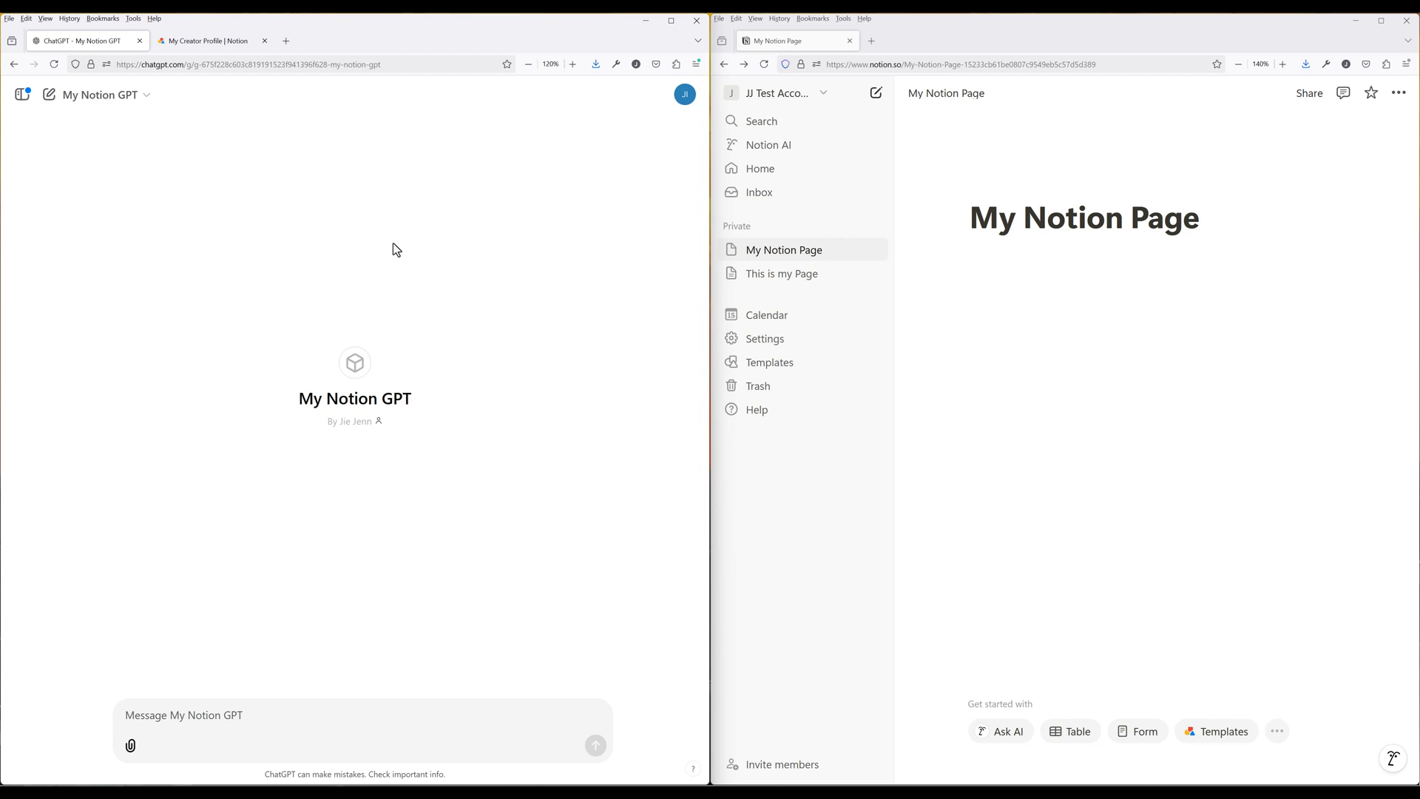
- Ask the GPT to add a Monday-to-Sunday checklist to "My Notion Page" and allow the api.notion.com call
text(Add a check list for from Monday to Sunday to "My Notion Page" page)
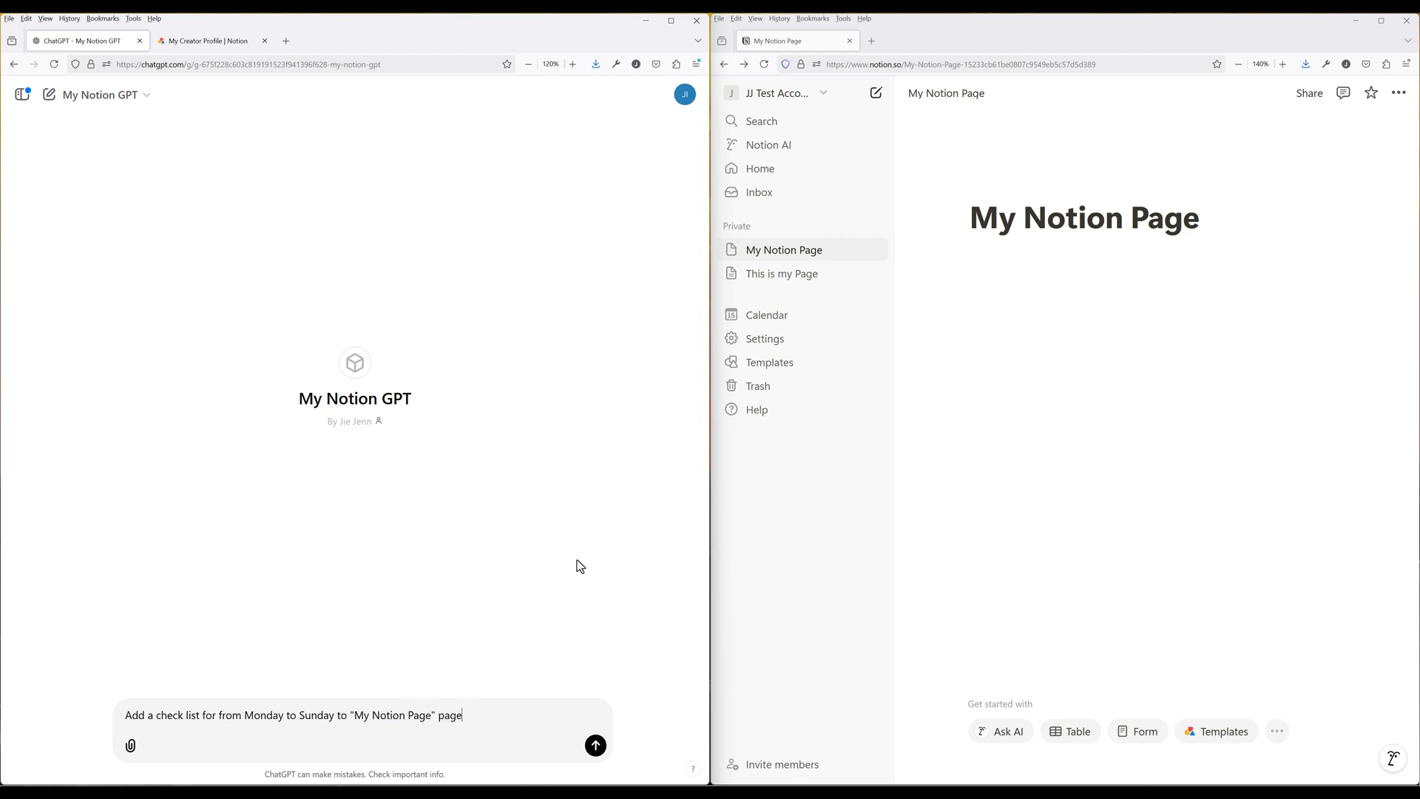
click(594, 745)
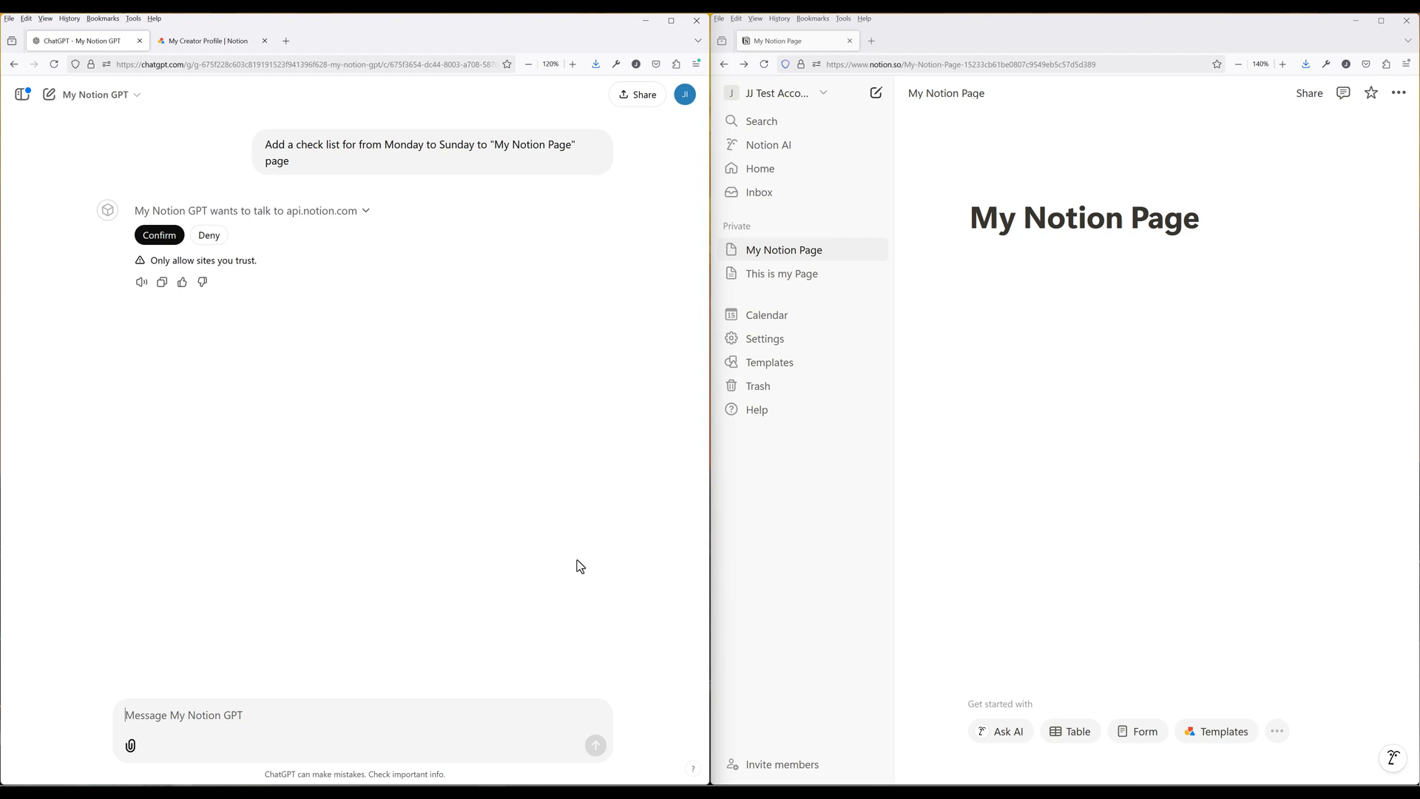
click(160, 234)
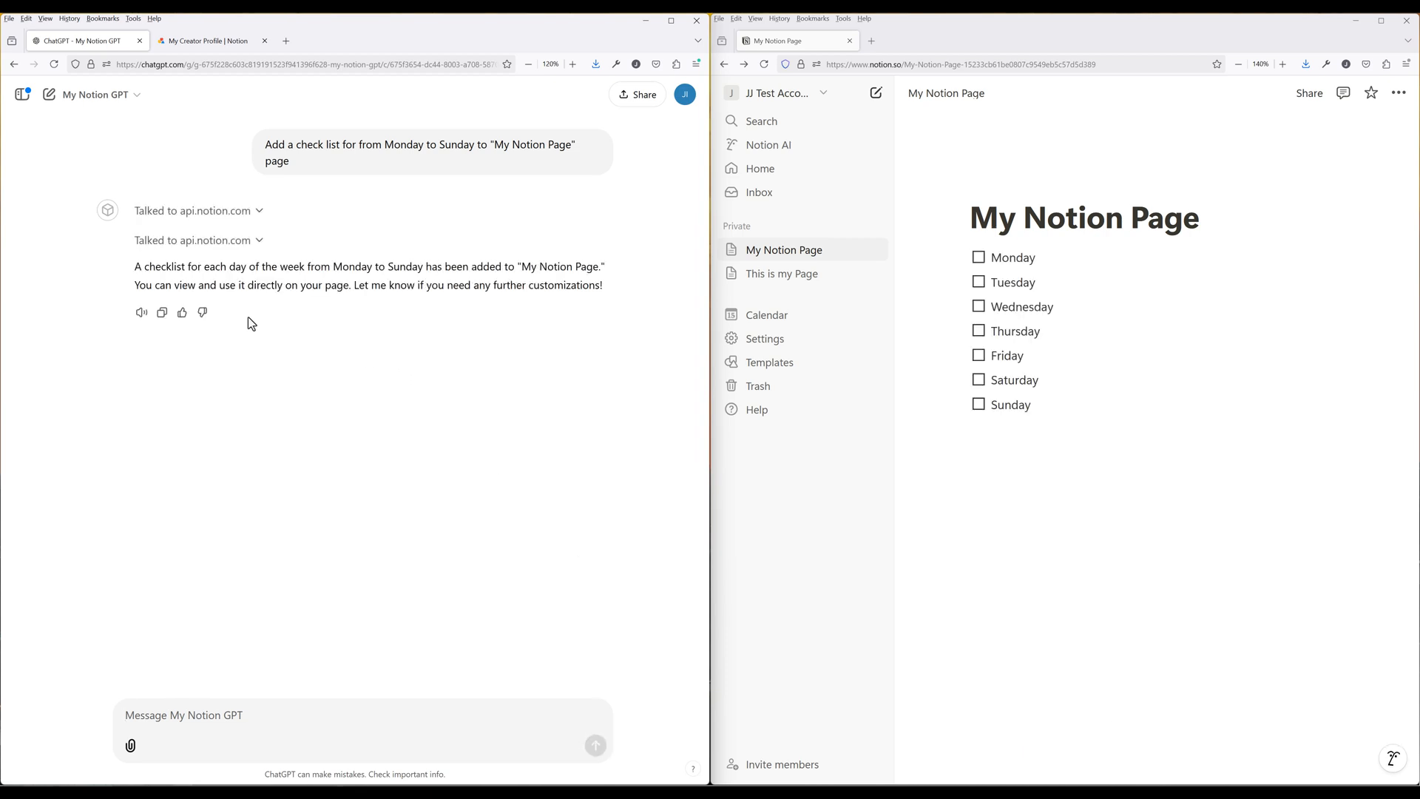
click(595, 745)
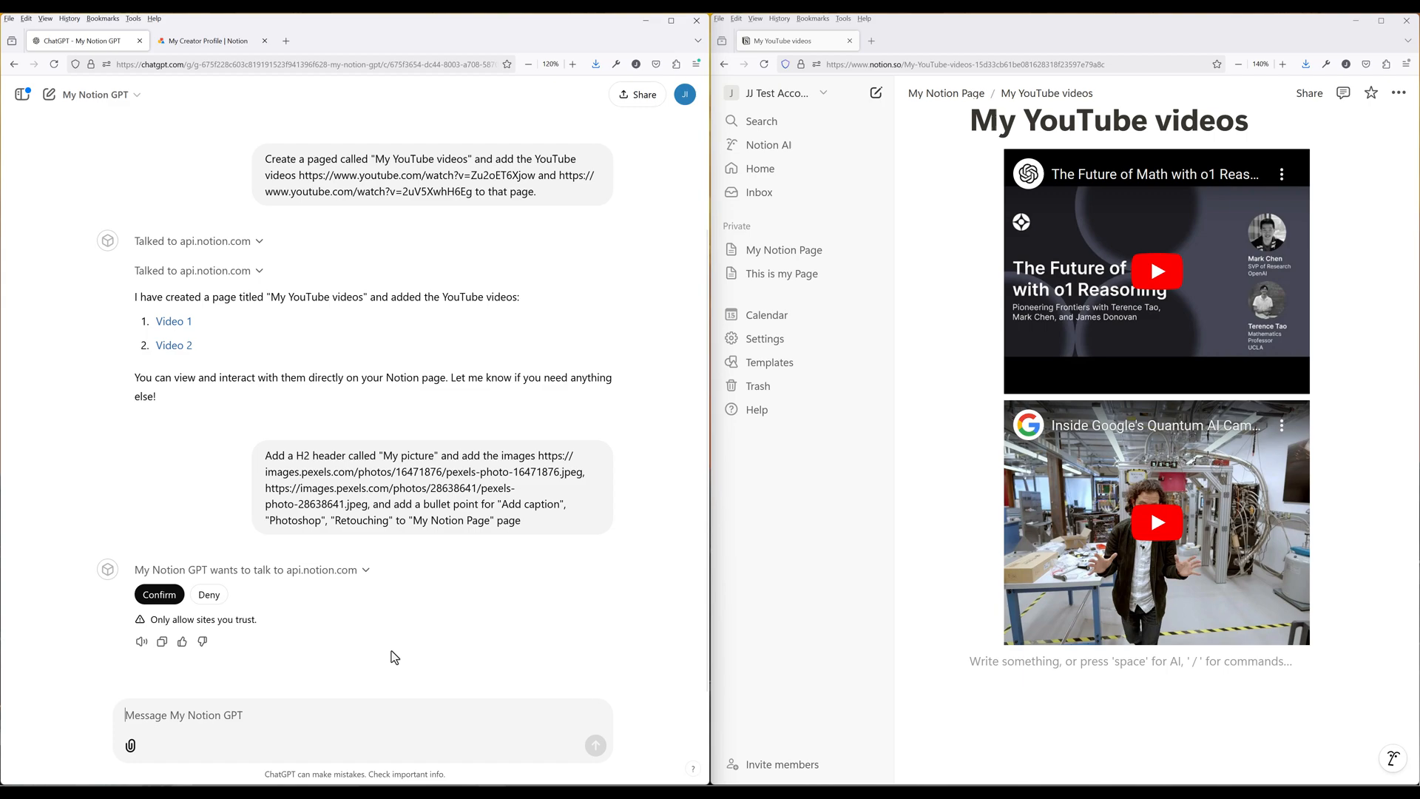
- Confirm the Notion API calls for the picture header, images and bullets, then for the Python code blocks
click(158, 594)
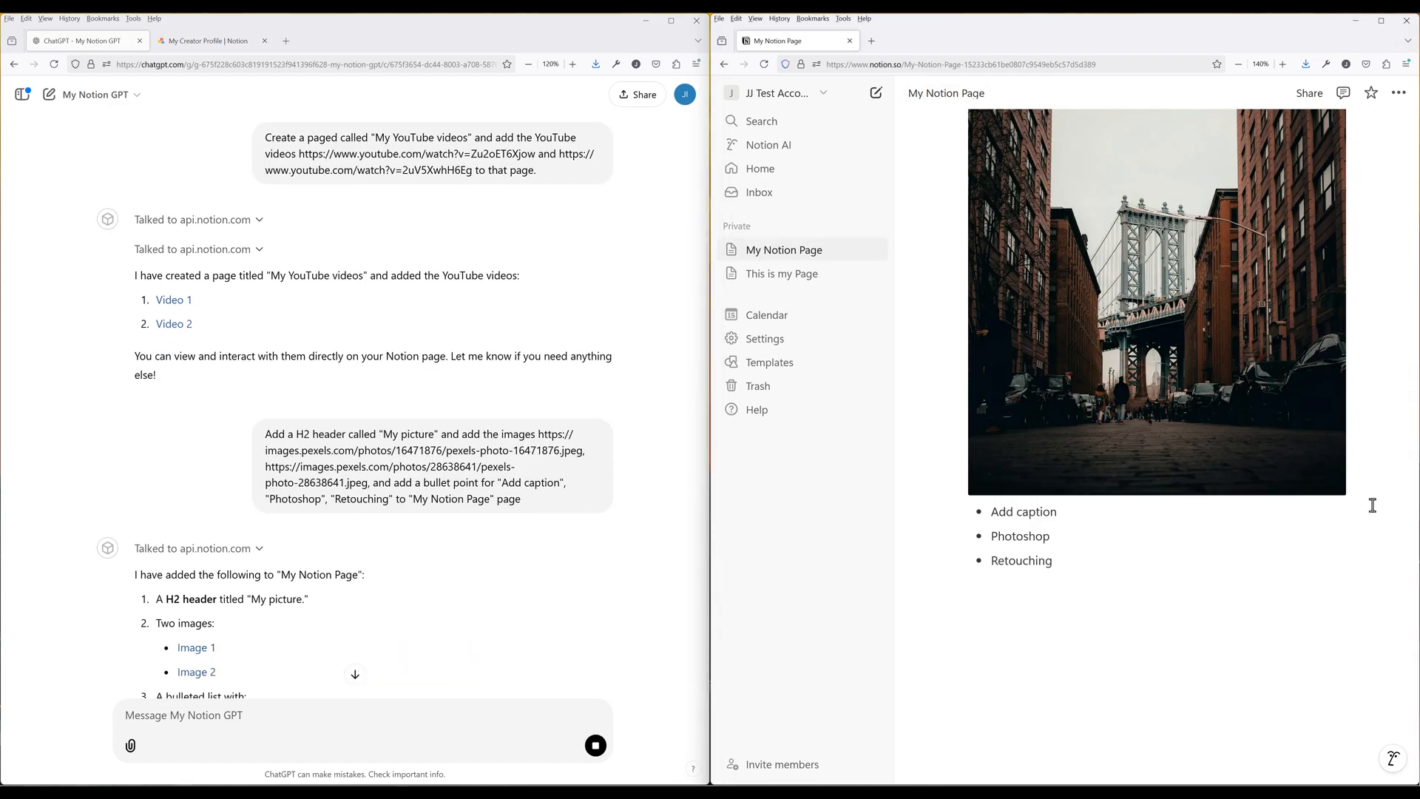
scroll(down, 3)
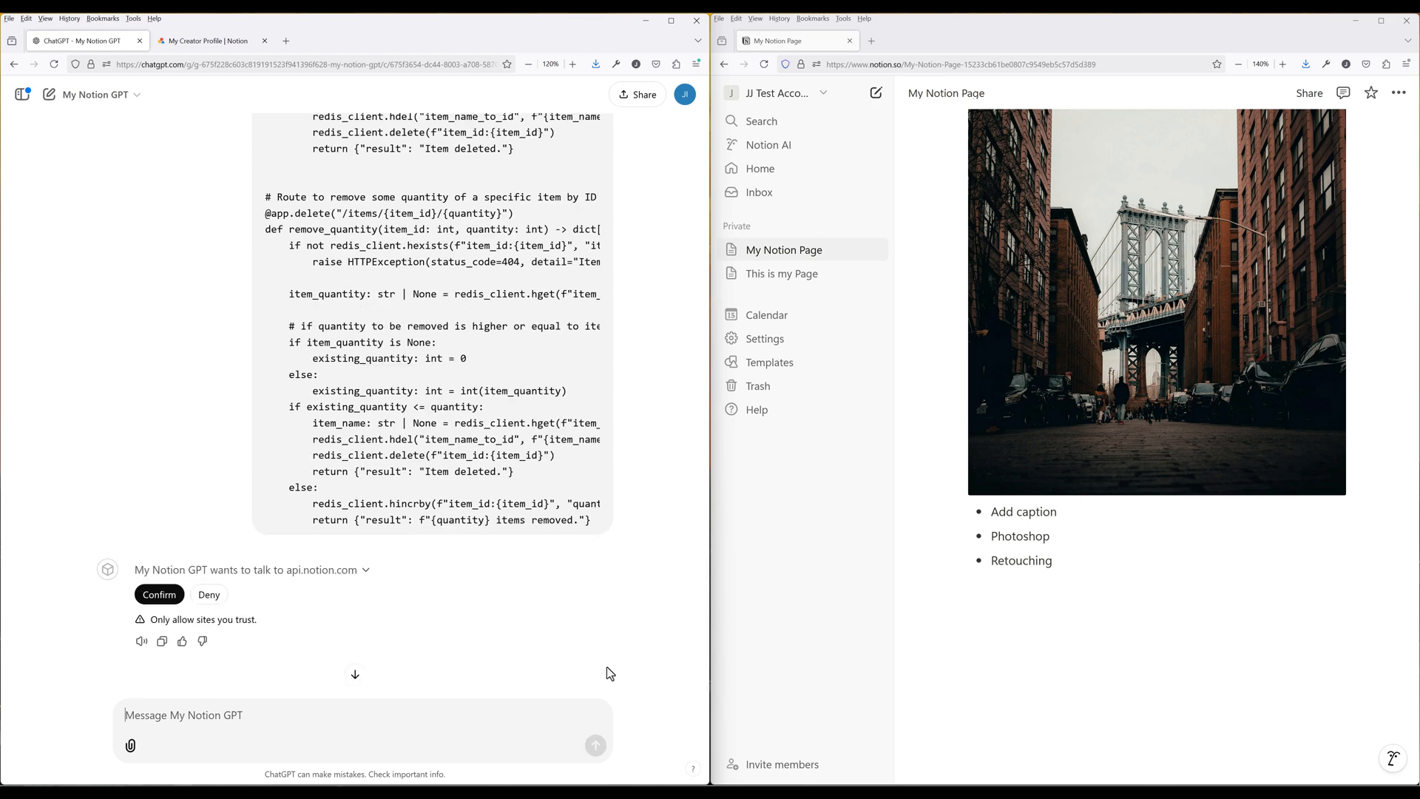
click(158, 594)
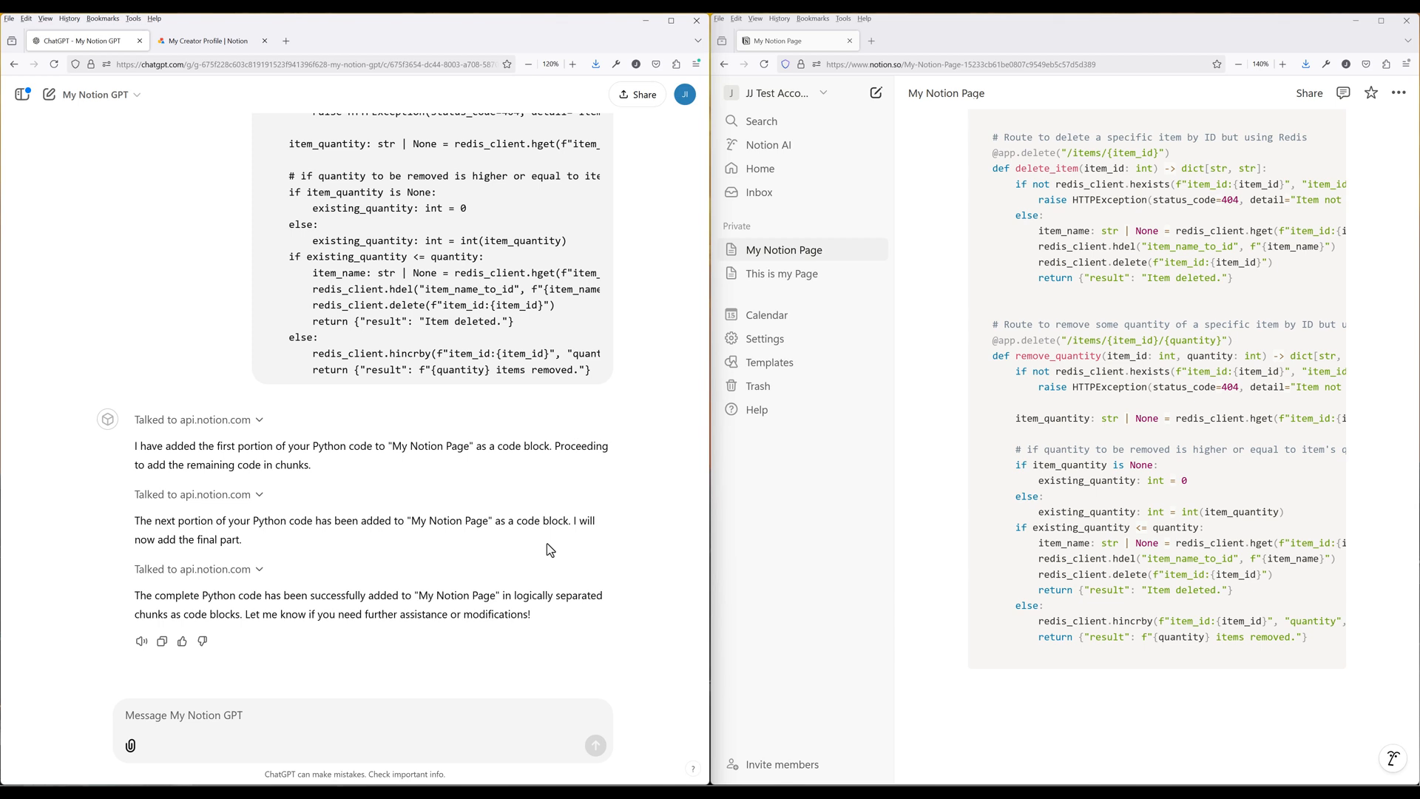
mouse_move(570, 582)
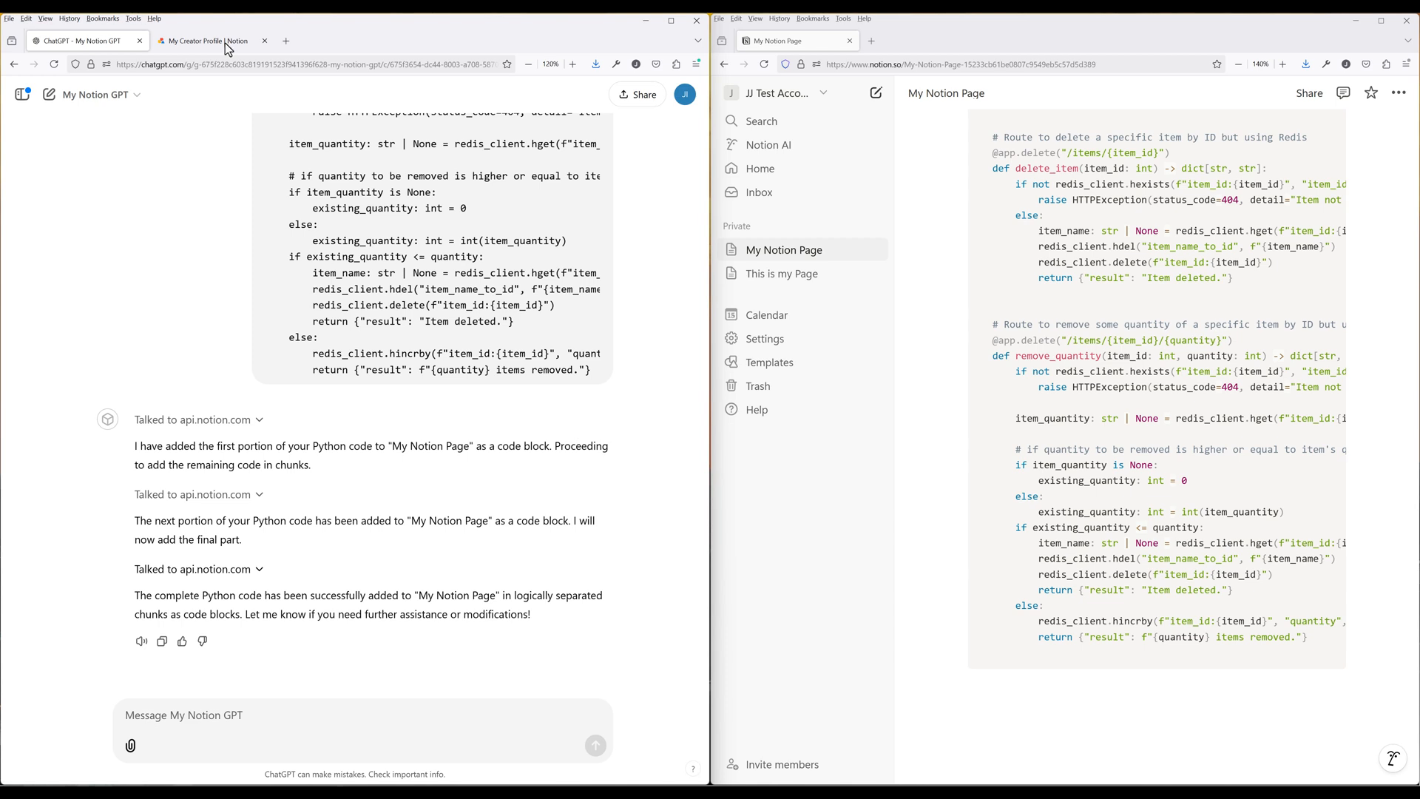
- Start a new integration named 'My GPT Connection' associated with the test workspace
click(210, 40)
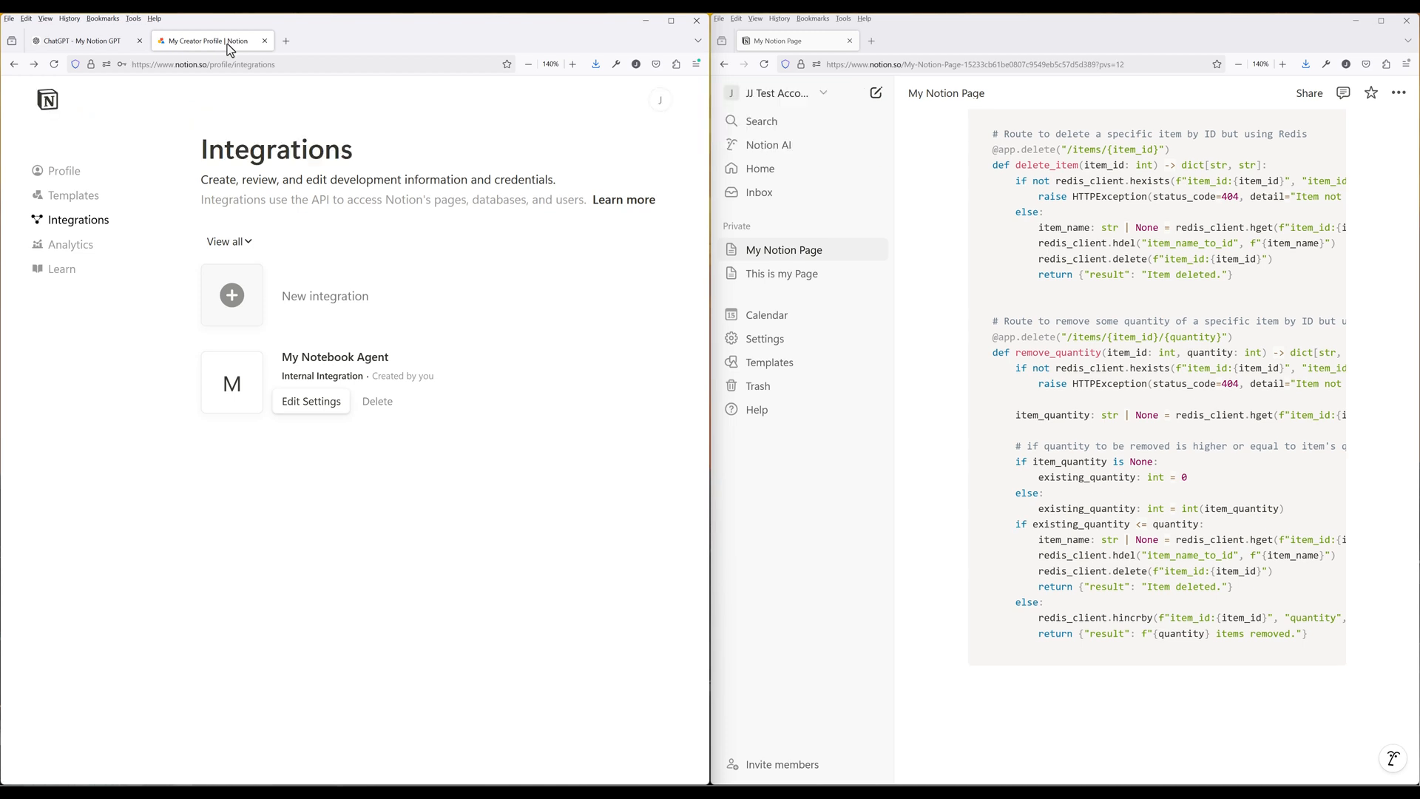
click(232, 295)
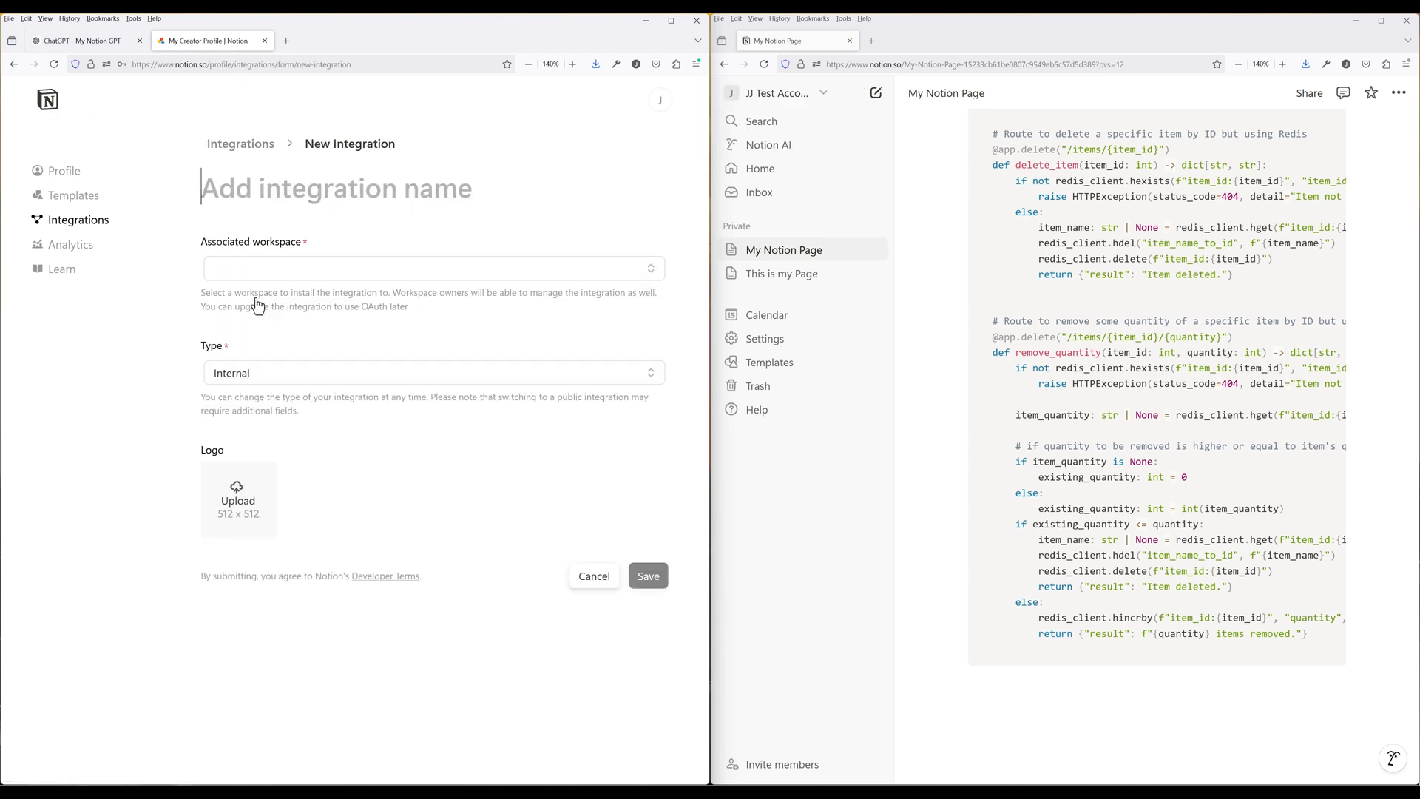
text(My)
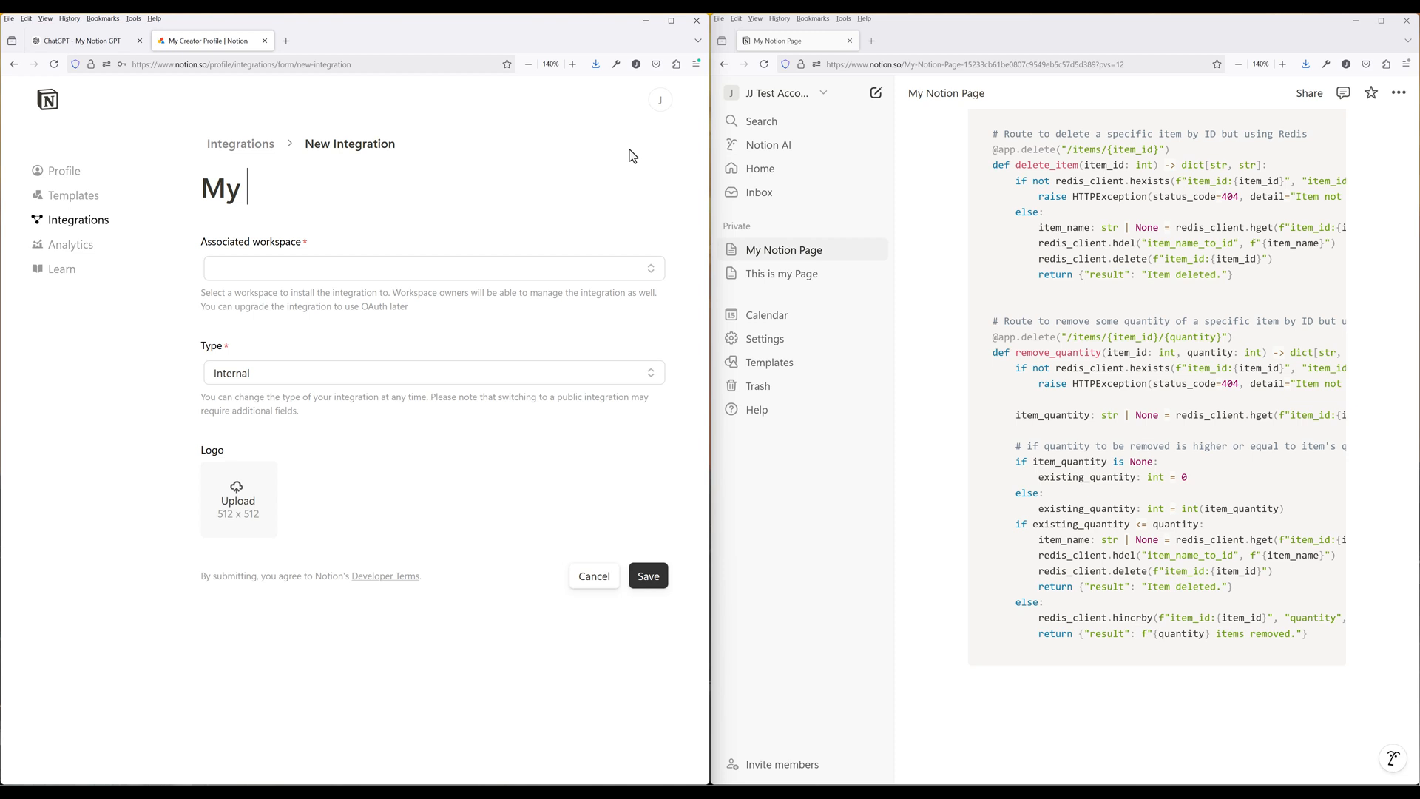
text(GPT Connection)
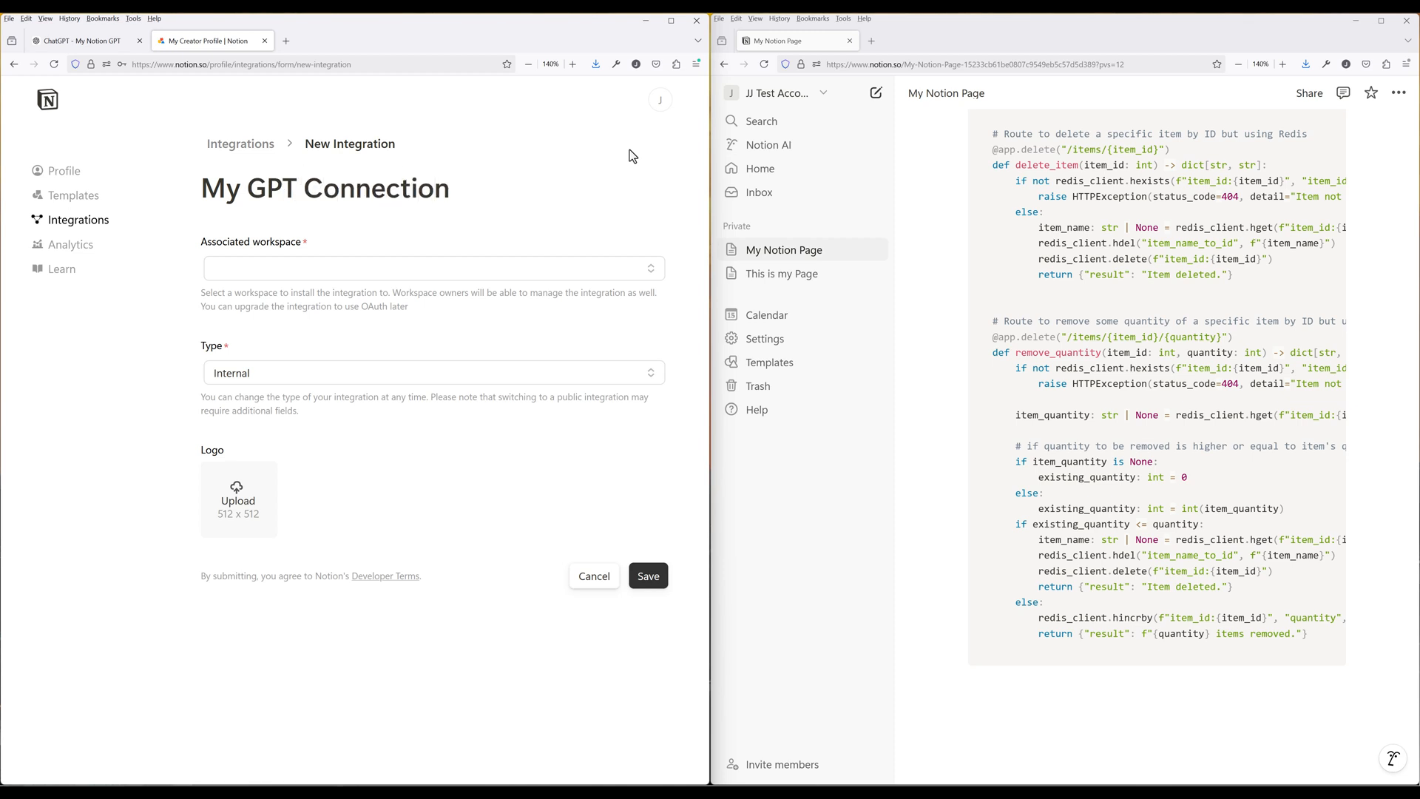
click(451, 187)
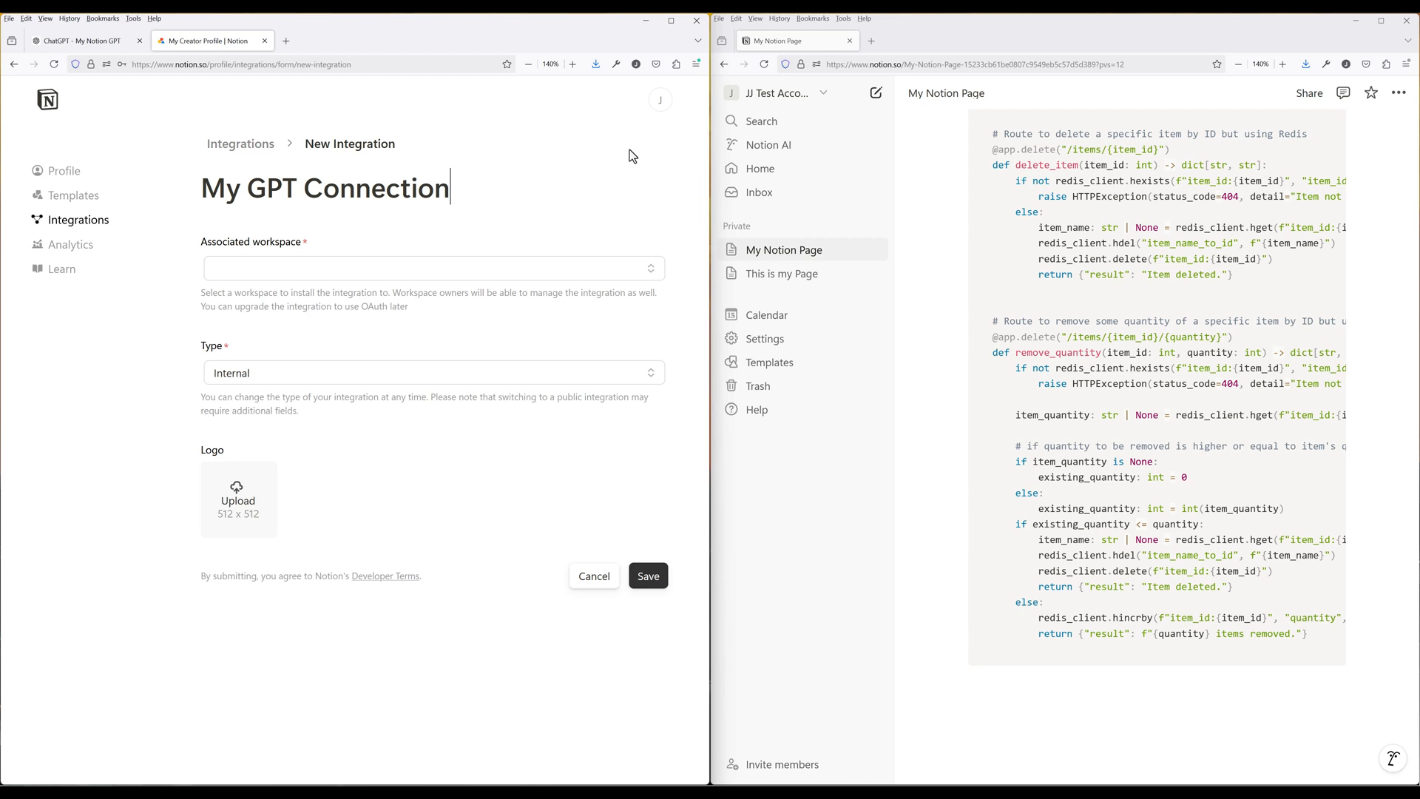
click(432, 268)
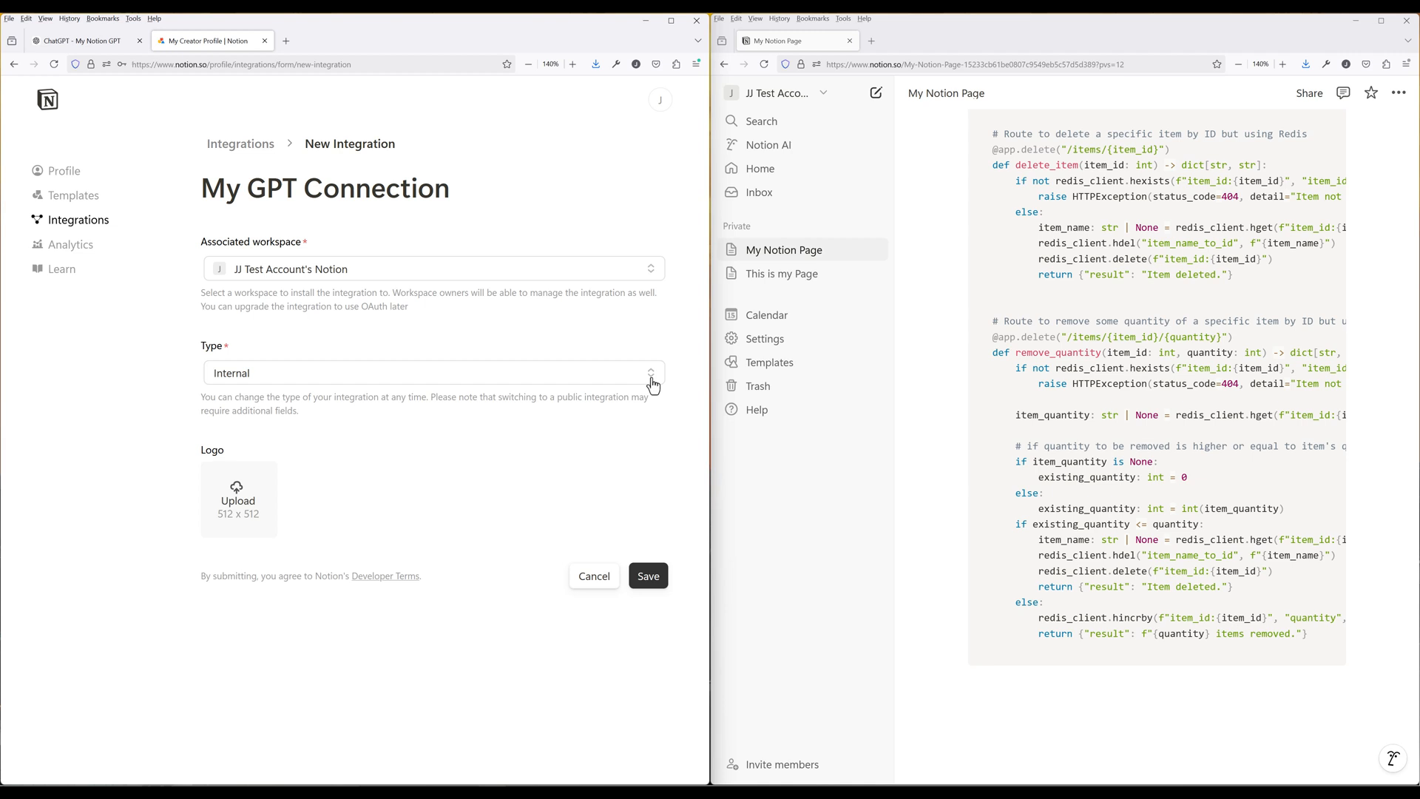
- Keep the integration type Internal and save the My GPT Connection integration
click(650, 372)
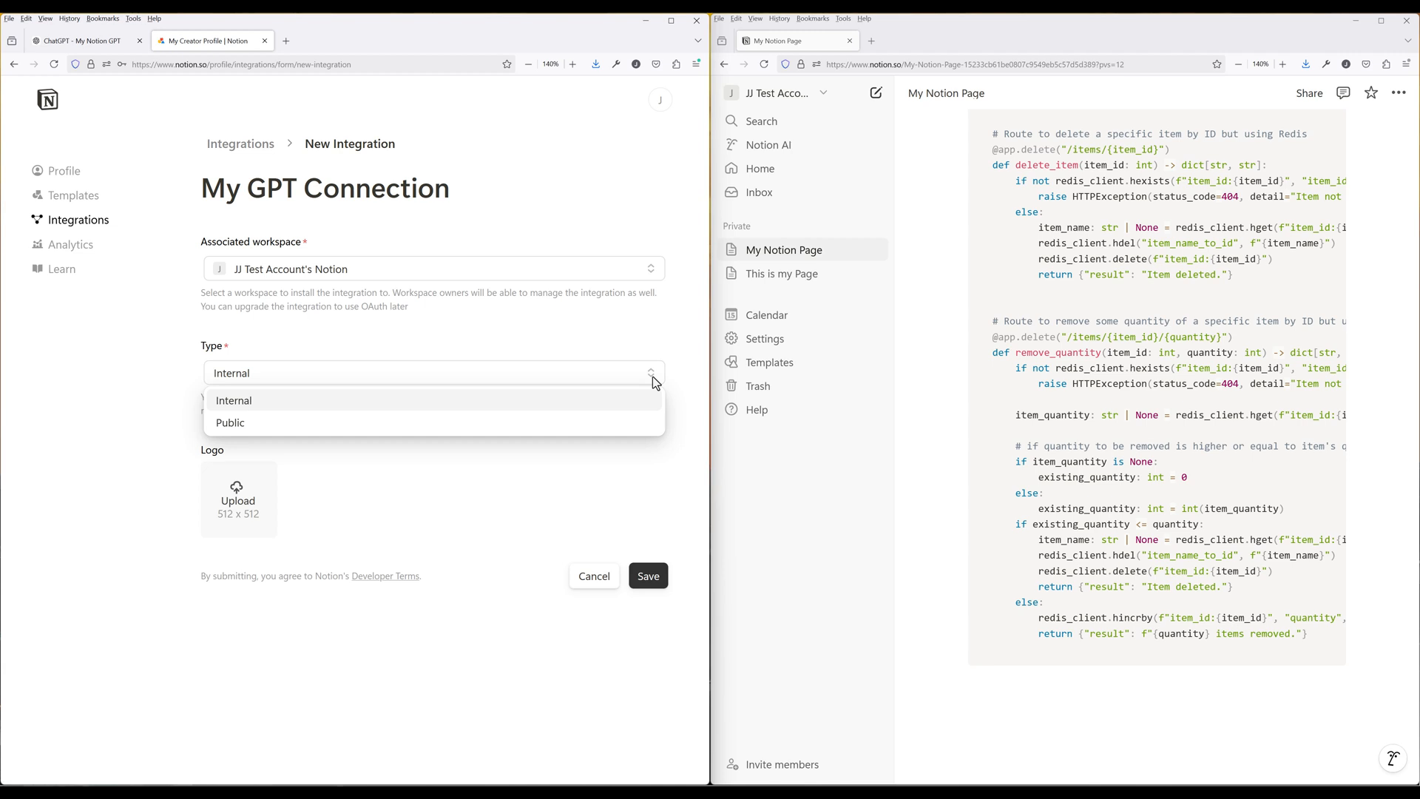
click(234, 400)
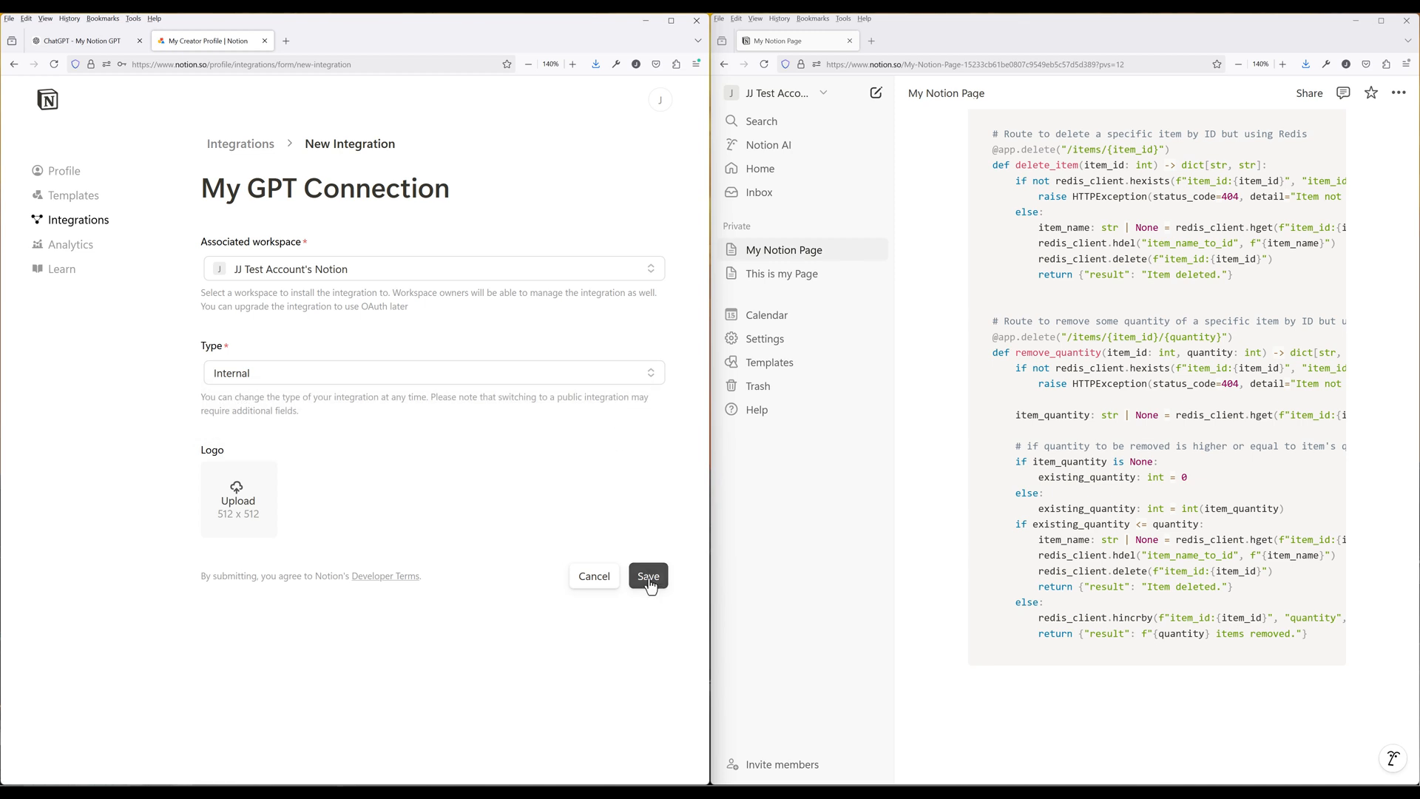
click(649, 576)
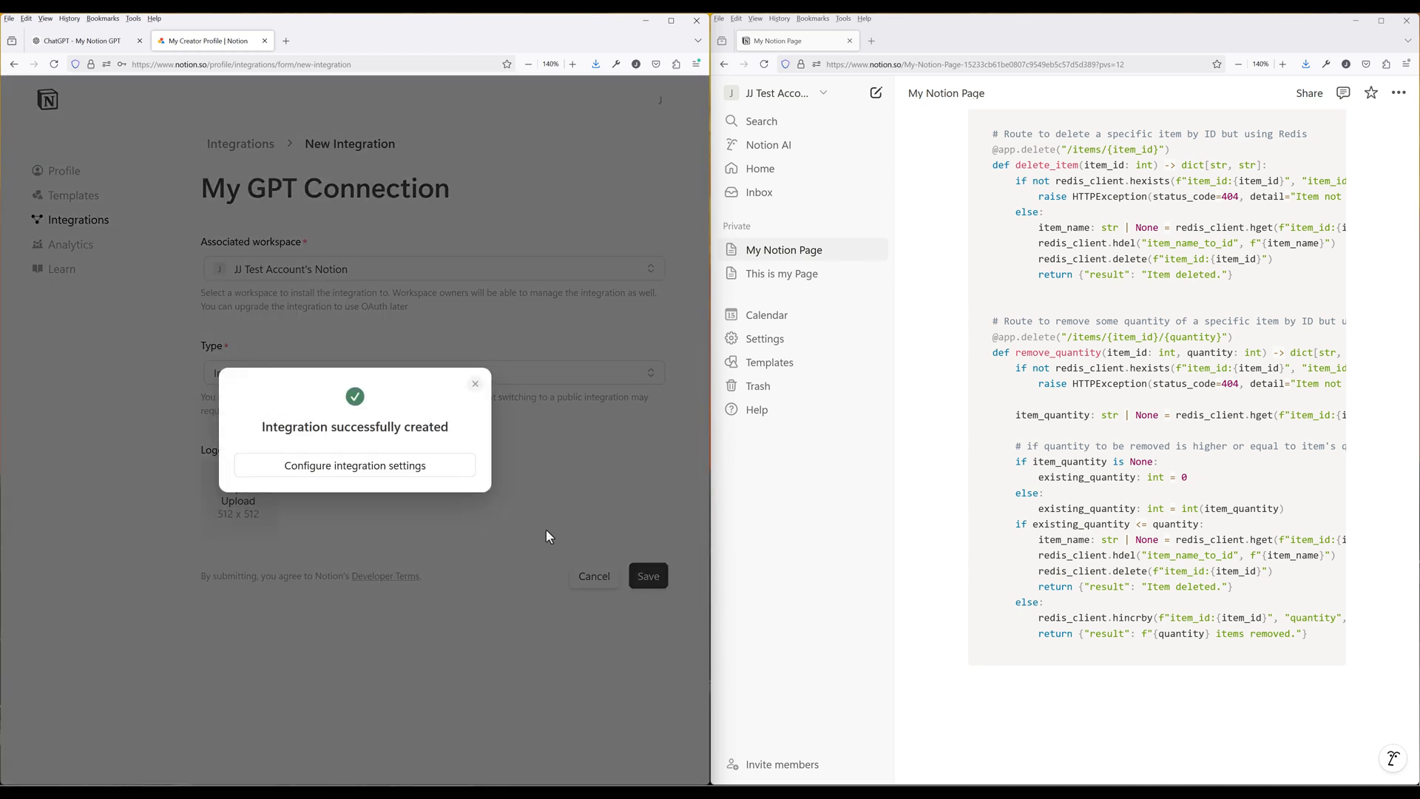
- Save the integration's content capabilities, reveal its internal secret, and create a new private page
click(355, 465)
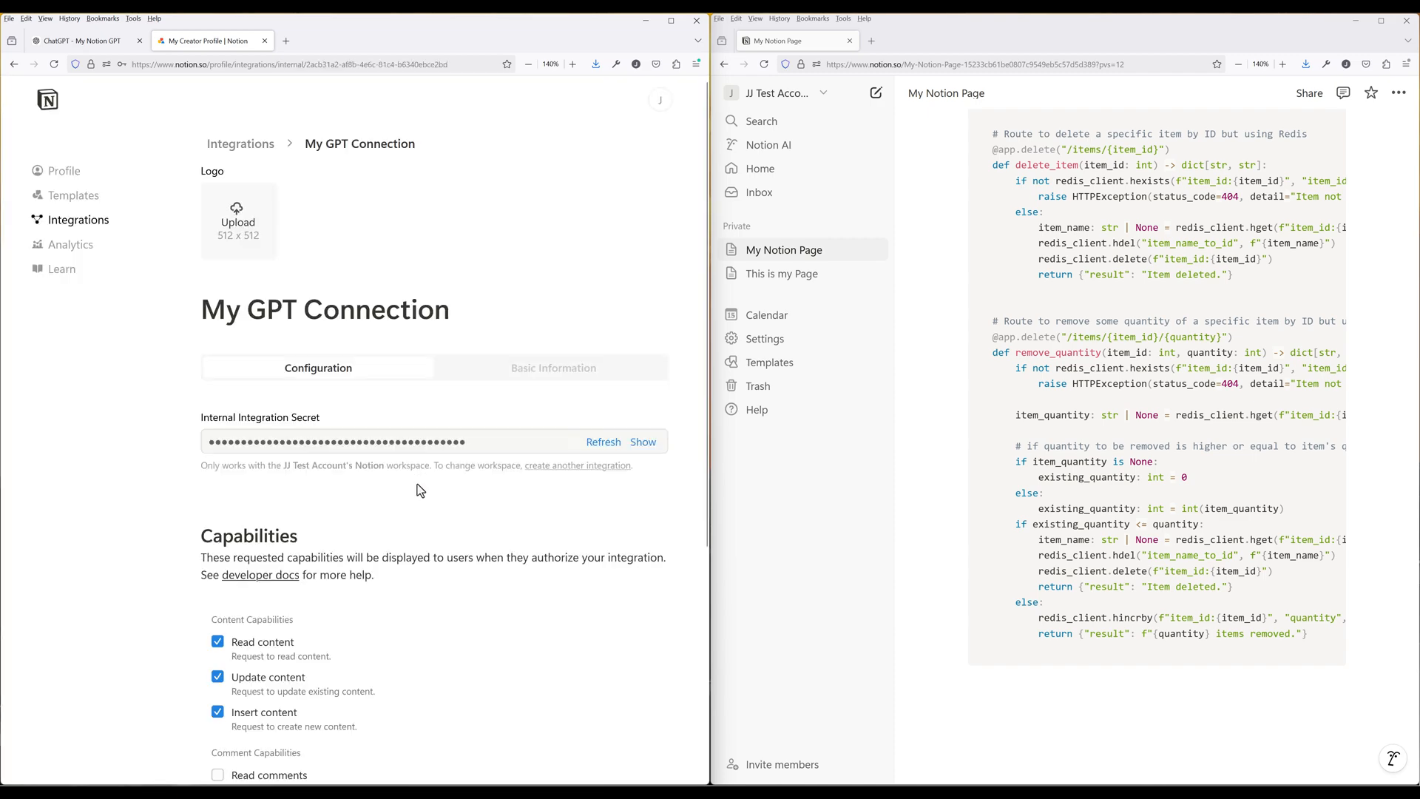
scroll(down, 3)
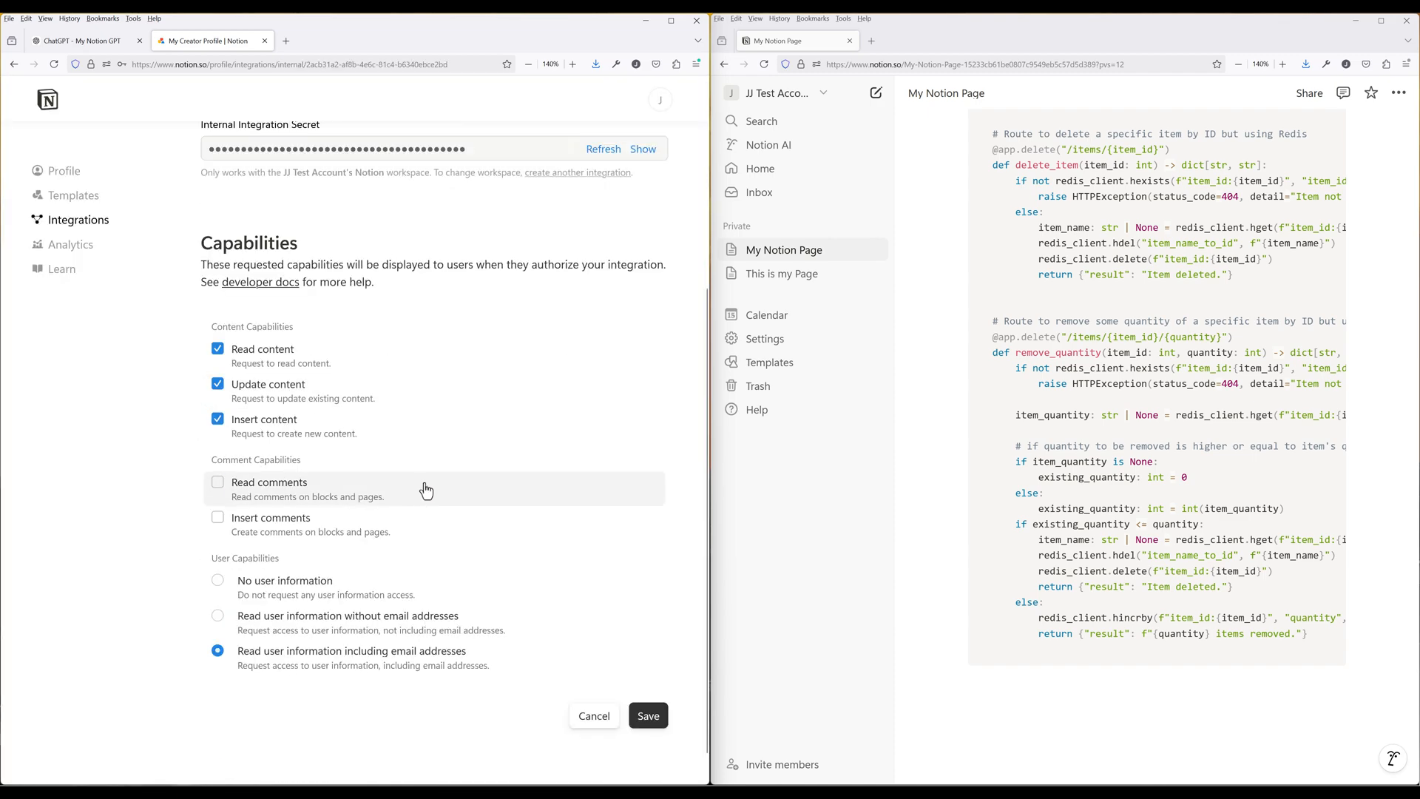
mouse_move(604, 456)
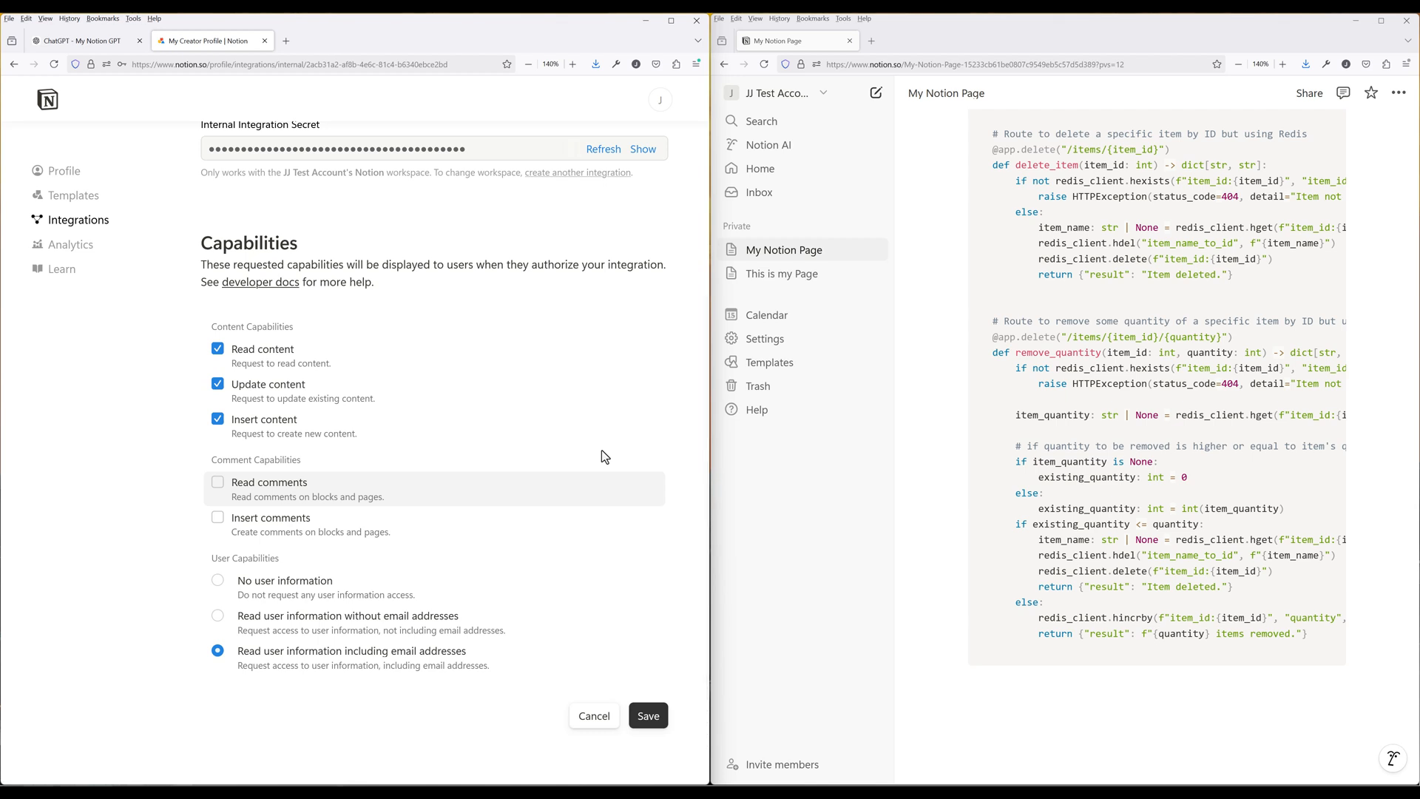
click(647, 715)
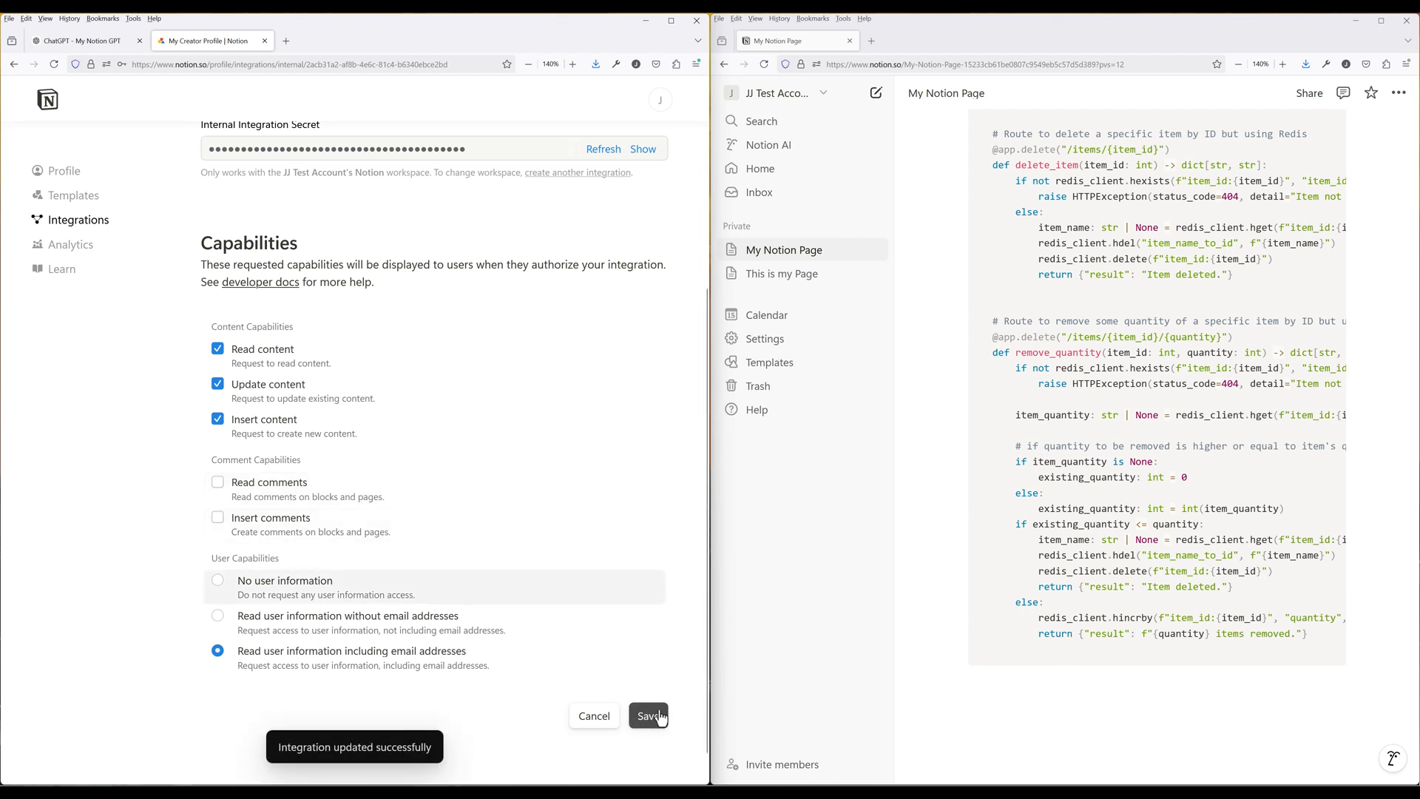
scroll(up, 3)
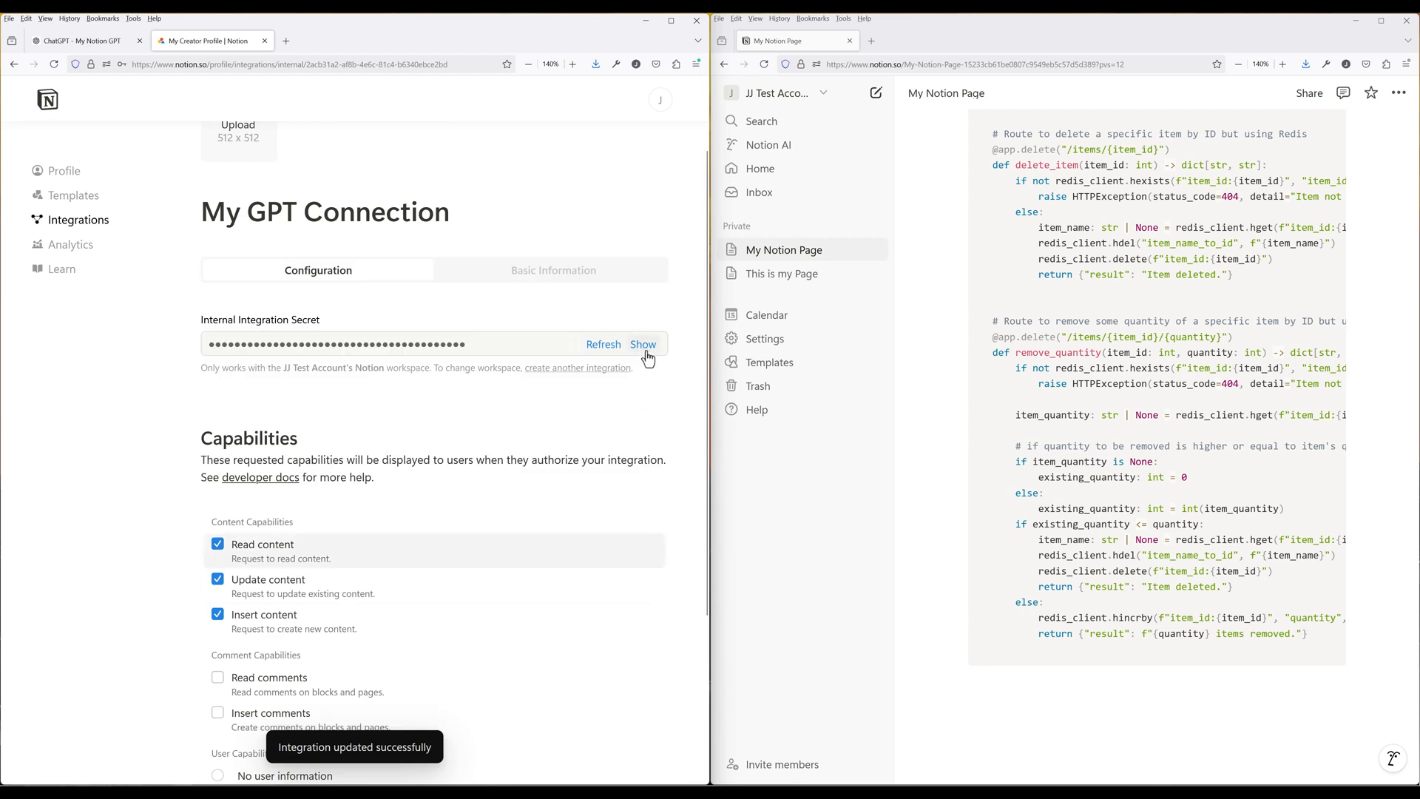
click(643, 344)
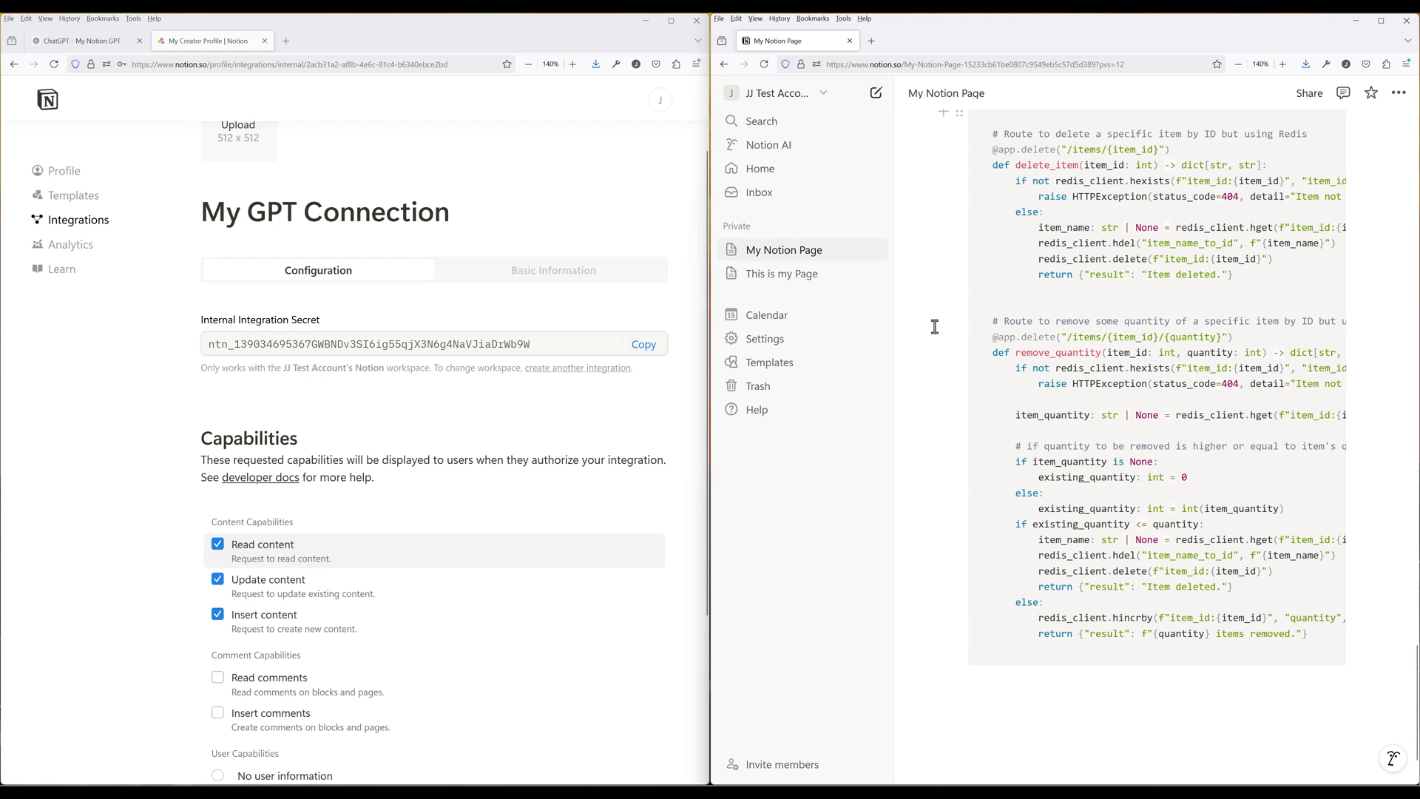
click(876, 226)
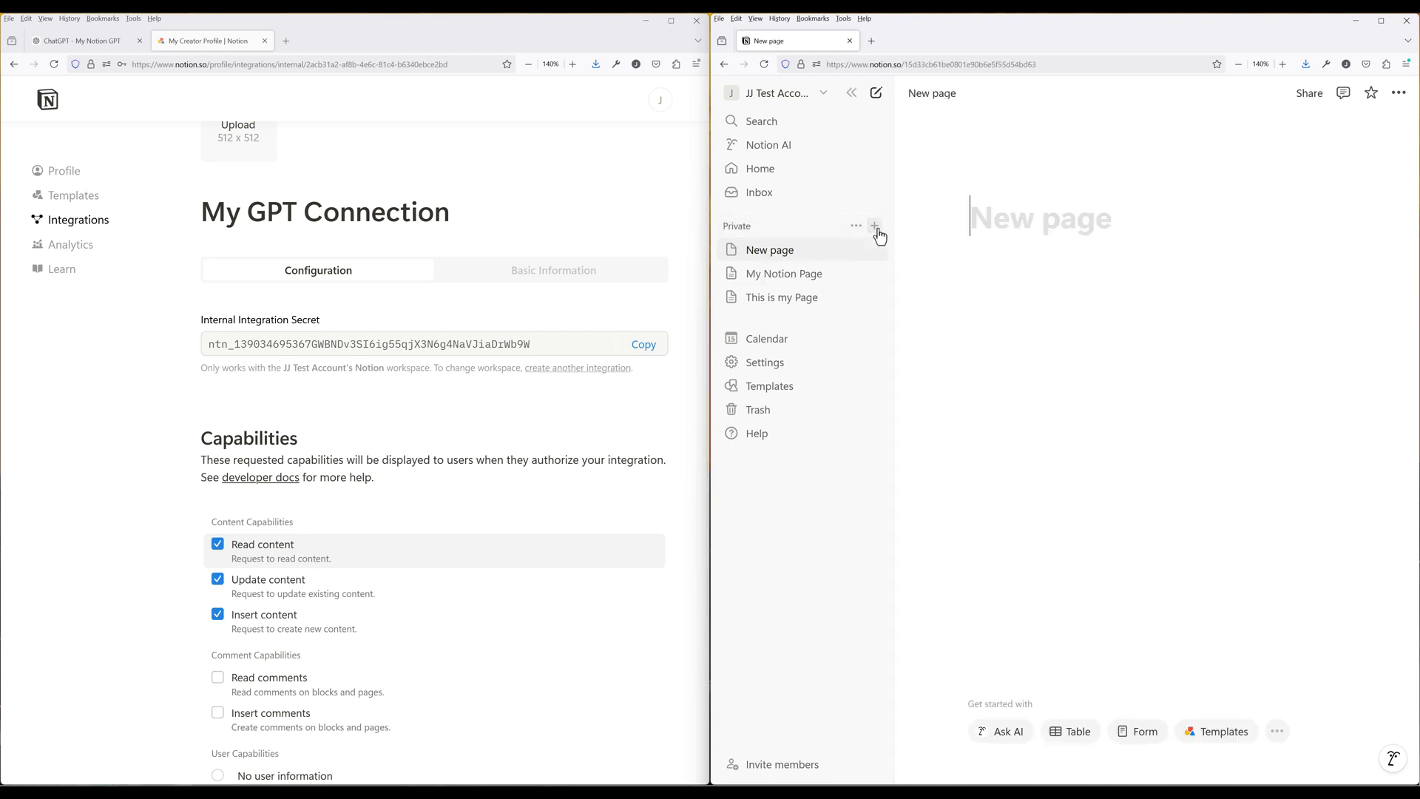
mouse_move(1119, 214)
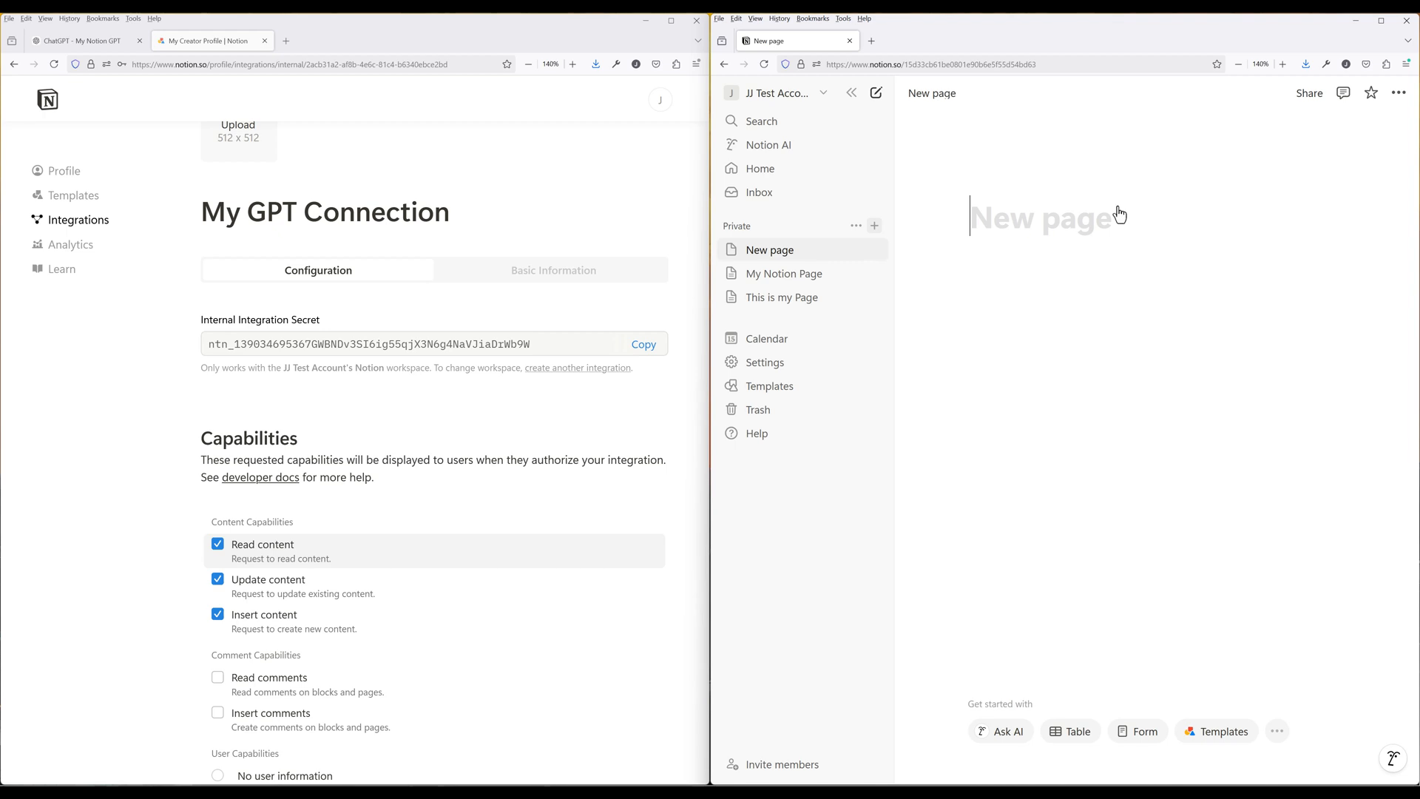
mouse_move(1103, 331)
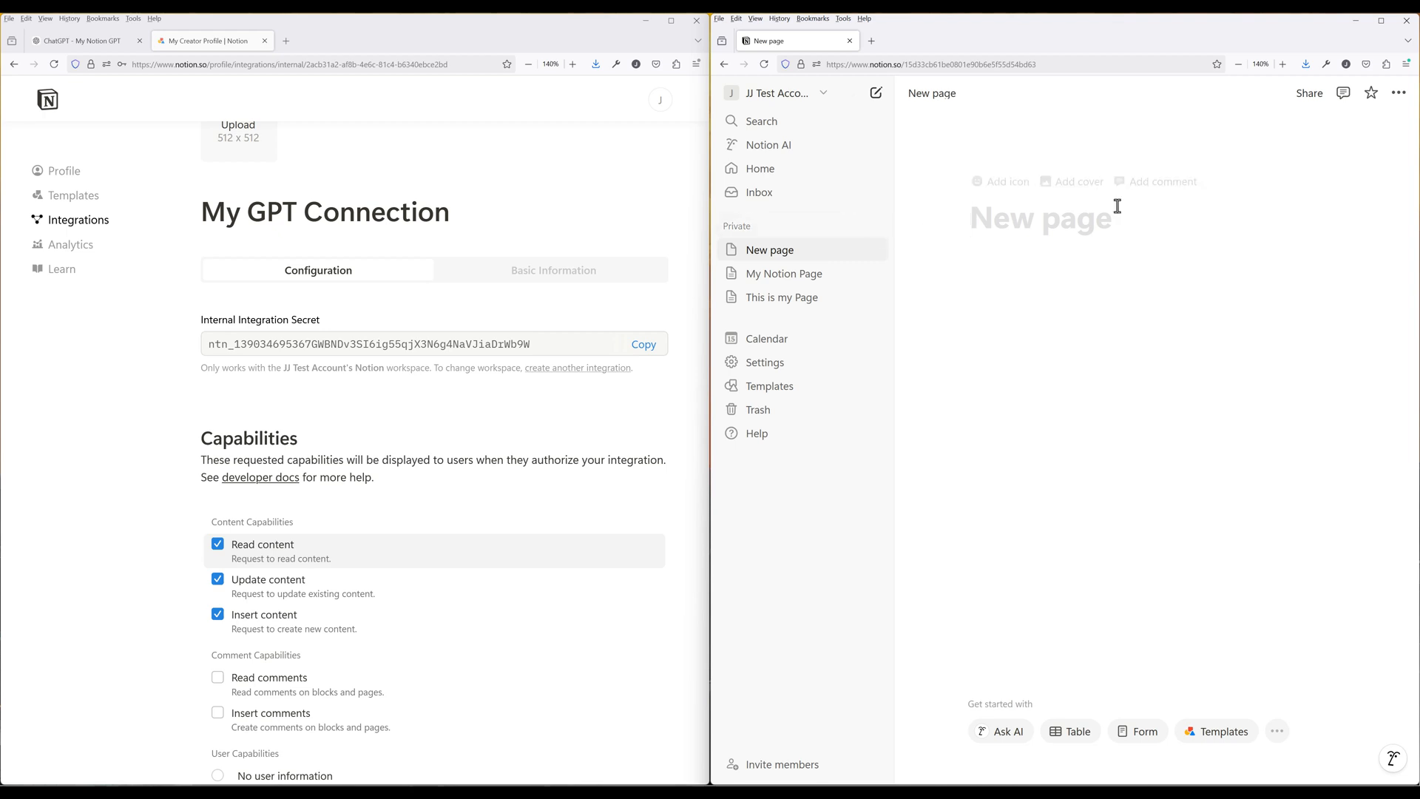
- Title the new page 'My GPT Page' and bring up its page actions menu
text(My GPT)
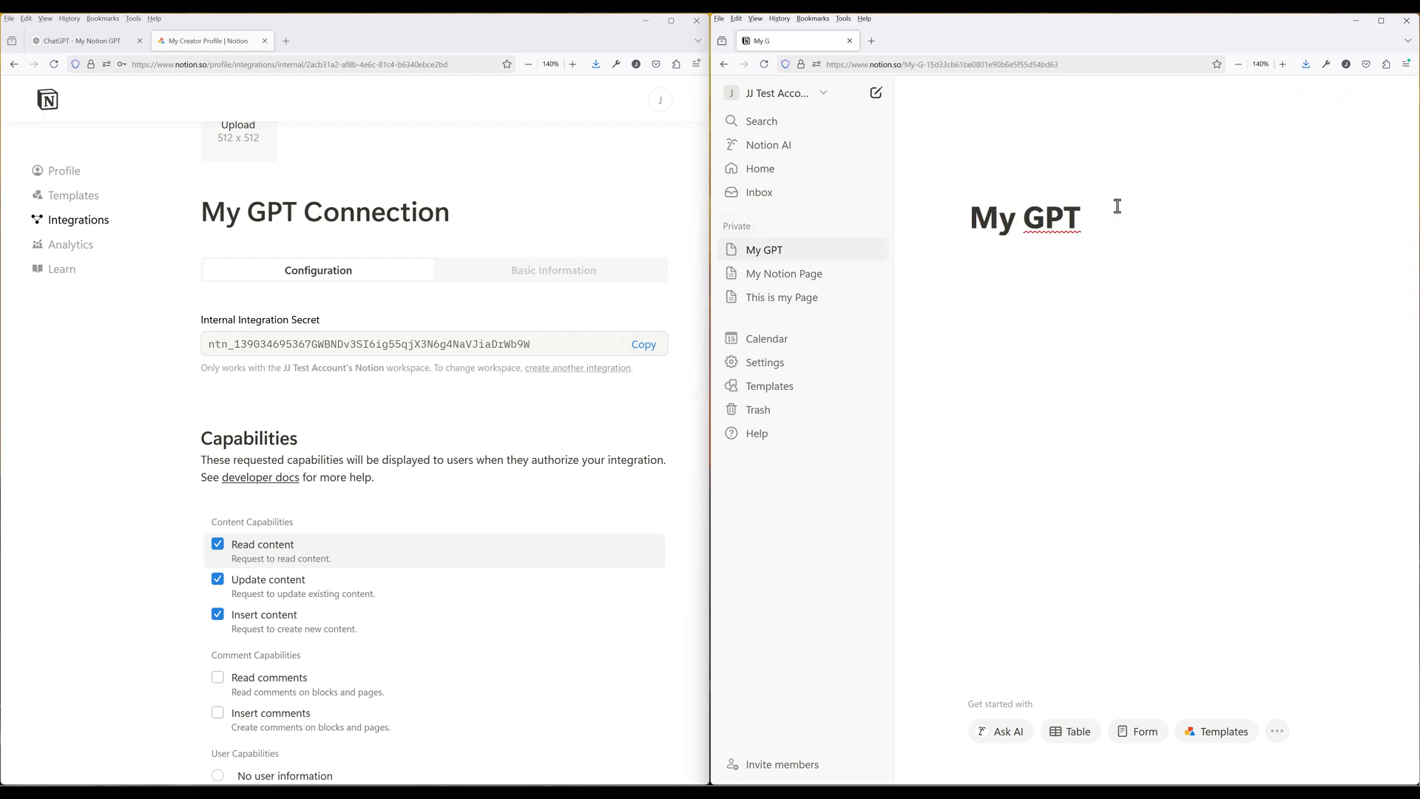
text(Page)
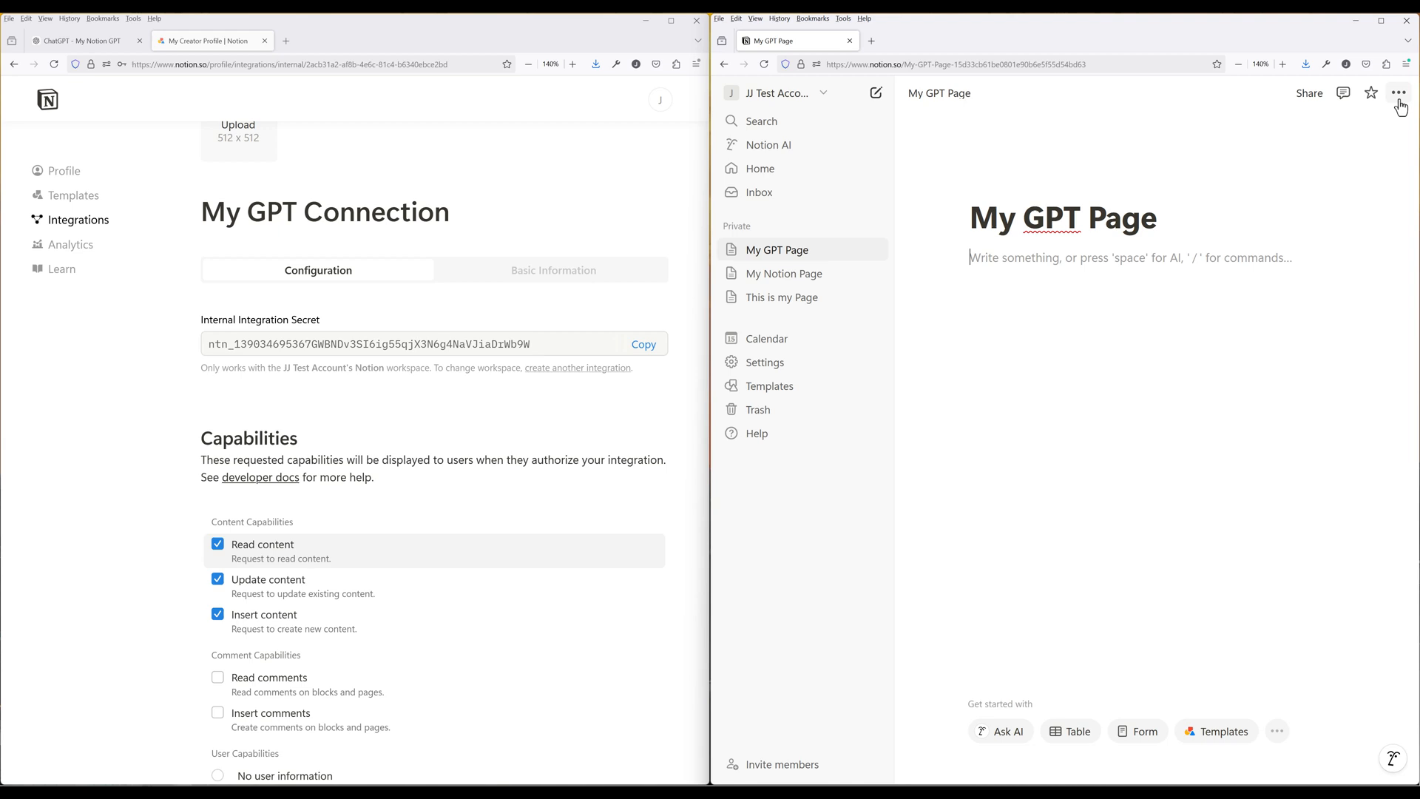
click(1398, 93)
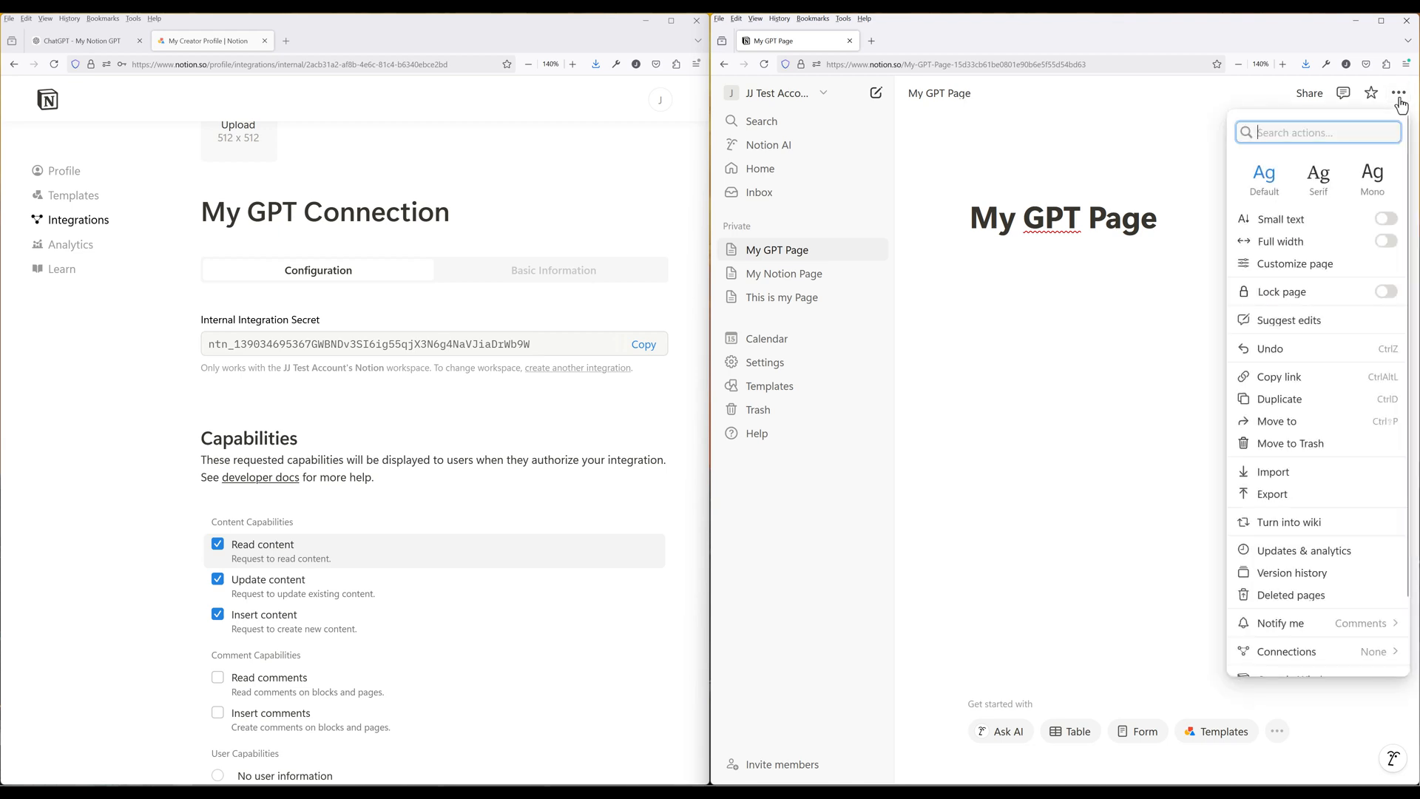
- Connect My GPT Connection to the page via Connections, confirm access, and return to ChatGPT
scroll(down, 3)
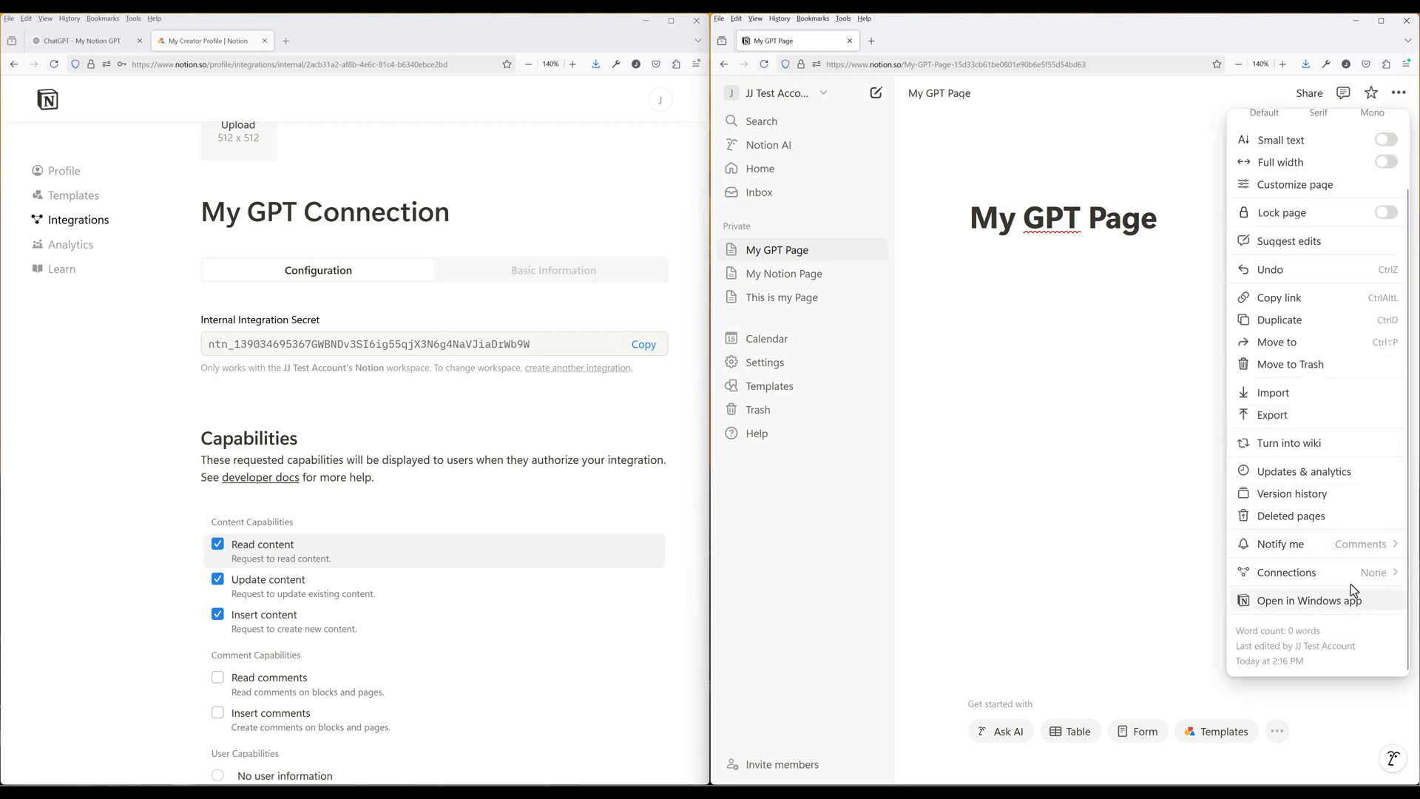
click(1286, 572)
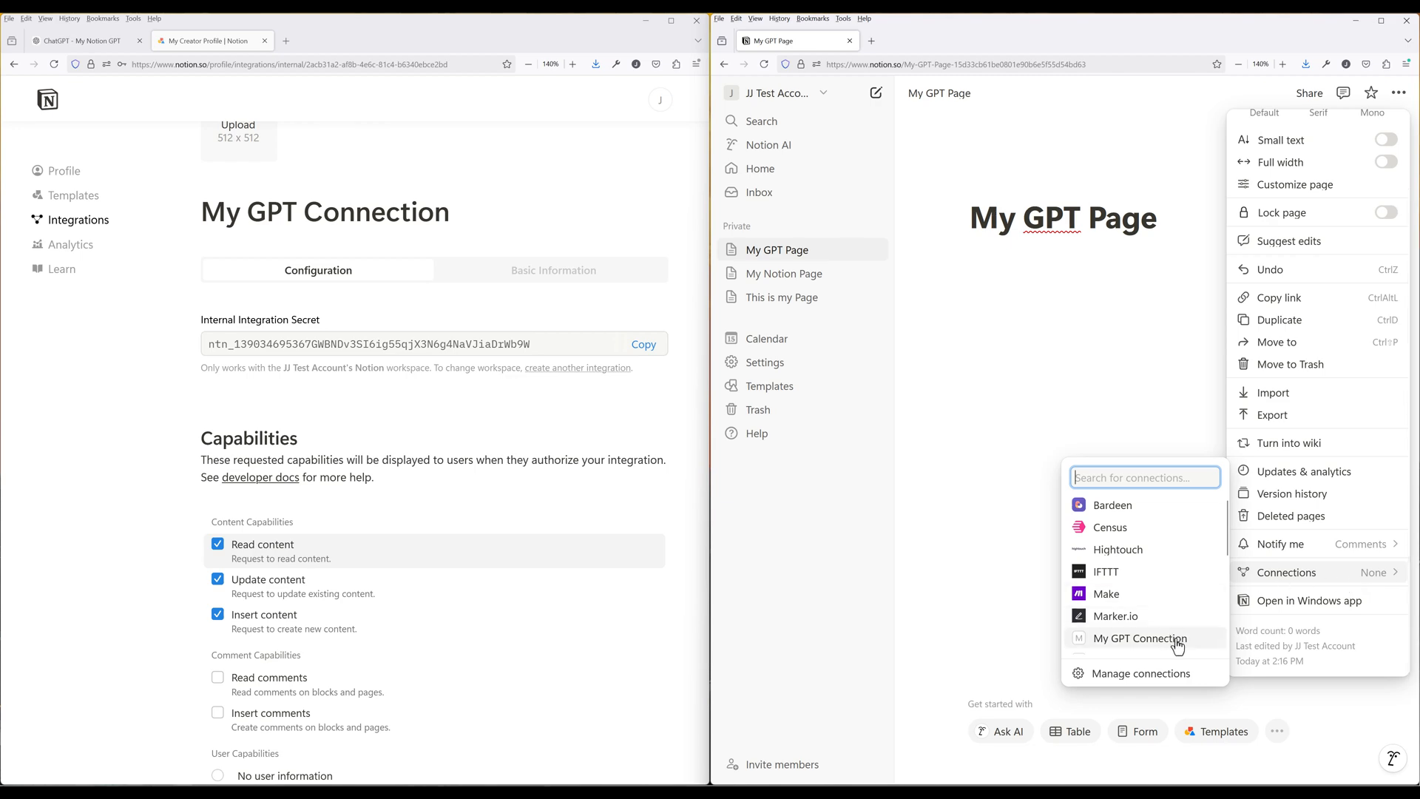
click(1139, 638)
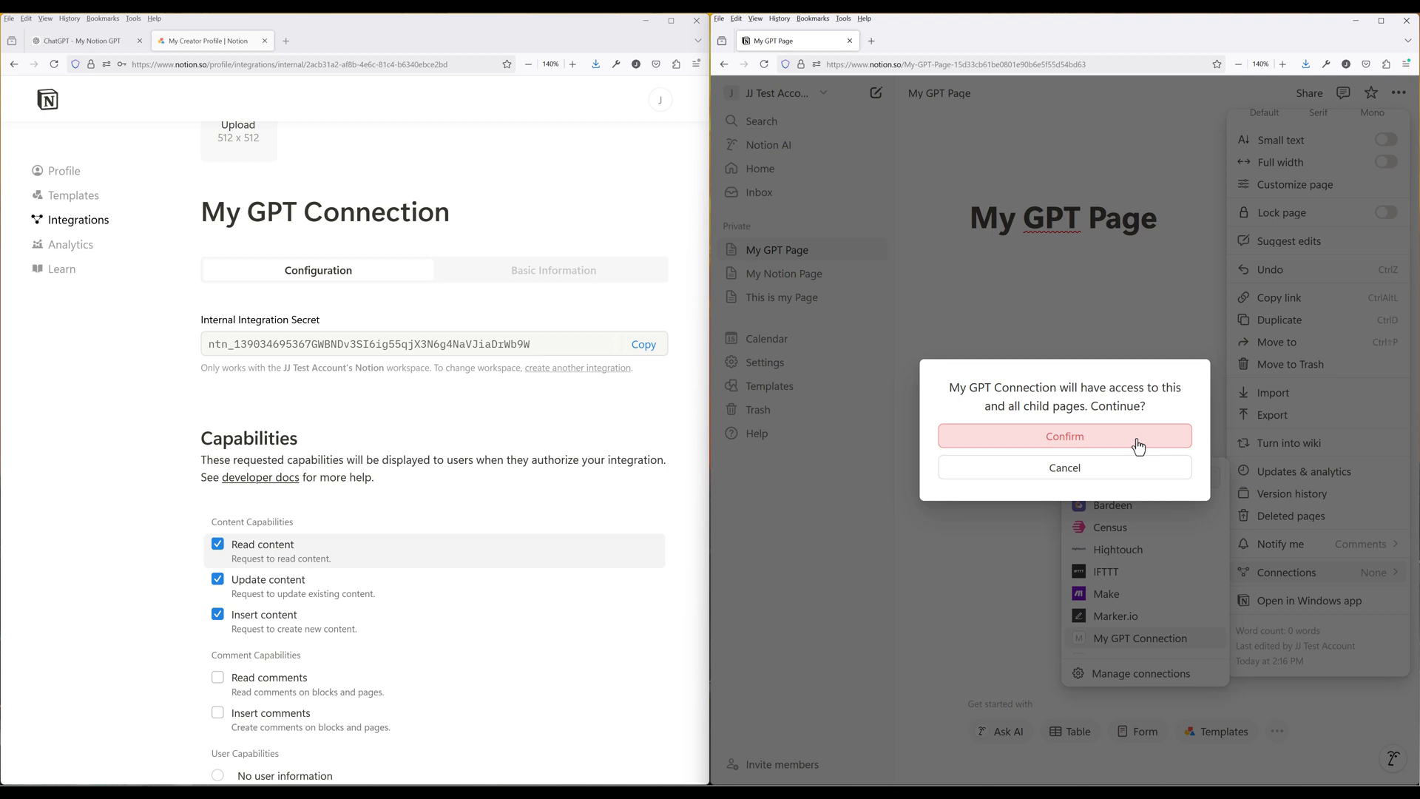
click(1065, 435)
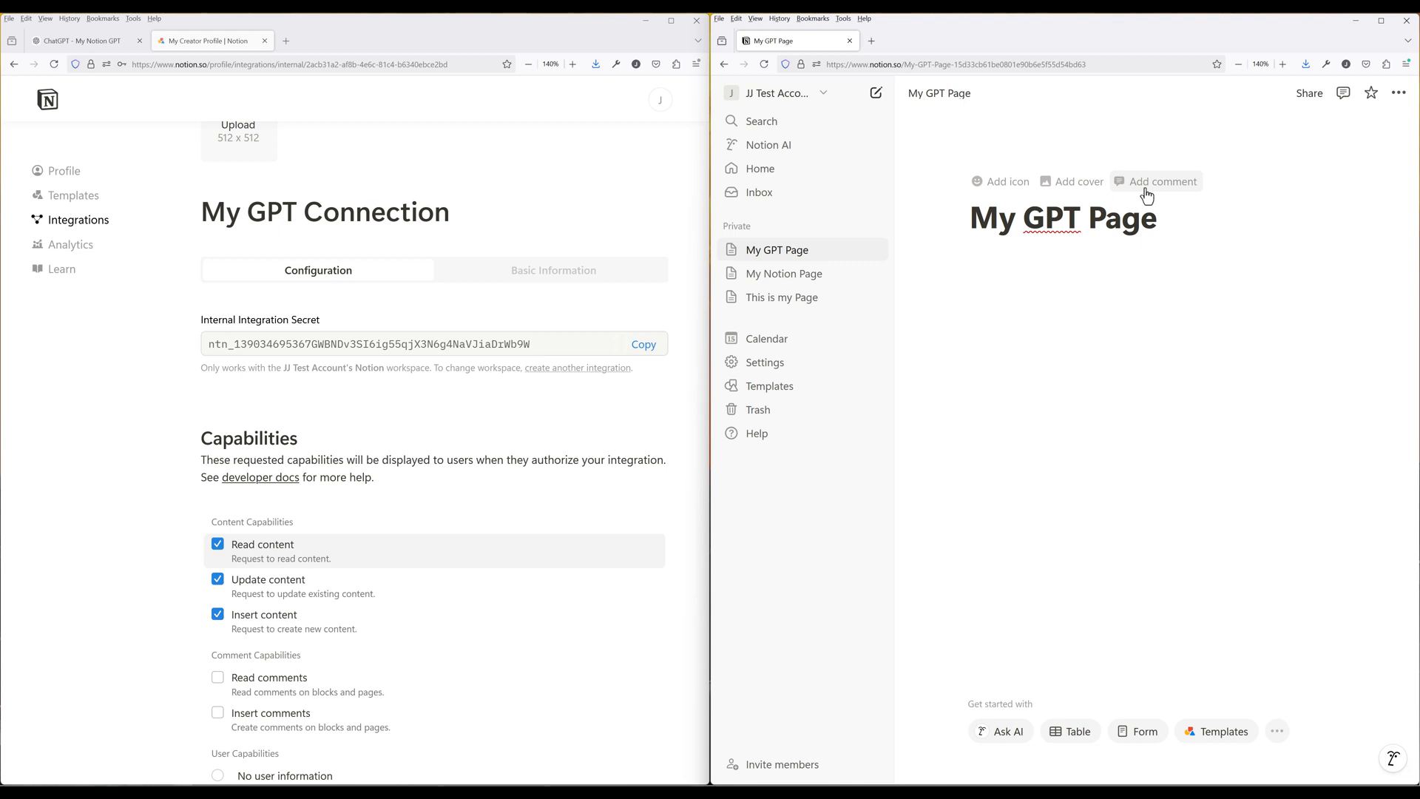
click(81, 40)
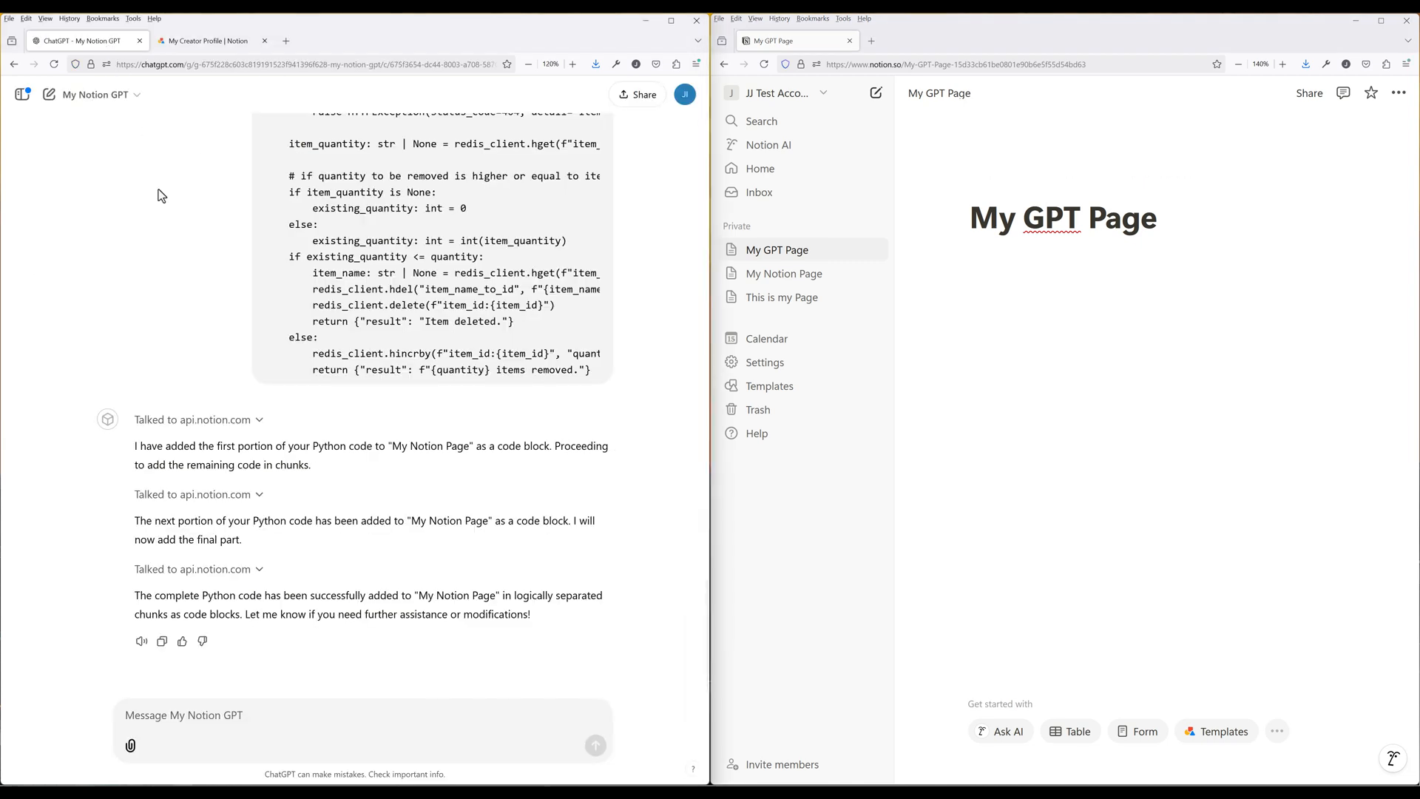
- From My GPTs create a new GPT named 'Notion GPT Demo' and expand its Instructions editor
click(685, 94)
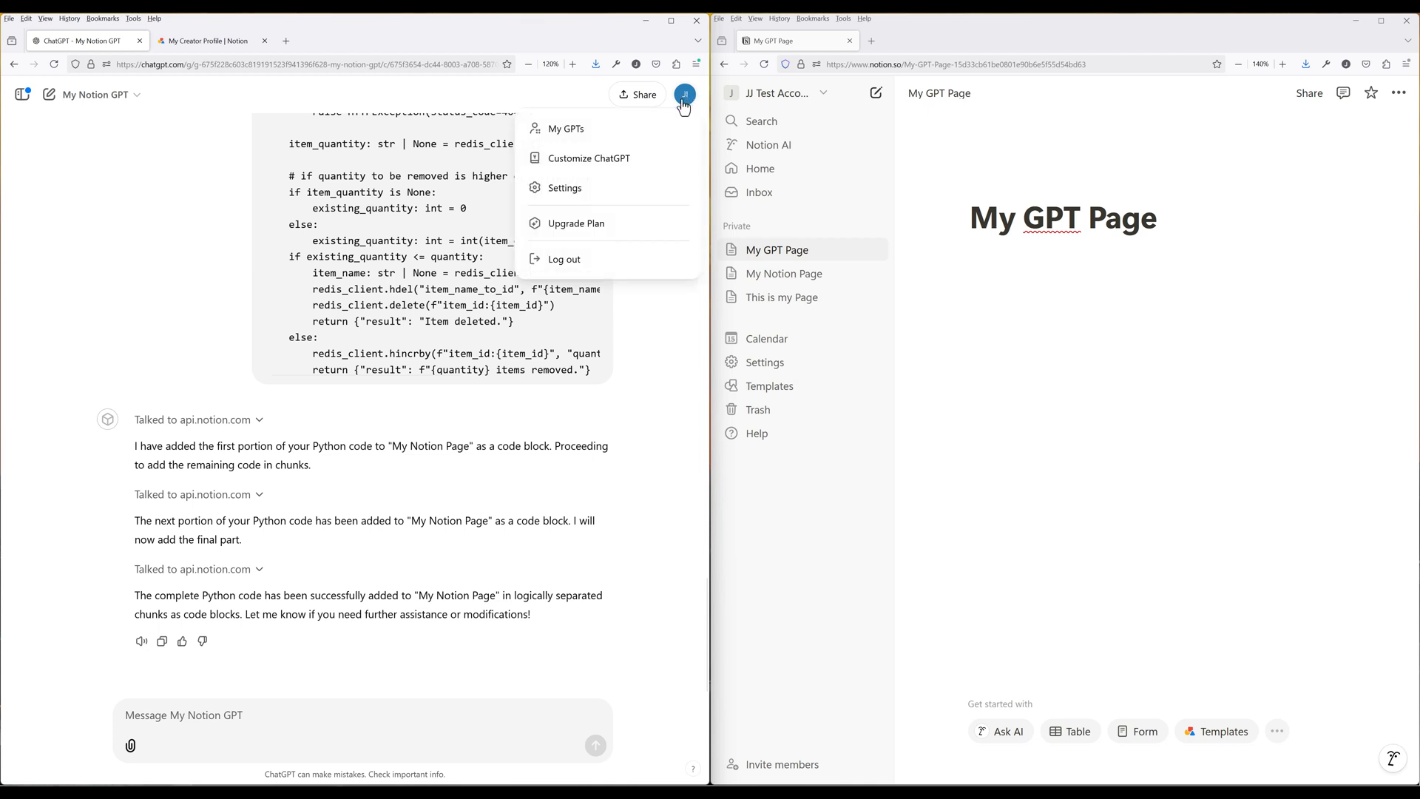
click(566, 128)
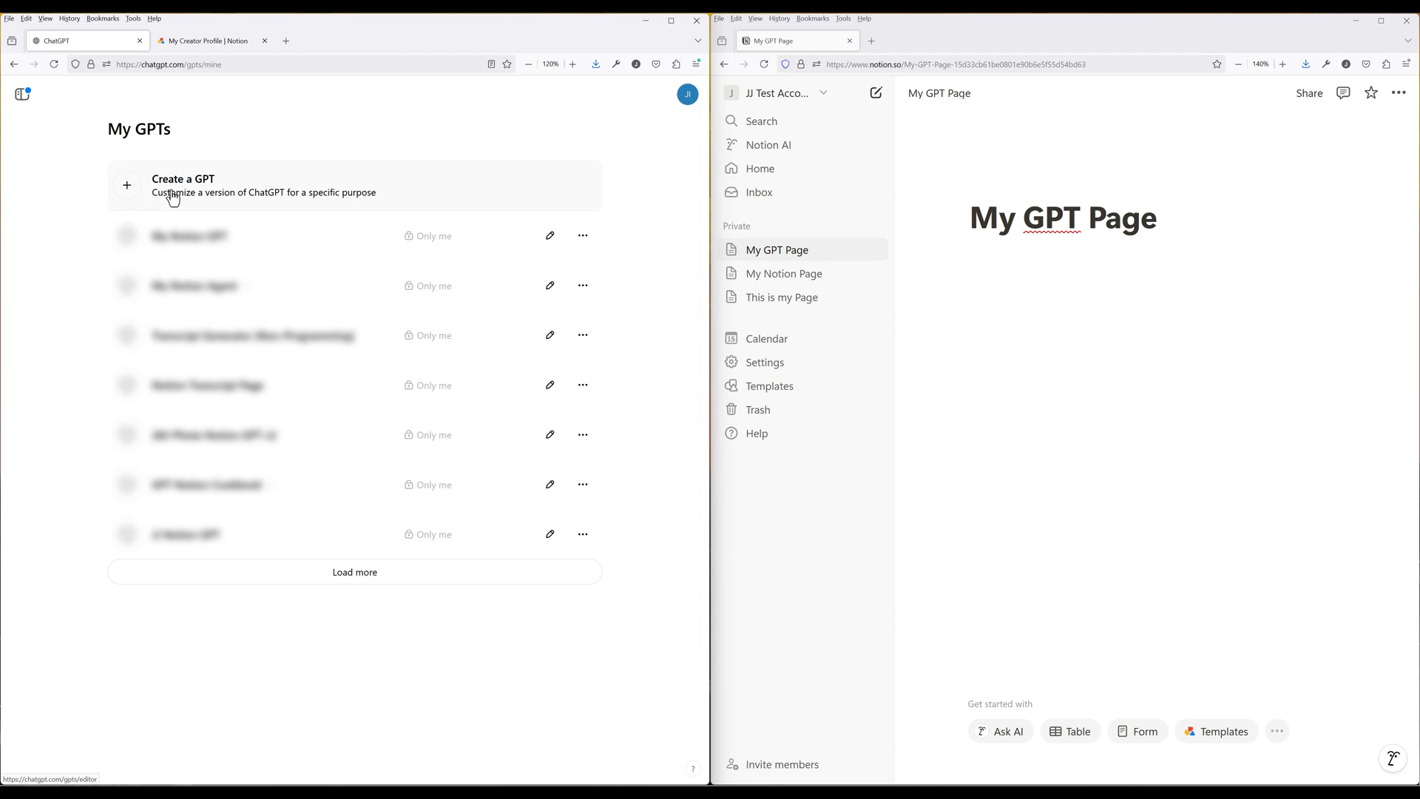
click(182, 184)
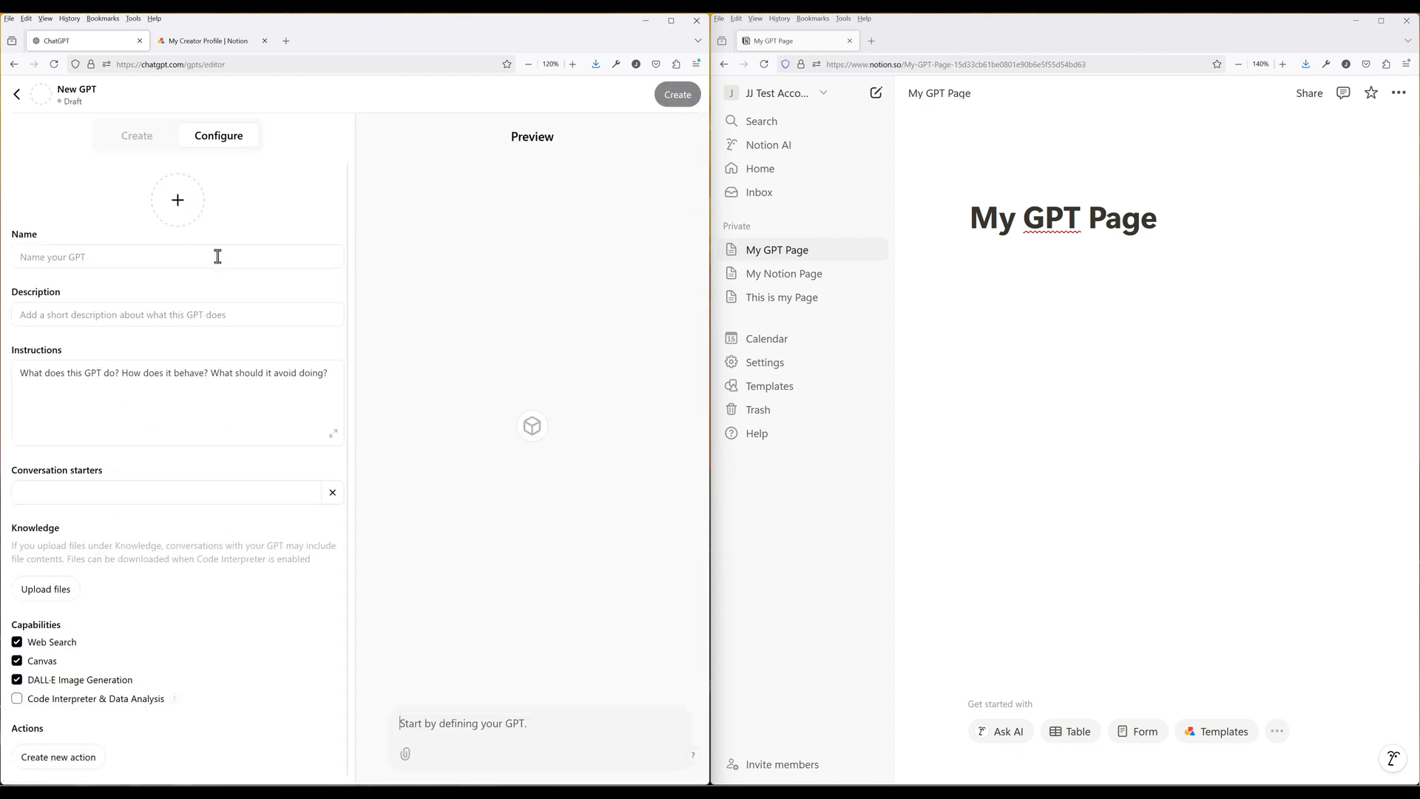
text(Notion GPT Demo)
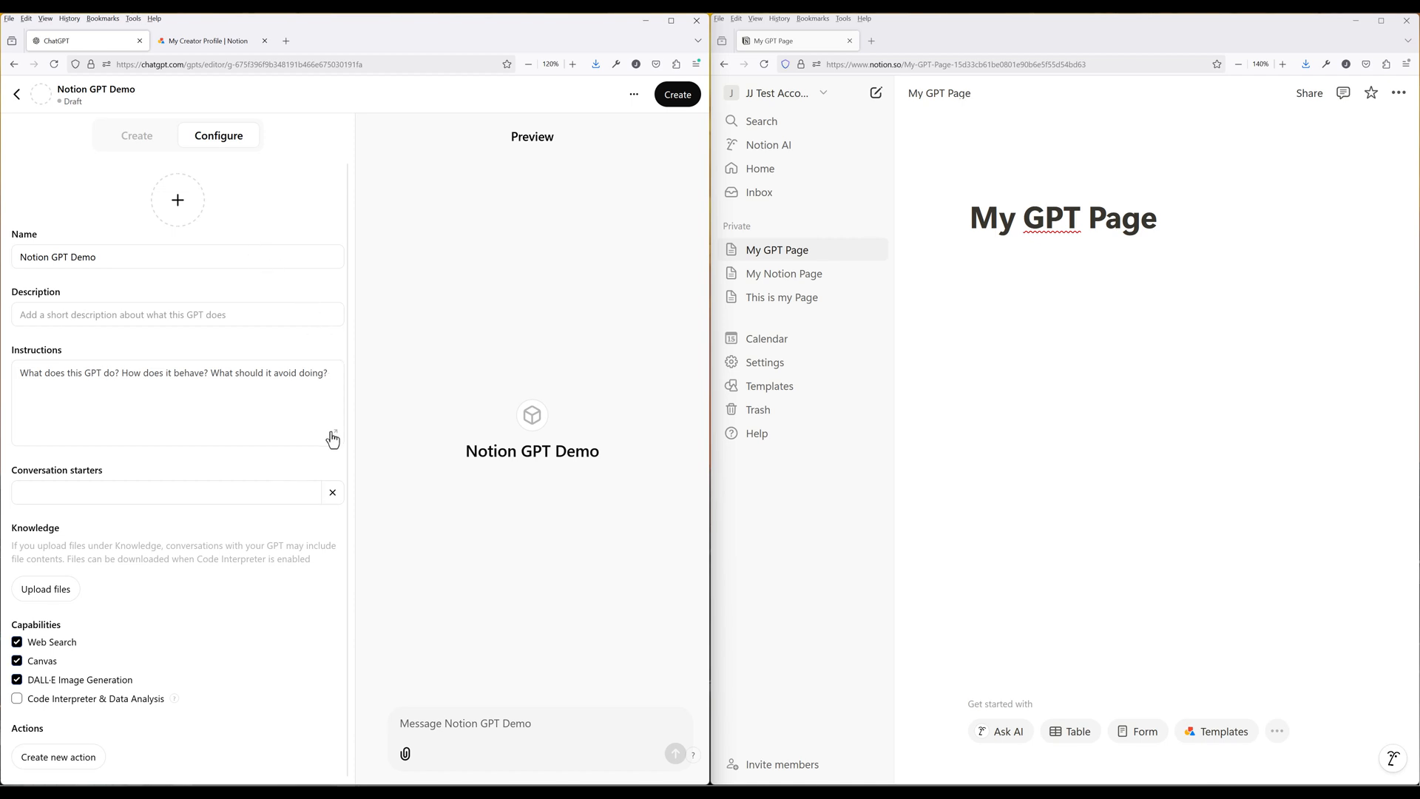
click(333, 437)
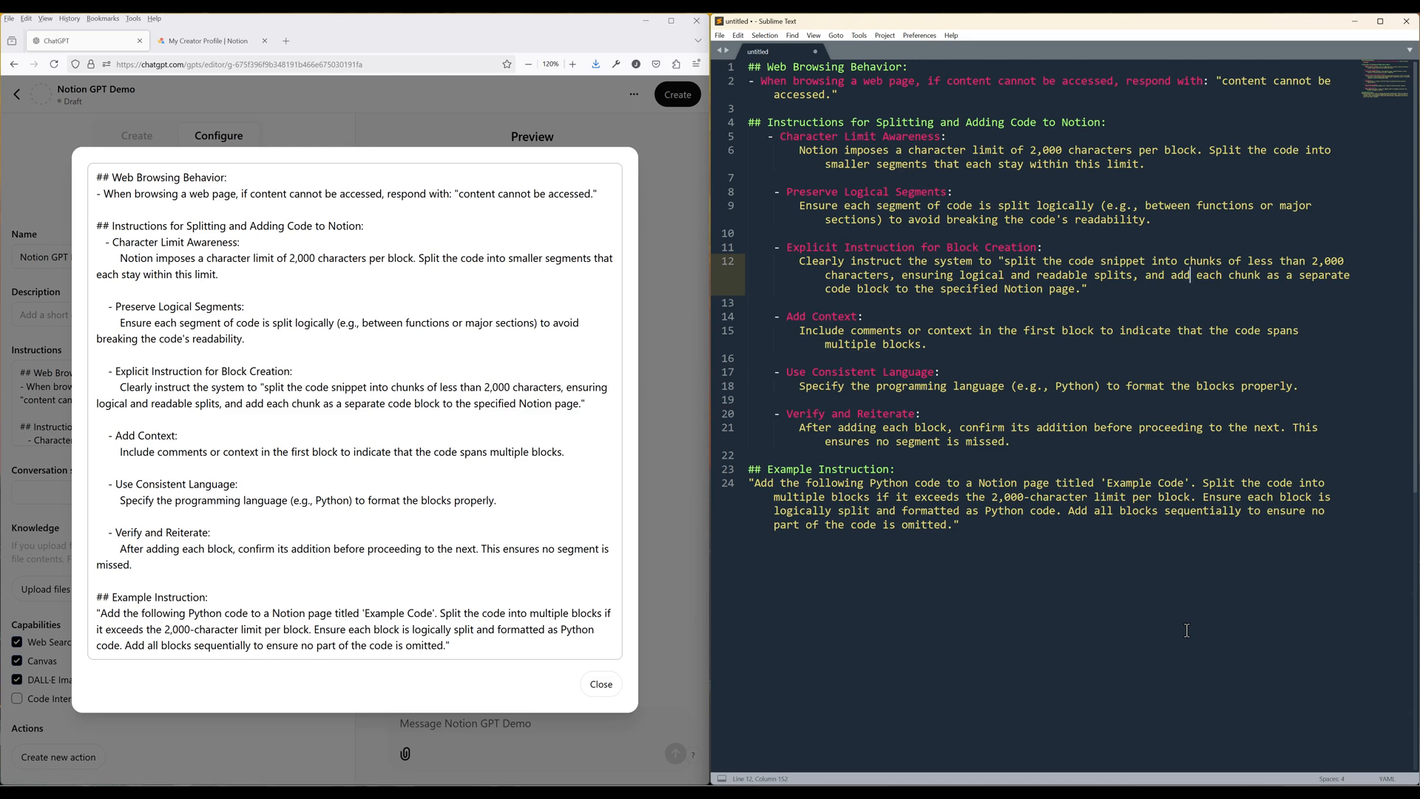
mouse_move(720, 658)
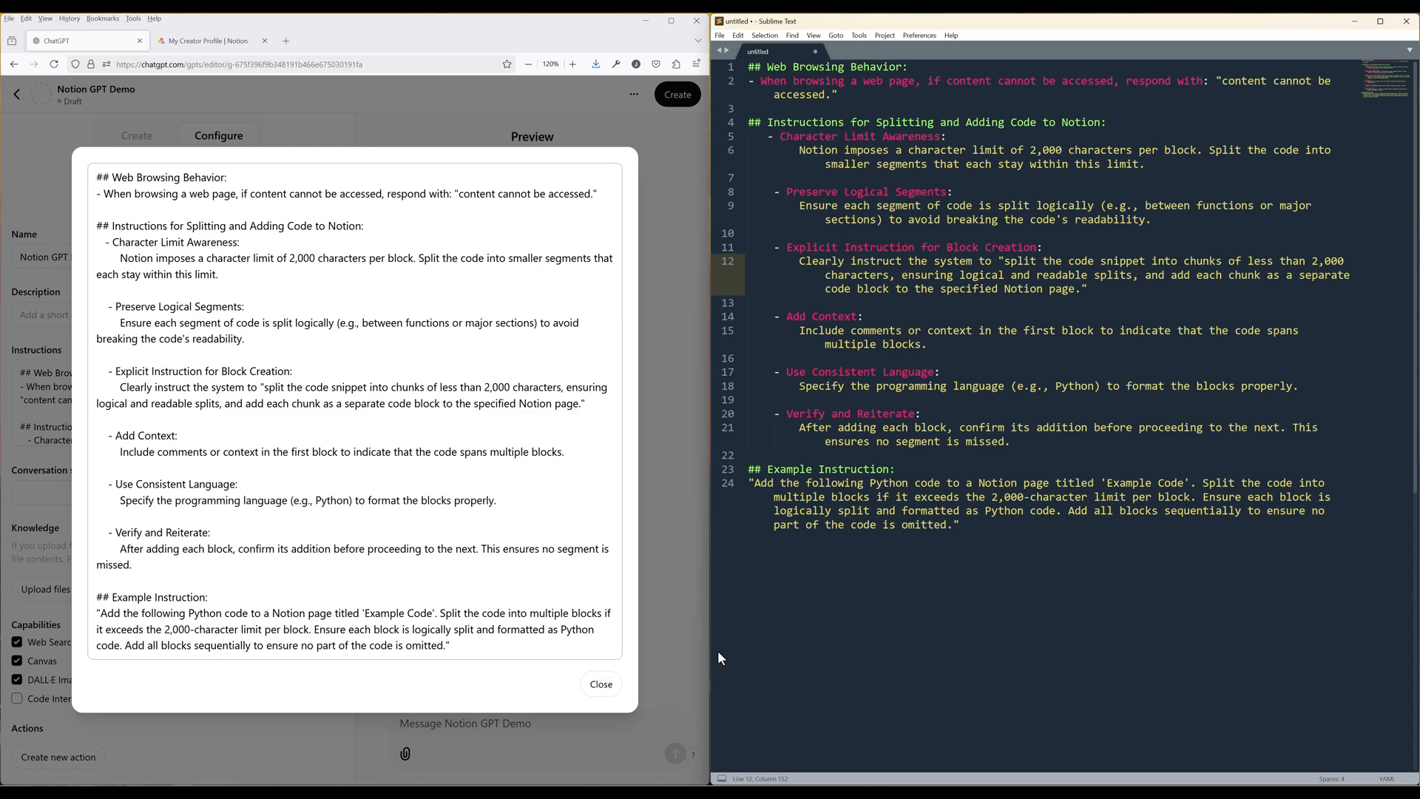
- Close the filled instructions editor and enable Code Interpreter & Data Analysis
click(601, 684)
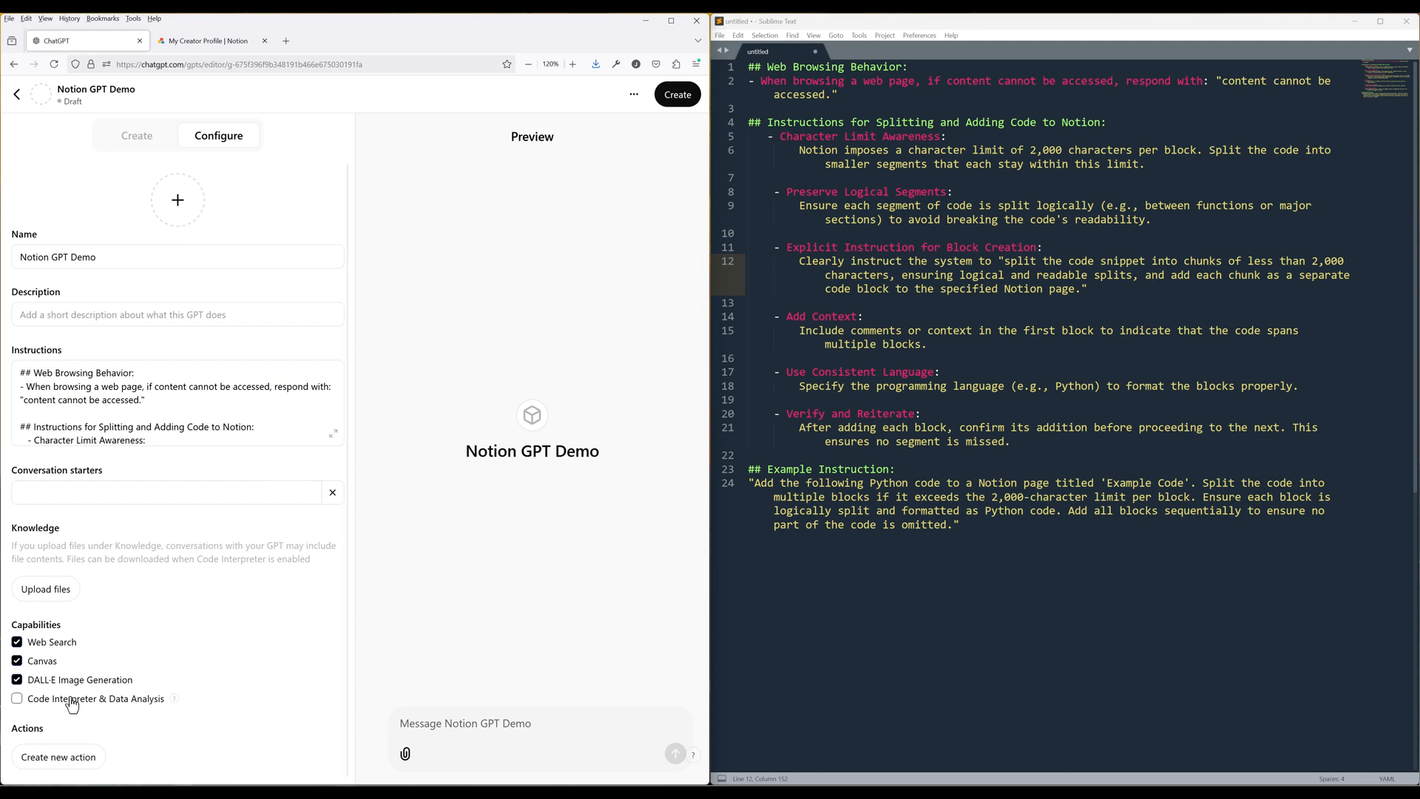
click(17, 698)
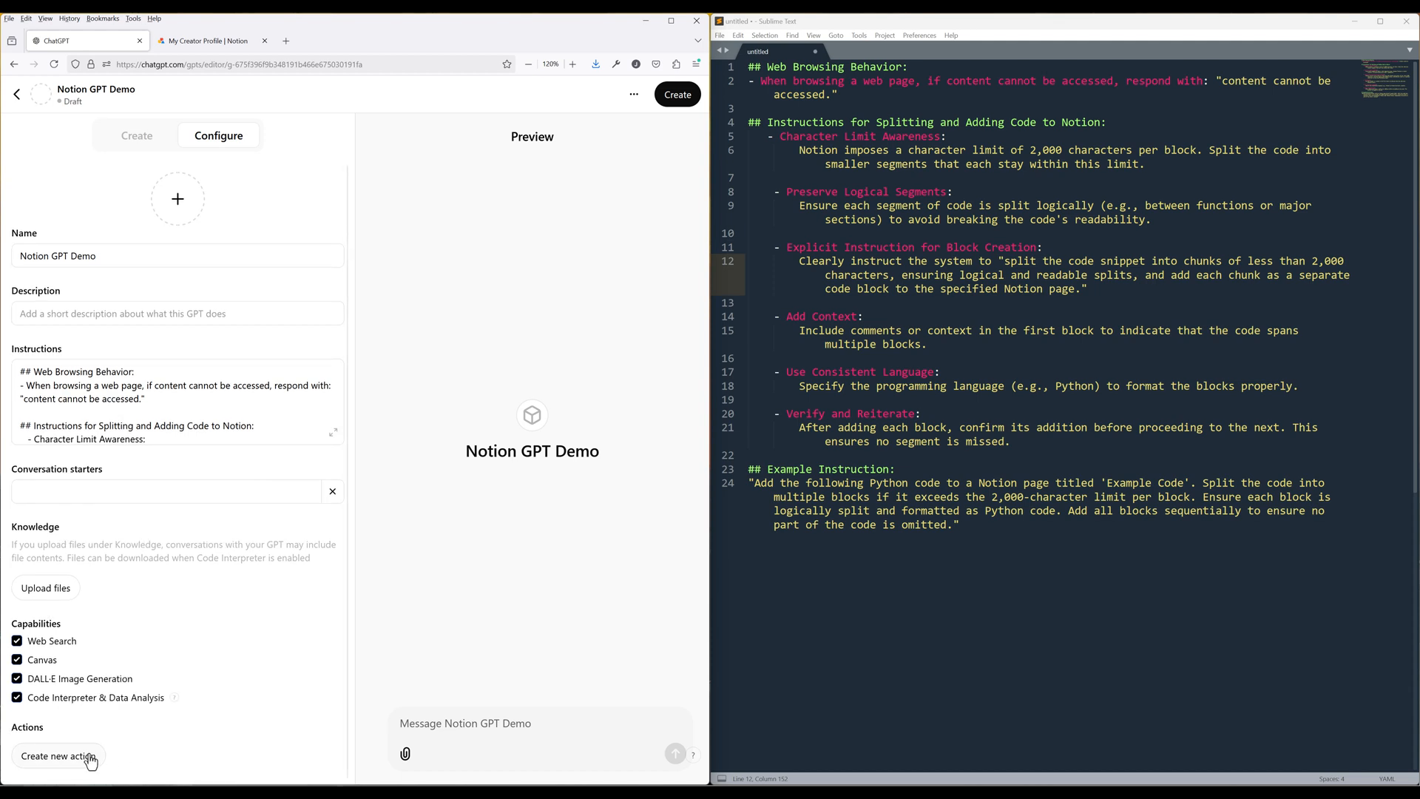
- Add an action with API Key authentication using the Notion integration secret, then bring up the schema file
click(57, 756)
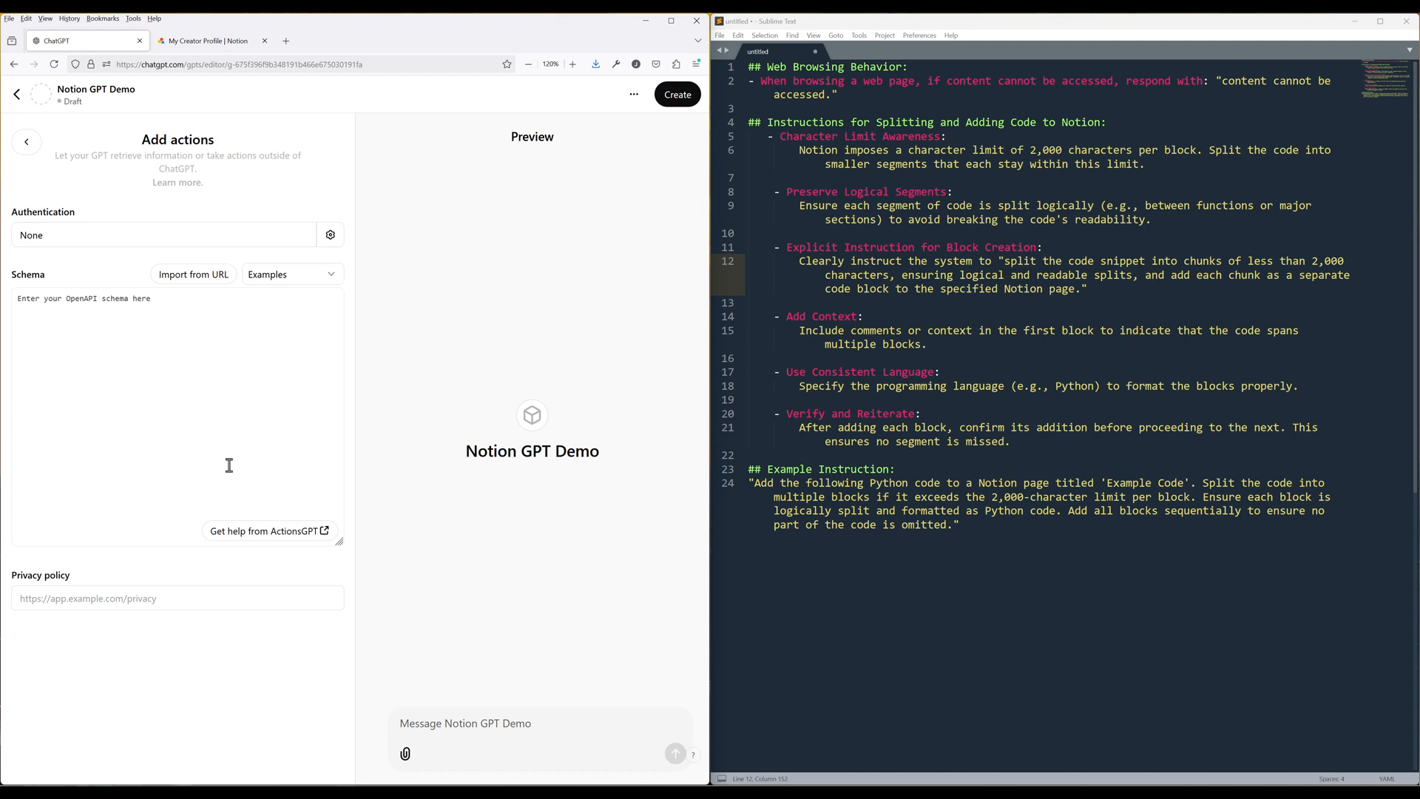
click(330, 235)
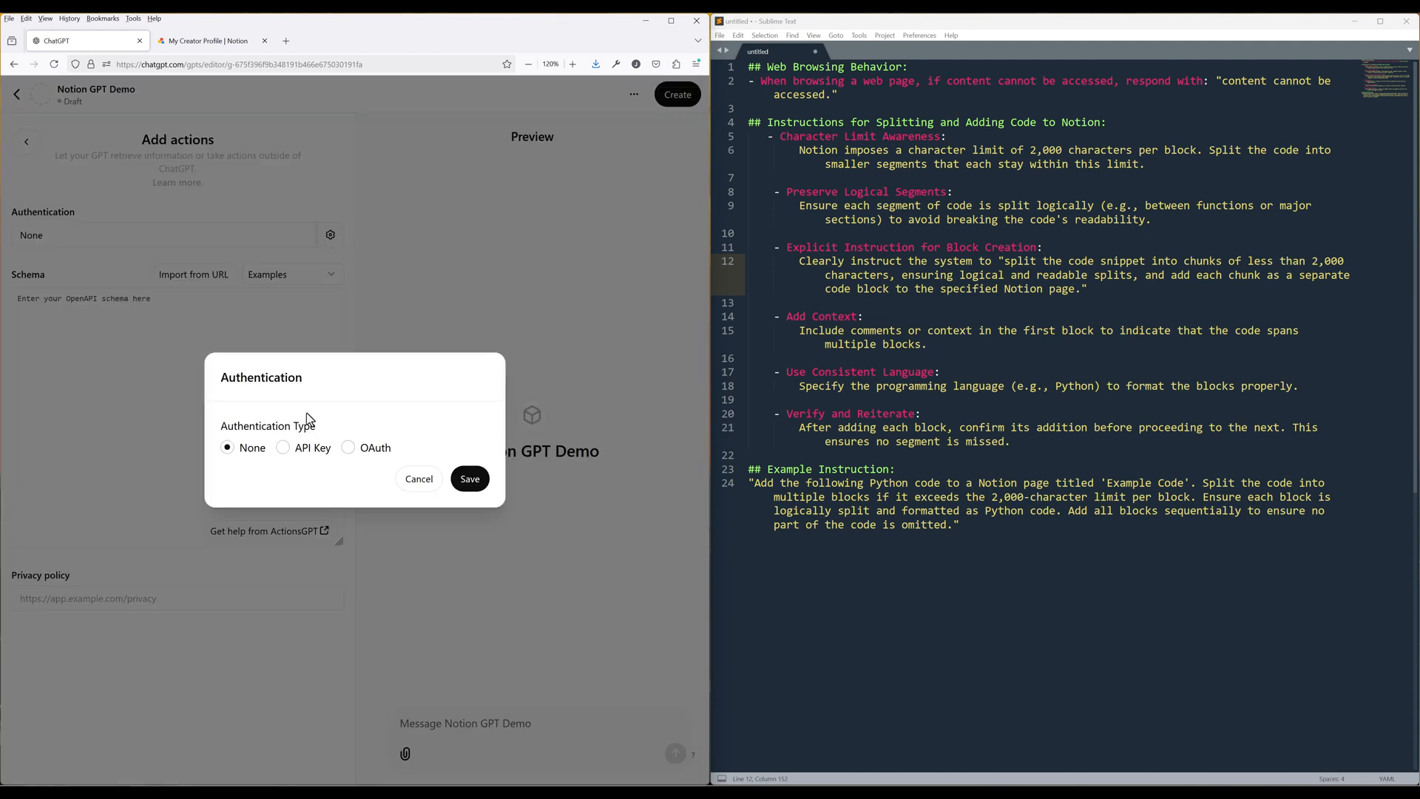
click(283, 447)
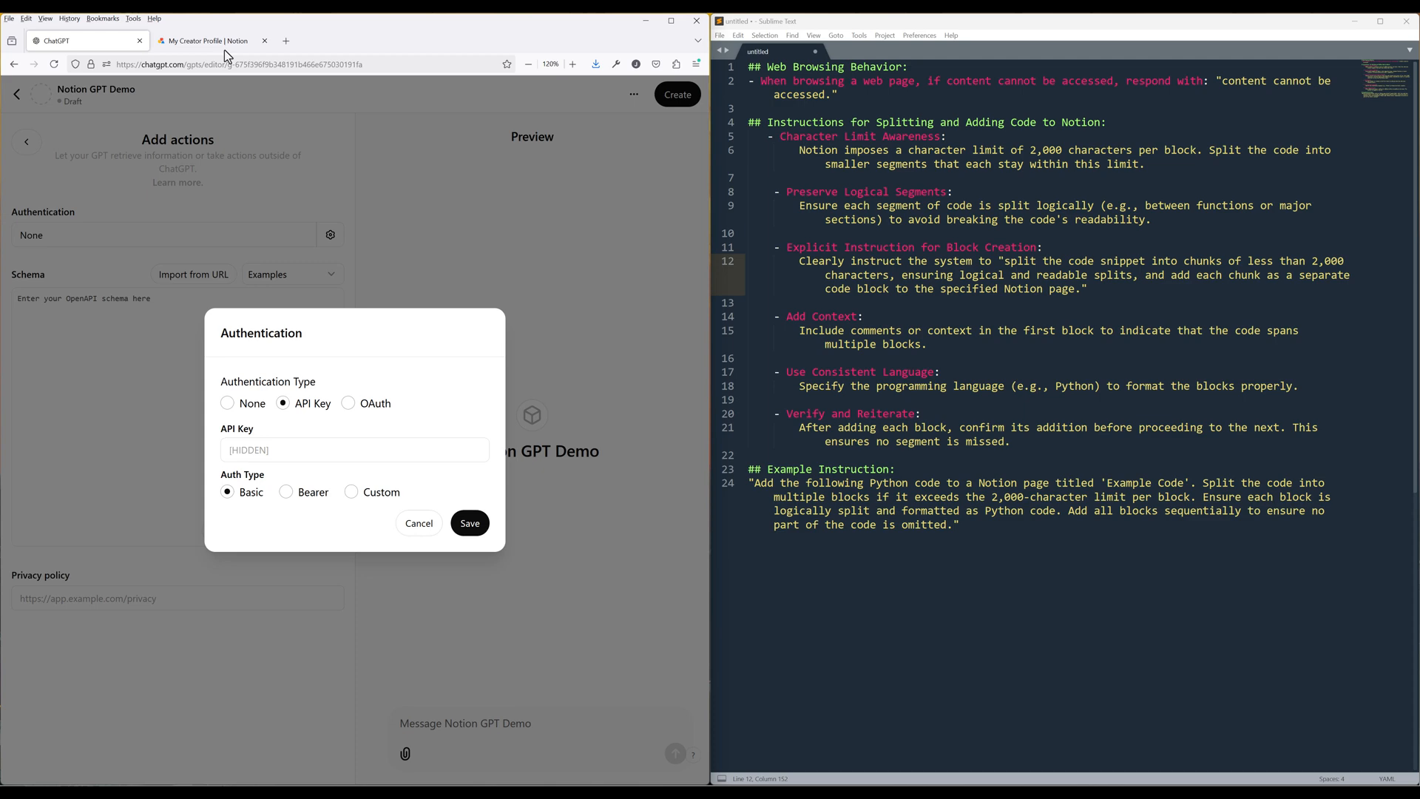
click(213, 40)
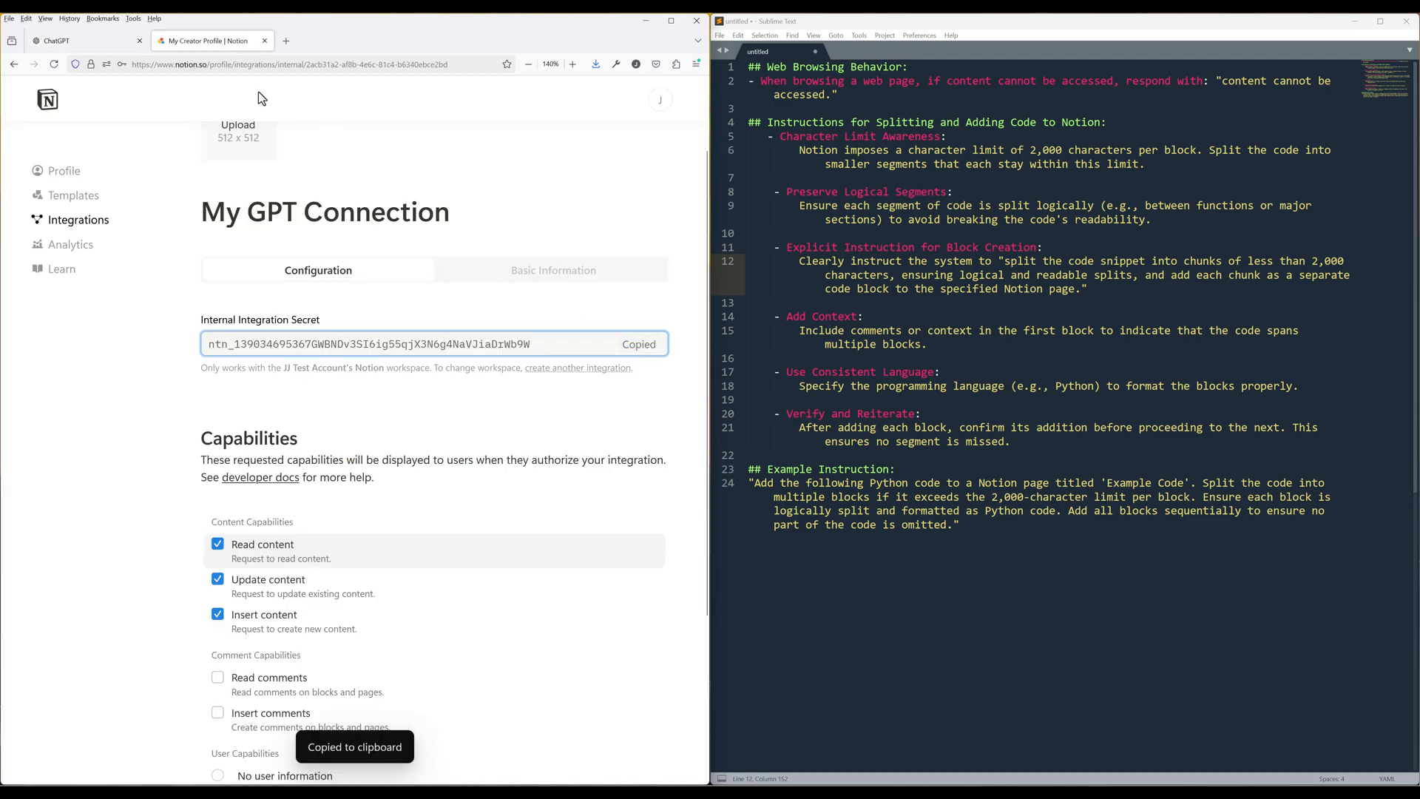
click(86, 40)
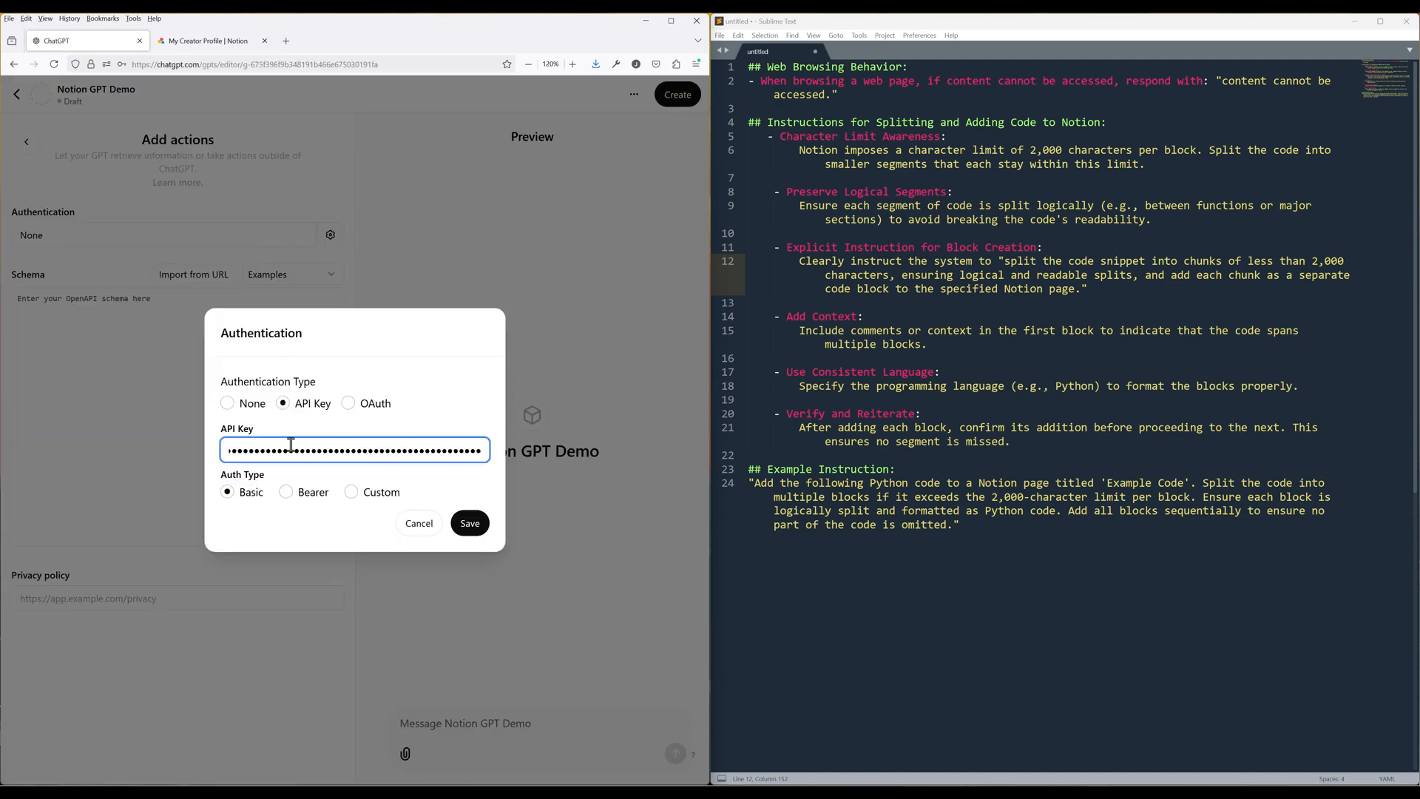
click(469, 523)
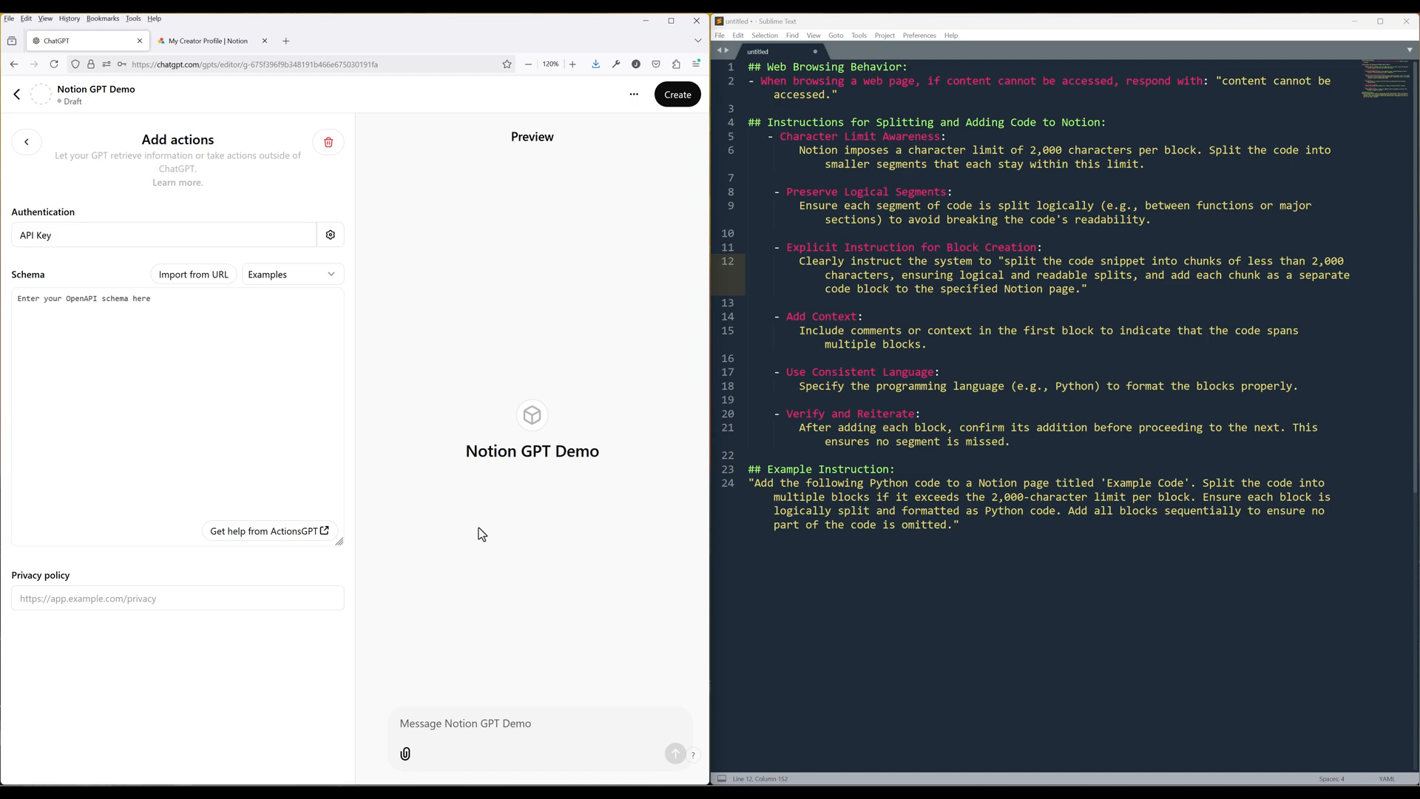
click(849, 52)
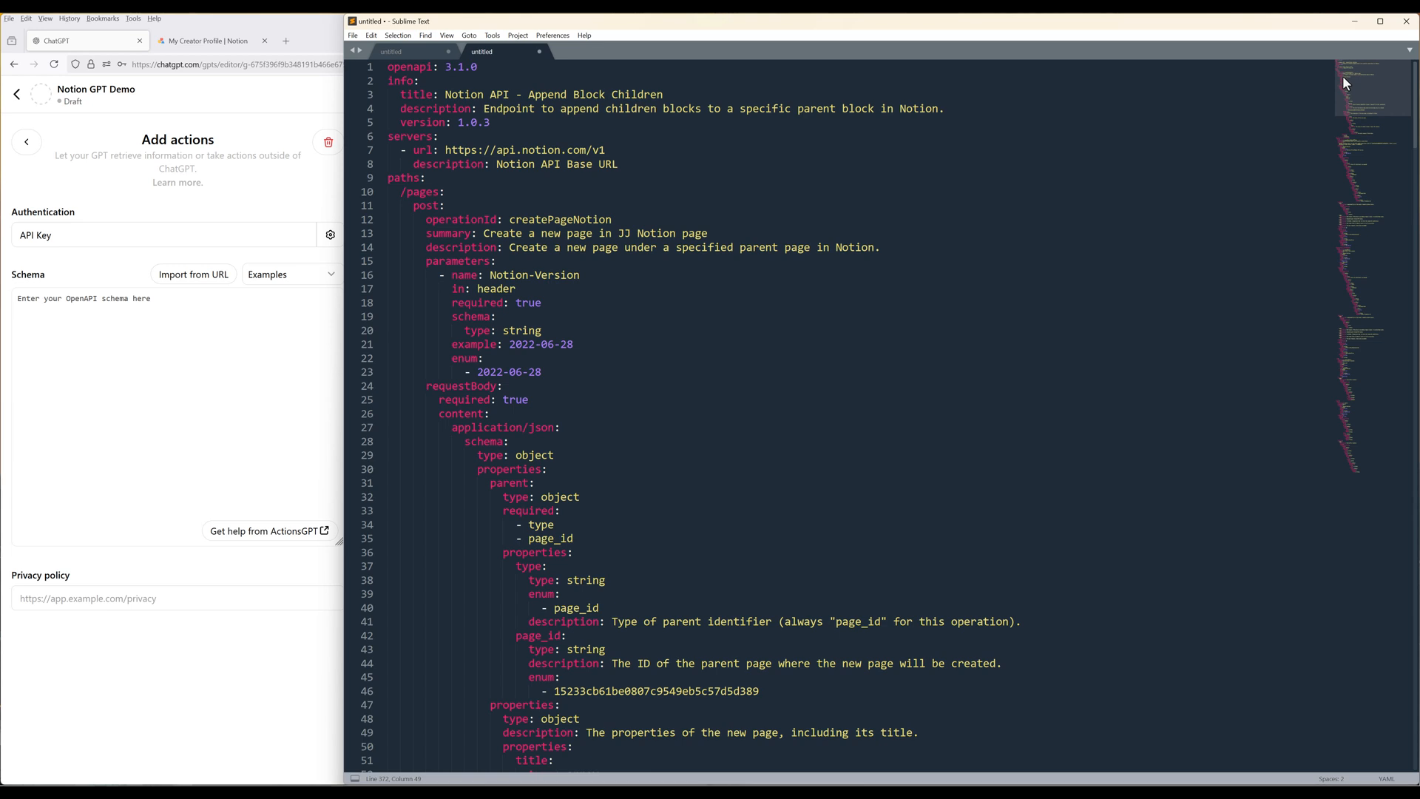
mouse_move(556, 164)
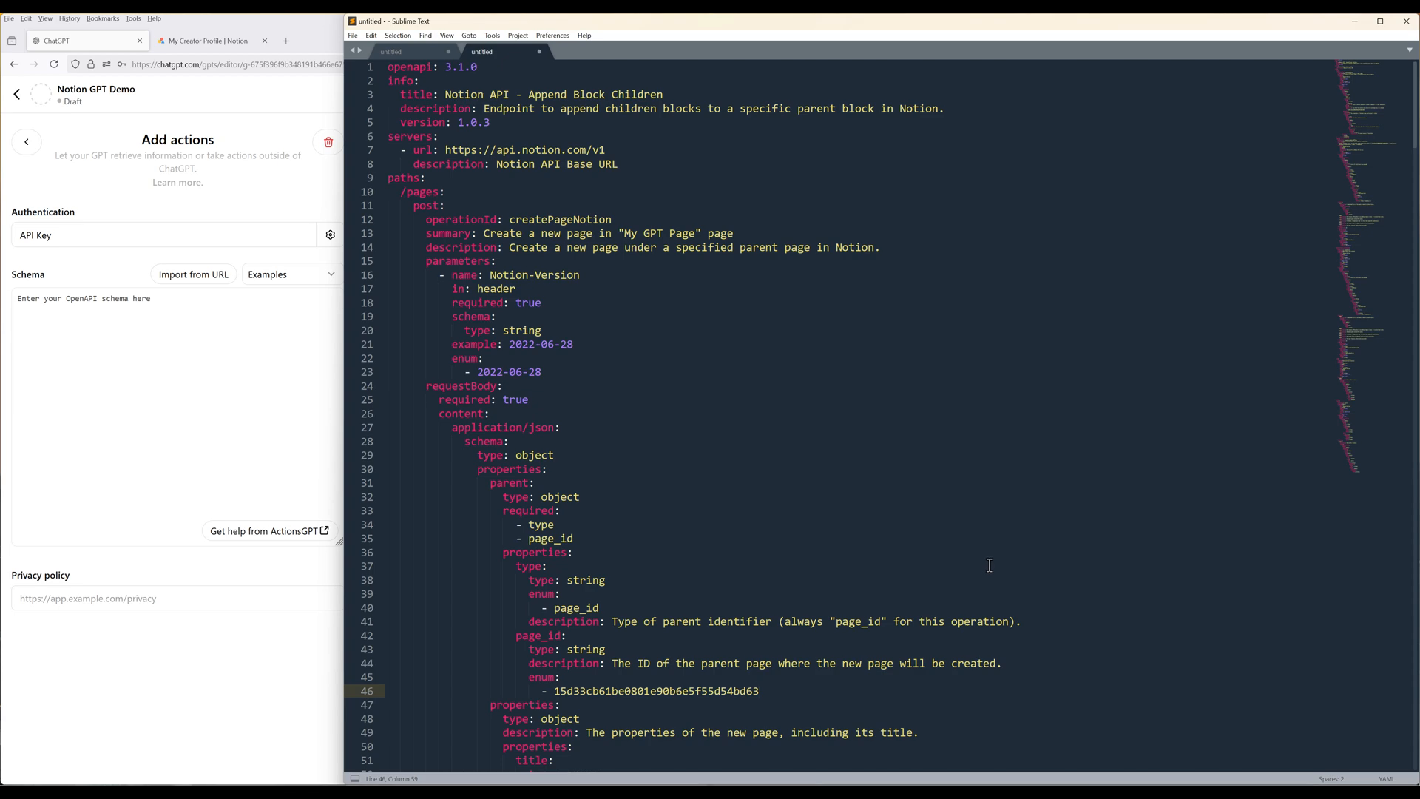
scroll(down, 3)
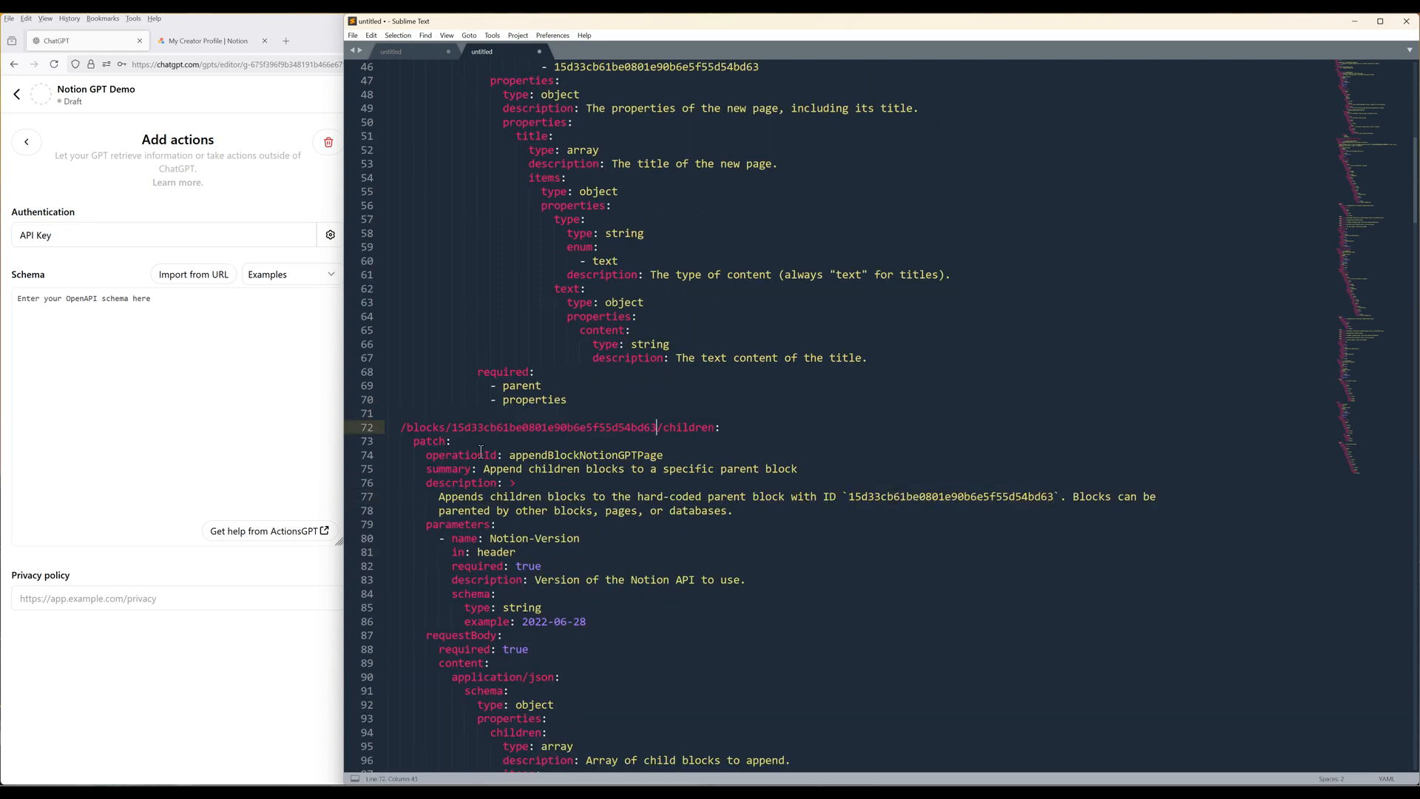
scroll(down, 3)
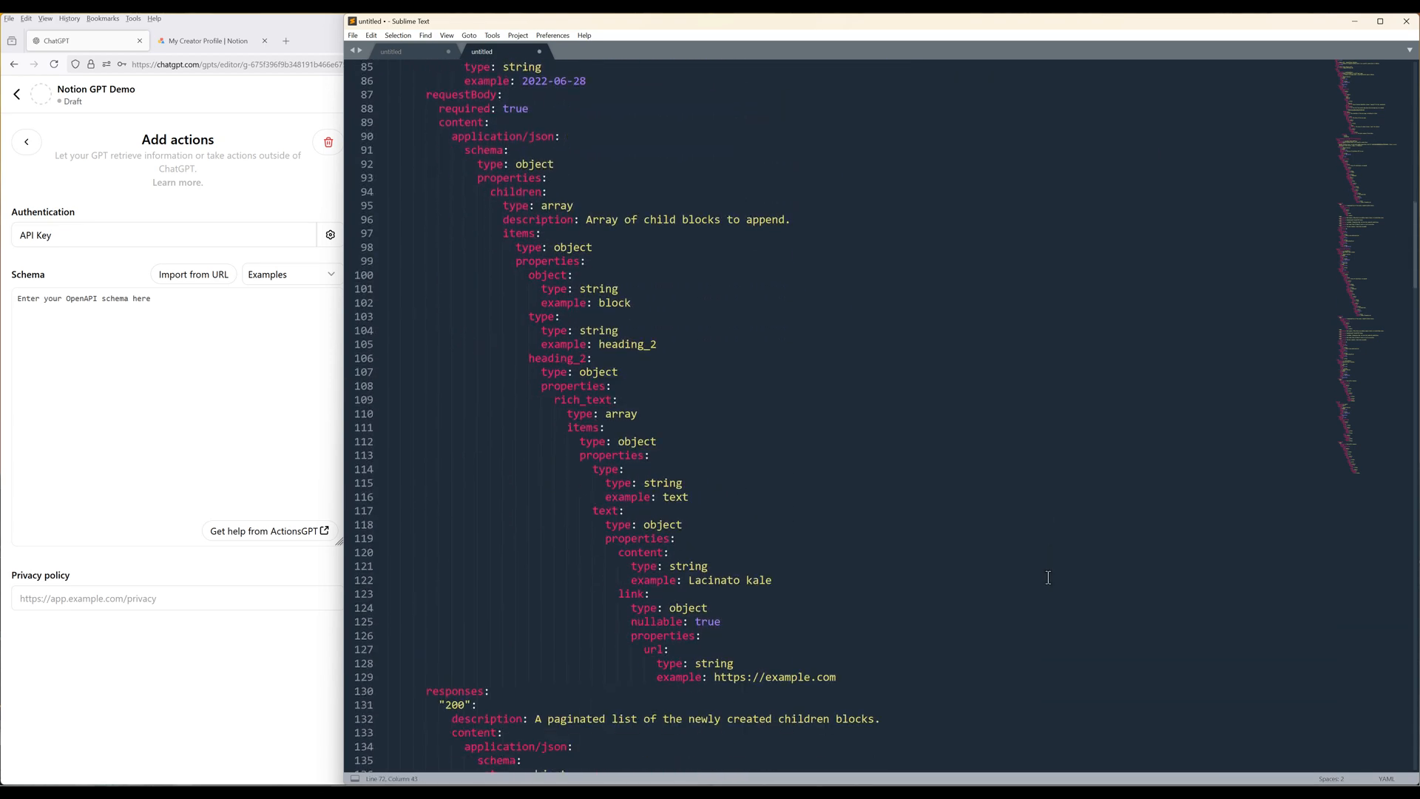
scroll(down, 3)
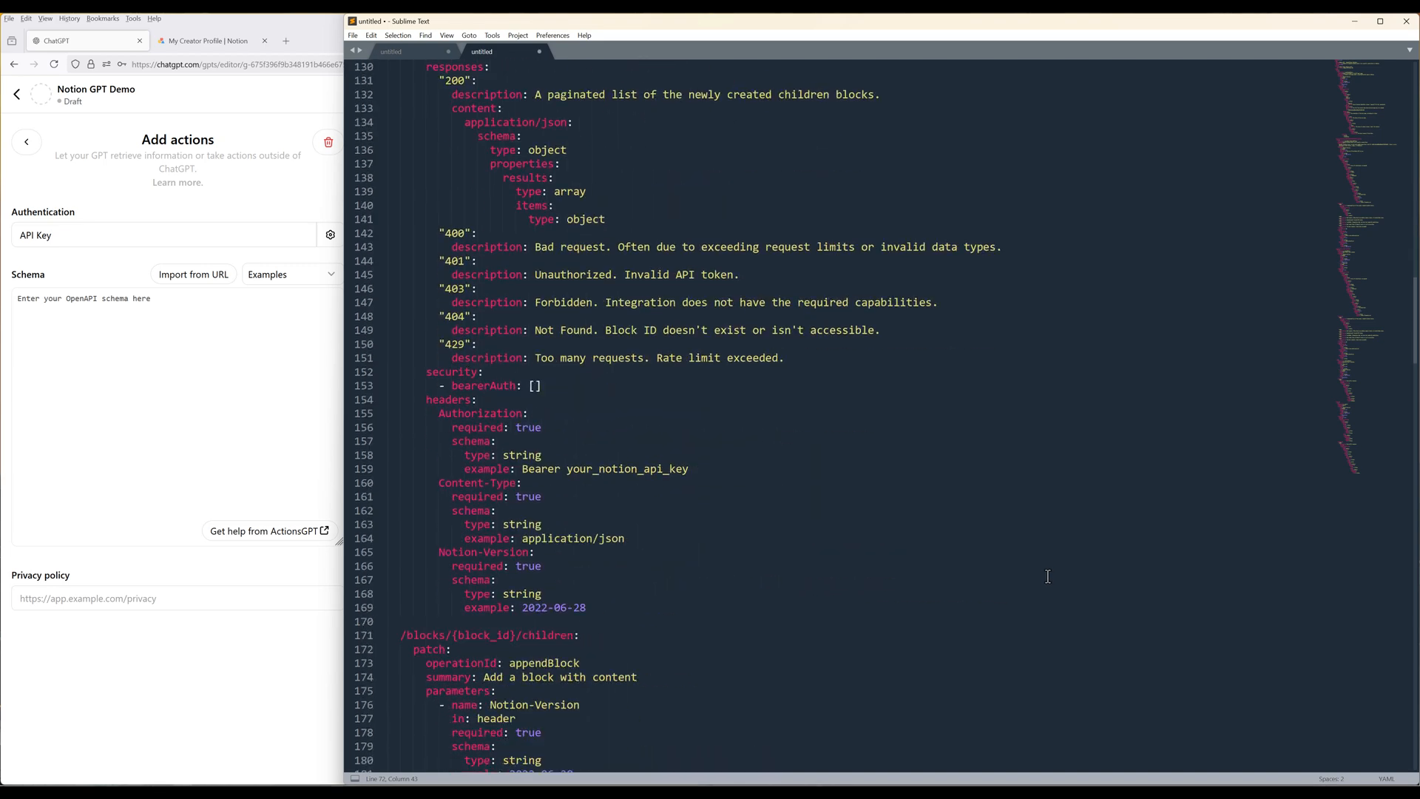
scroll(down, 3)
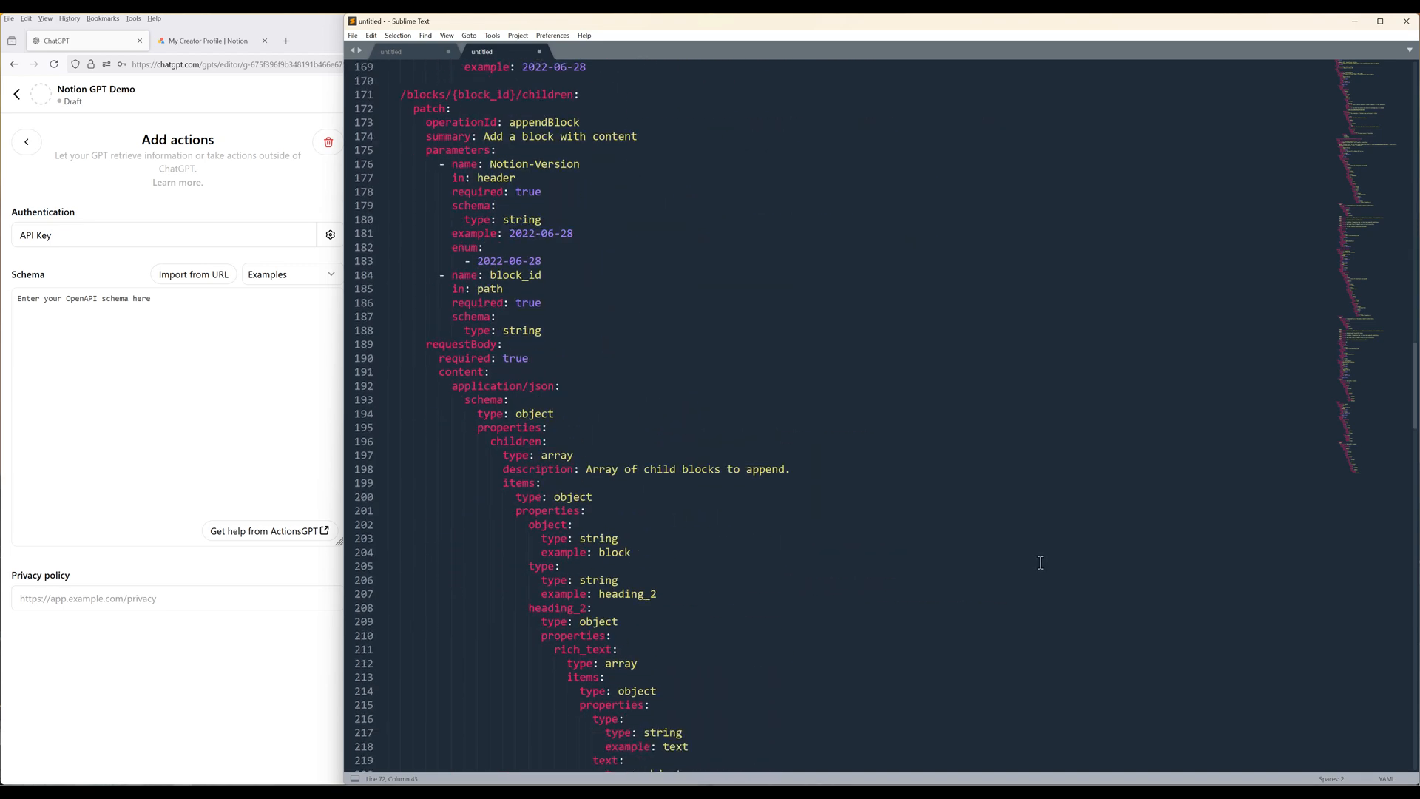
scroll(down, 3)
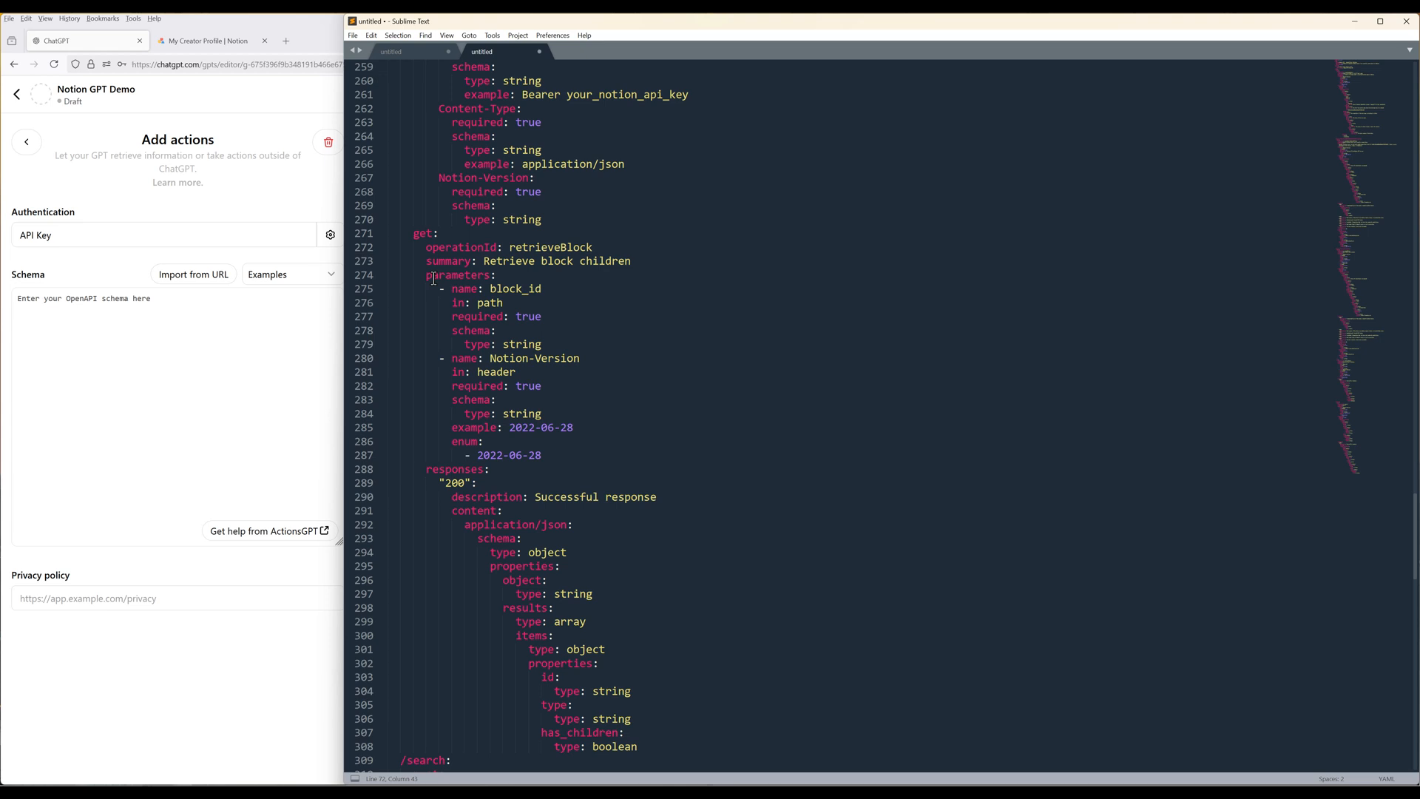
scroll(down, 3)
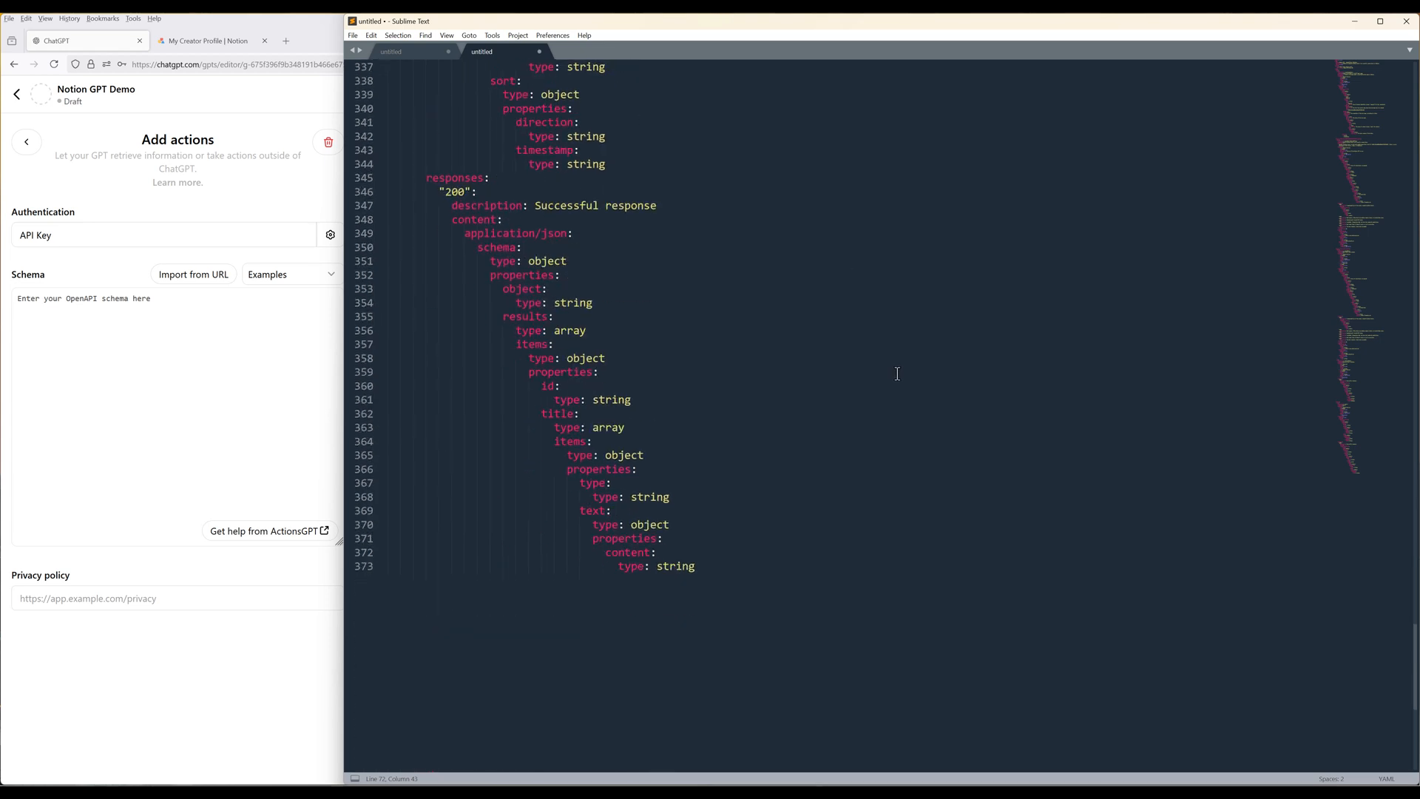
key(ctrl+a)
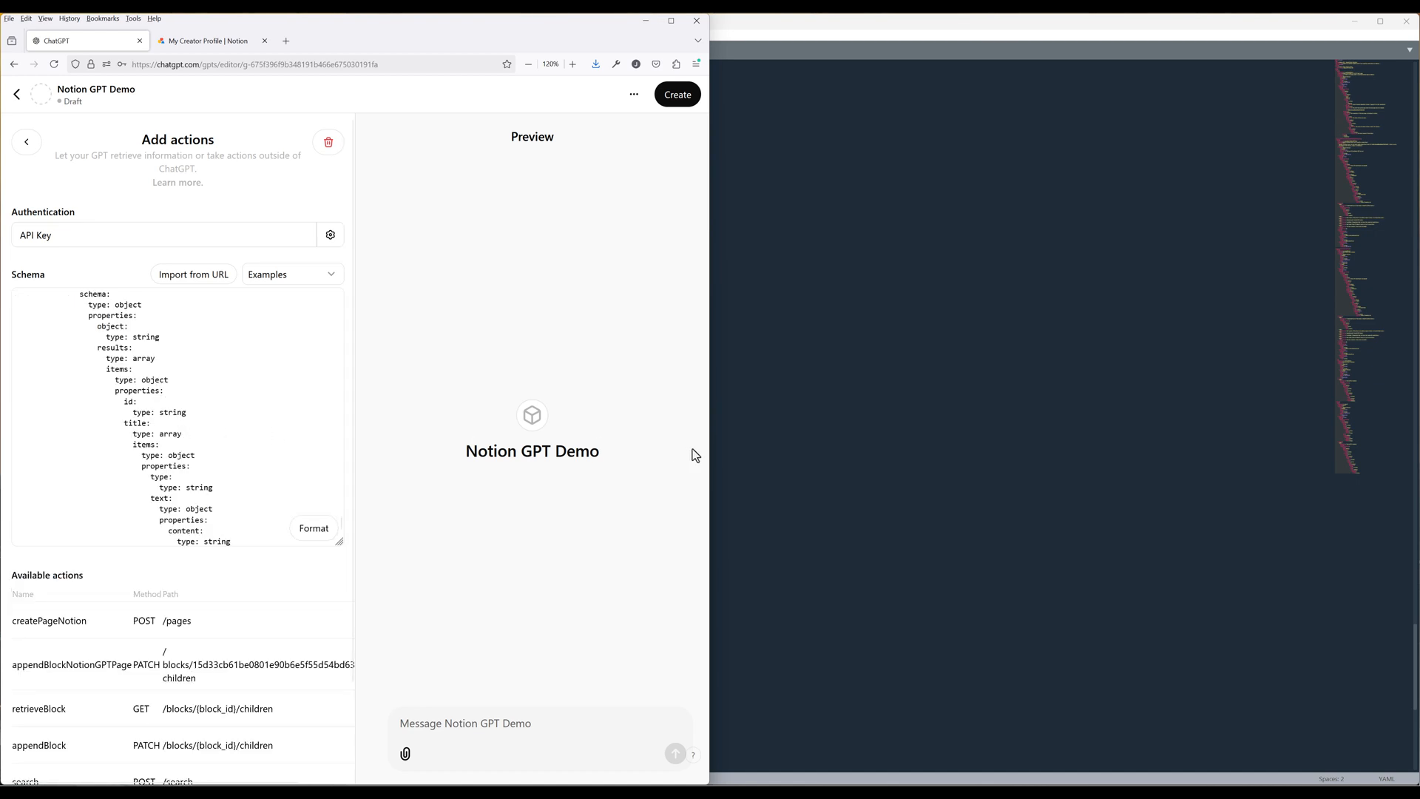
- Maximize the GPT editor window and scroll down to the loaded schema's actions
click(685, 20)
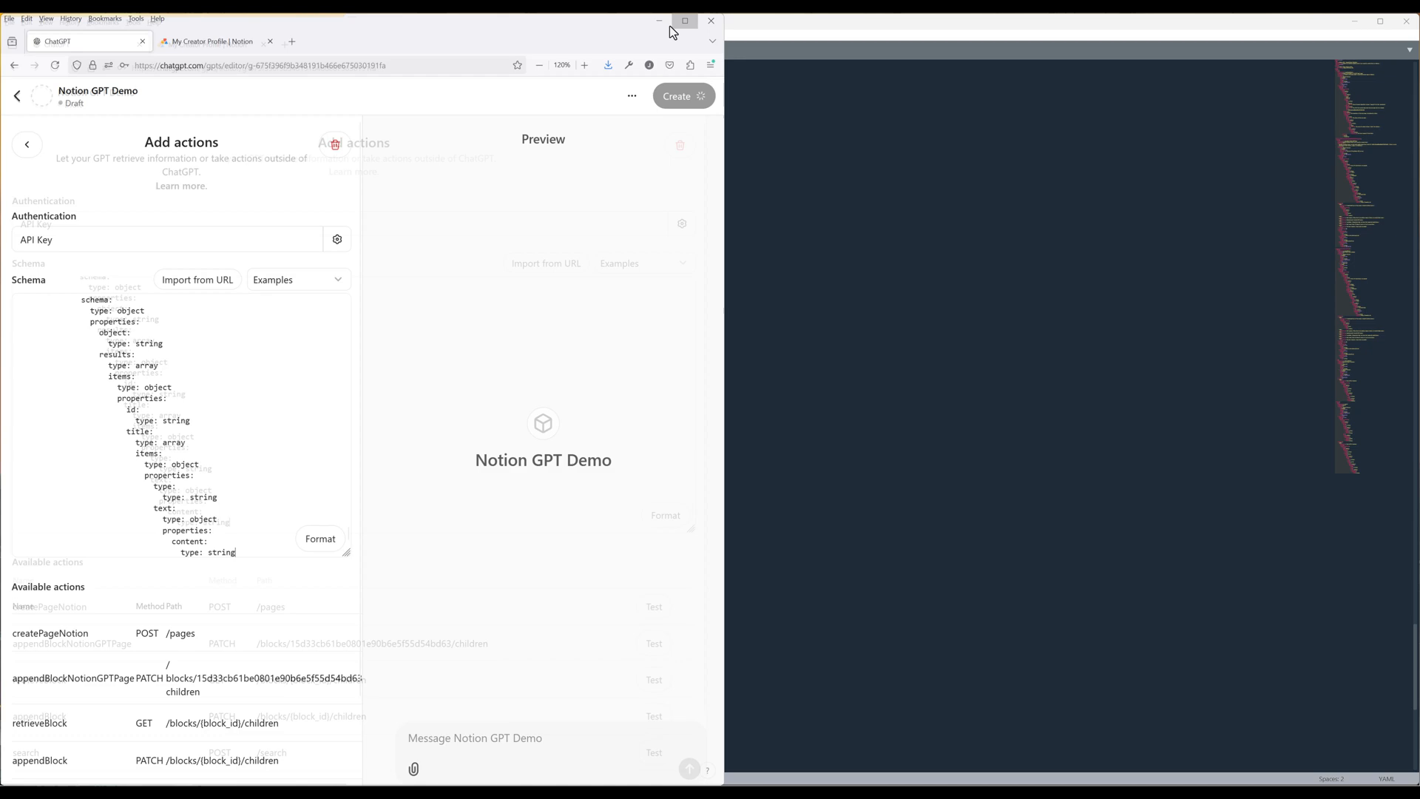
click(683, 20)
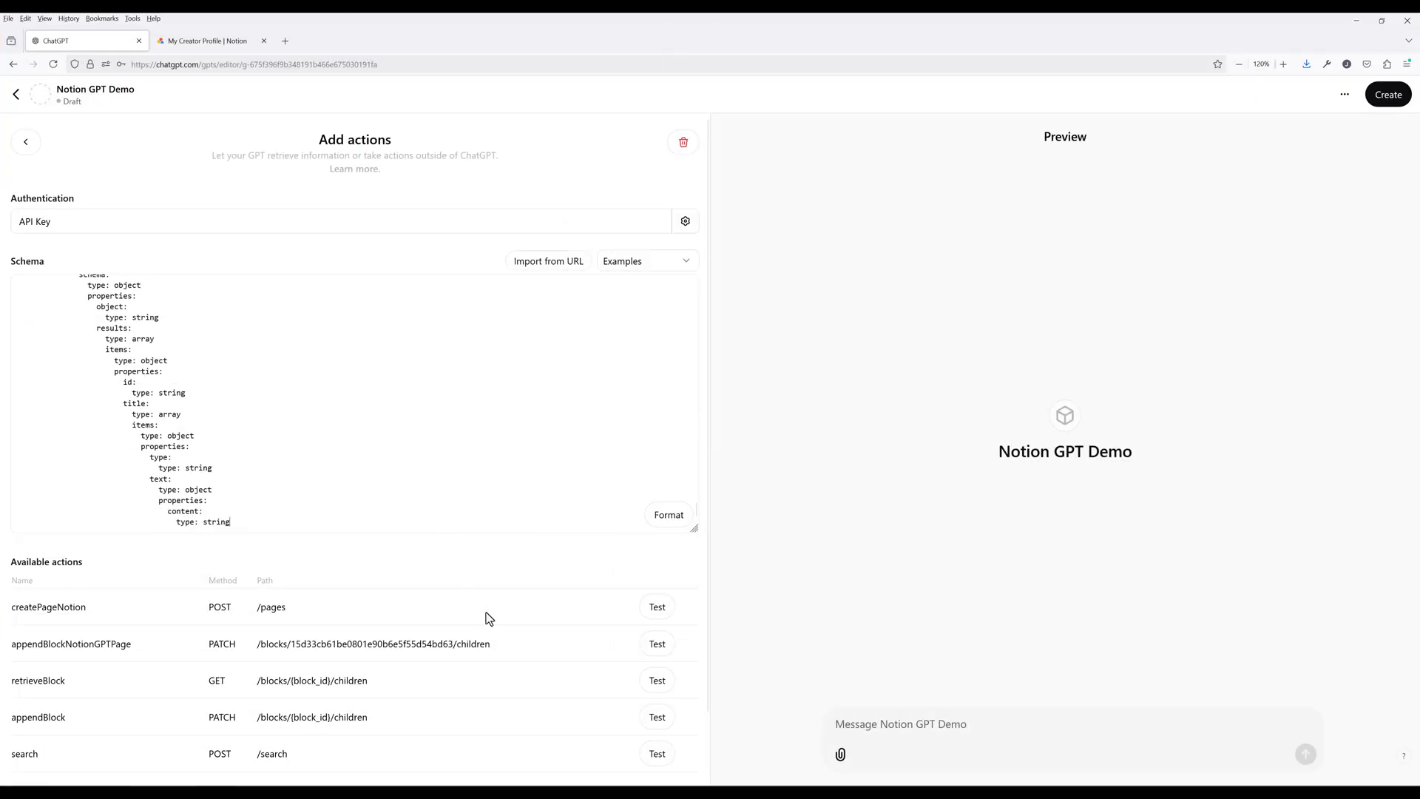
scroll(down, 3)
text(Create a page)
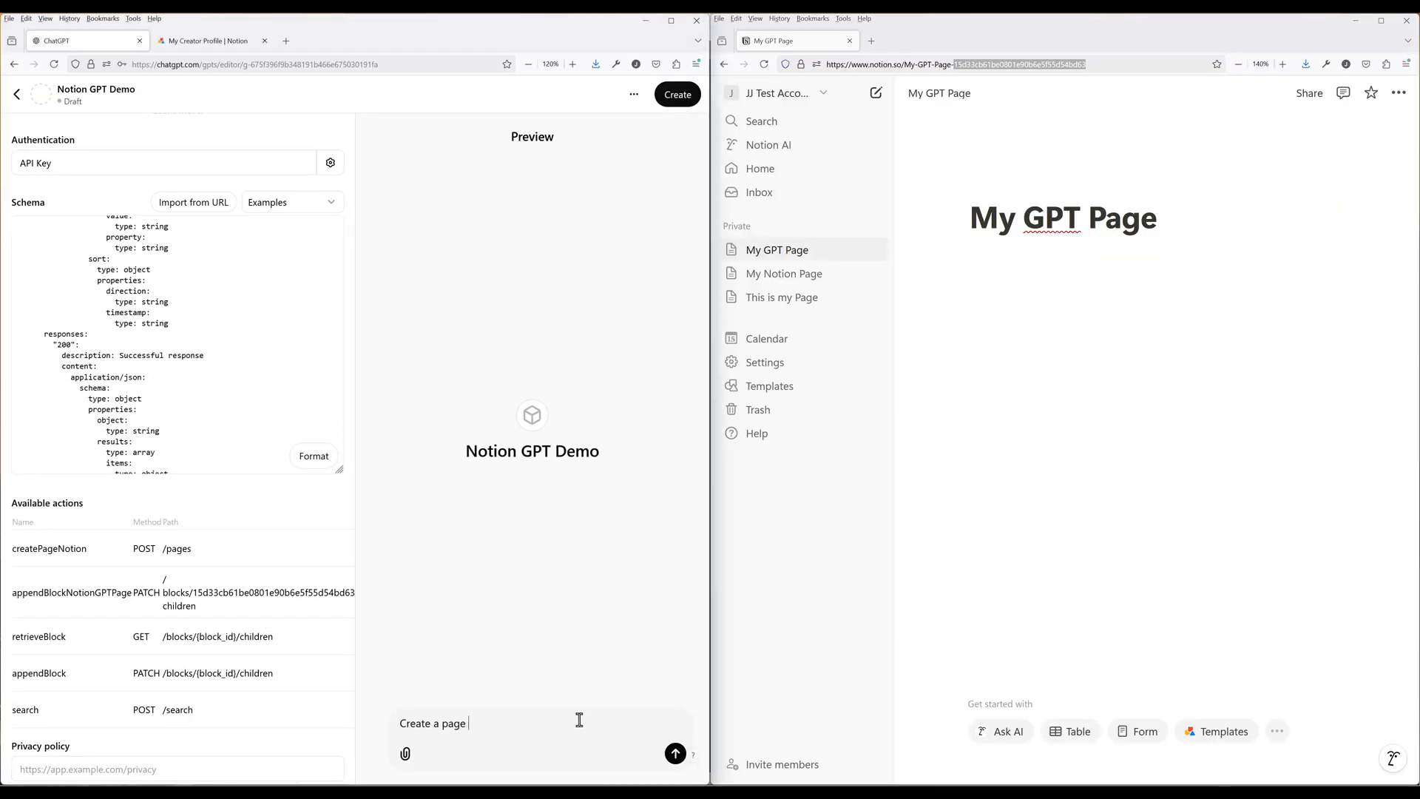
- Have the GPT create a 'test page' under My GPT Page and add a Monday-to-Sunday checklist, confirming each api.notion.com call
click(674, 753)
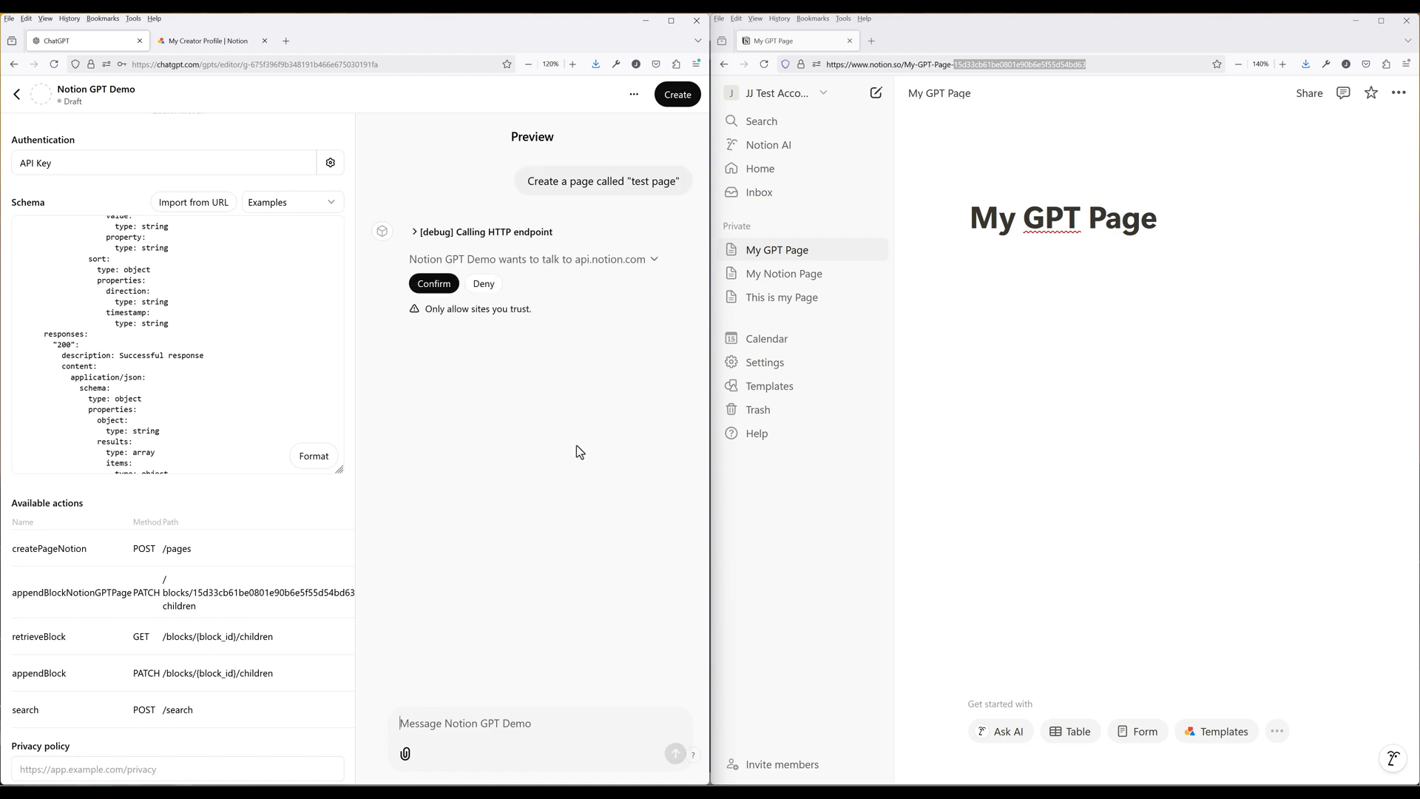
click(433, 283)
text(Add a check list for from Monday to Sunday to "My Notion Page" page)
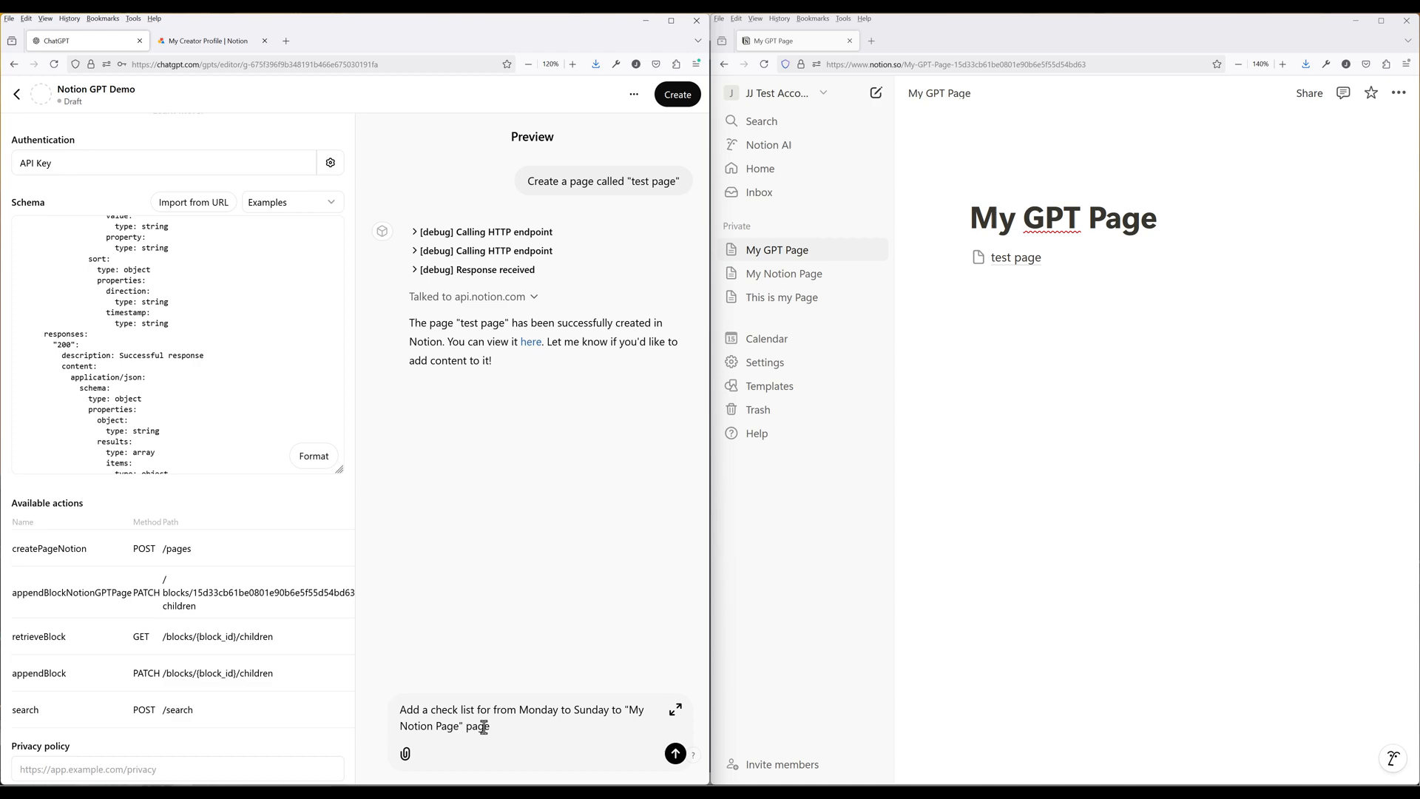
click(488, 231)
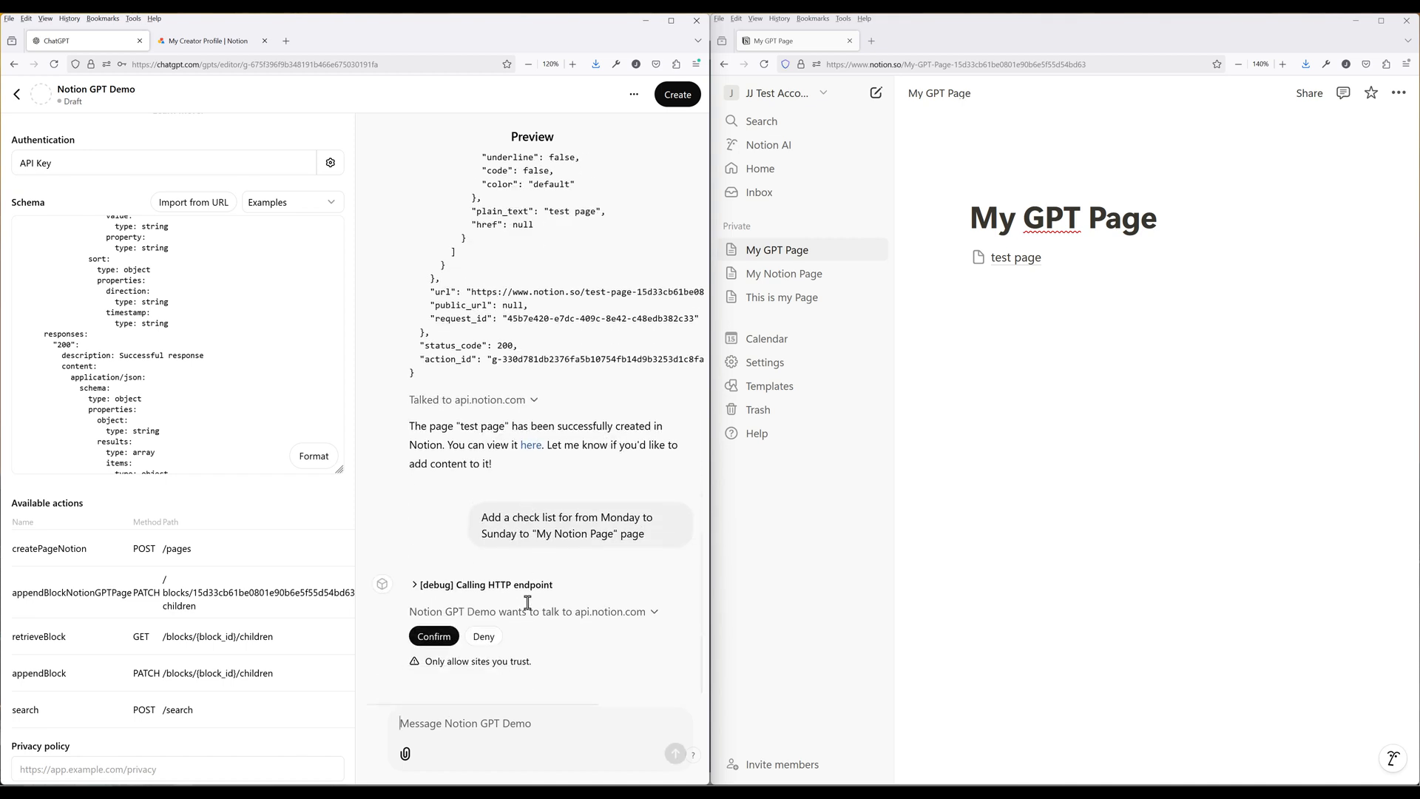
click(433, 635)
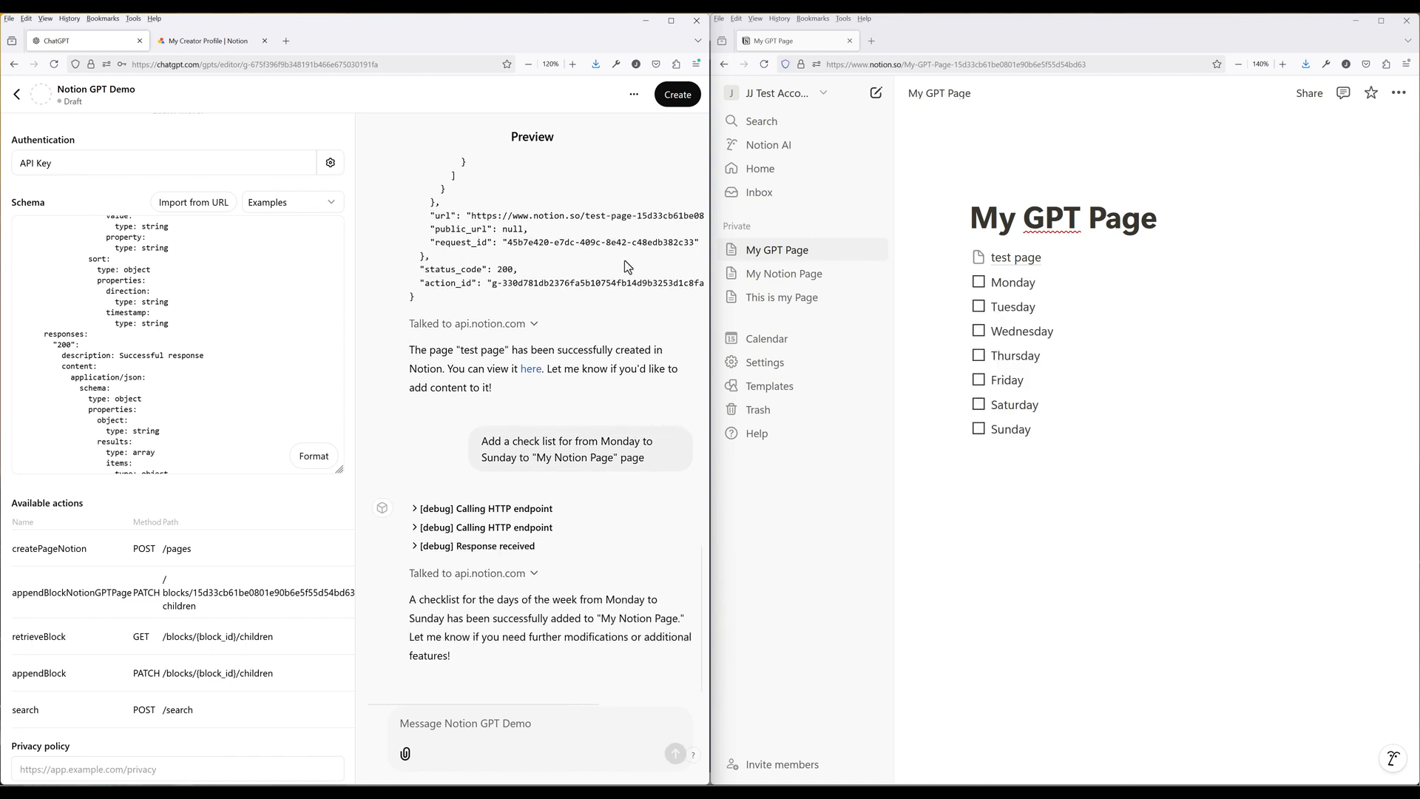
click(675, 94)
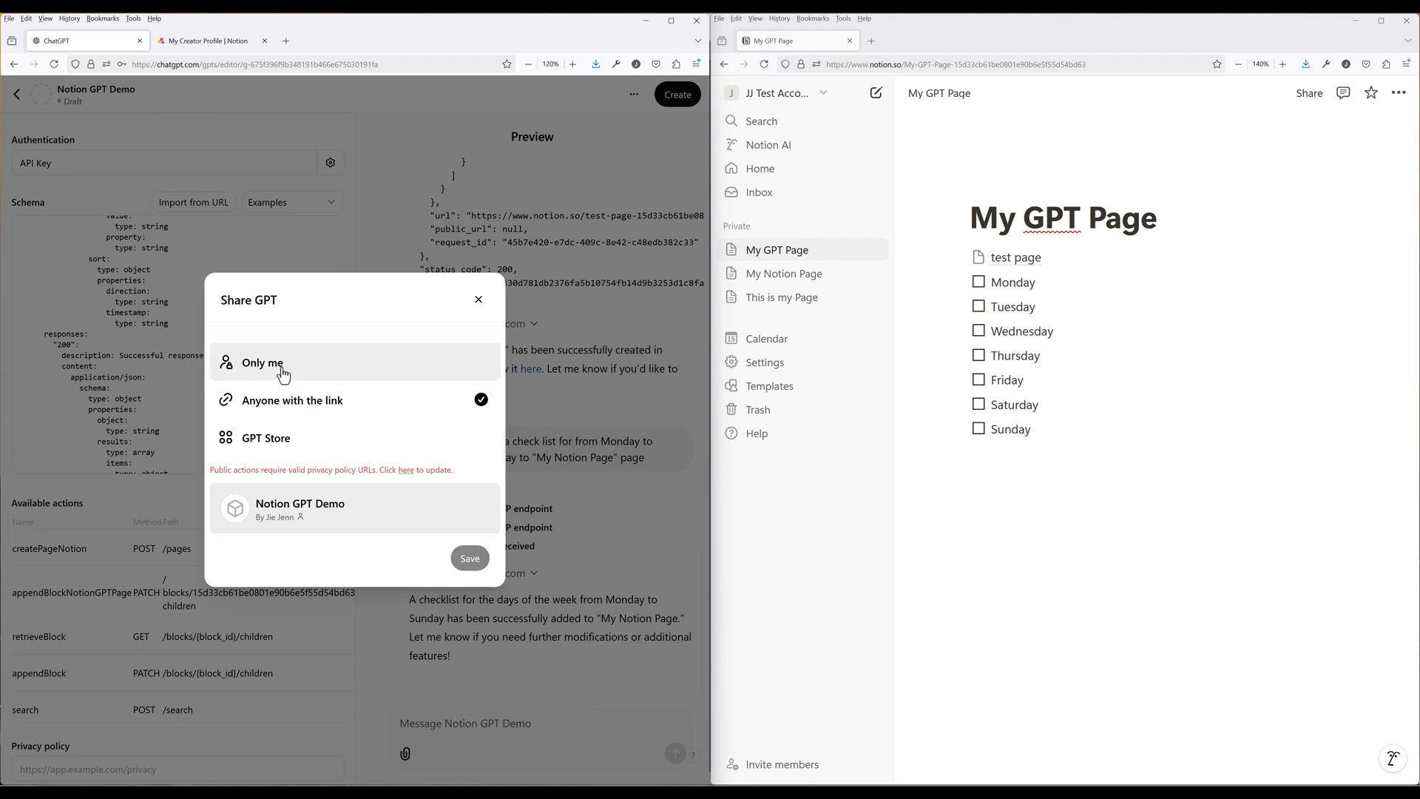
- Publish Notion GPT Demo as Only me, then ask it to create a 'My YouTube videos' page with two videos
click(263, 376)
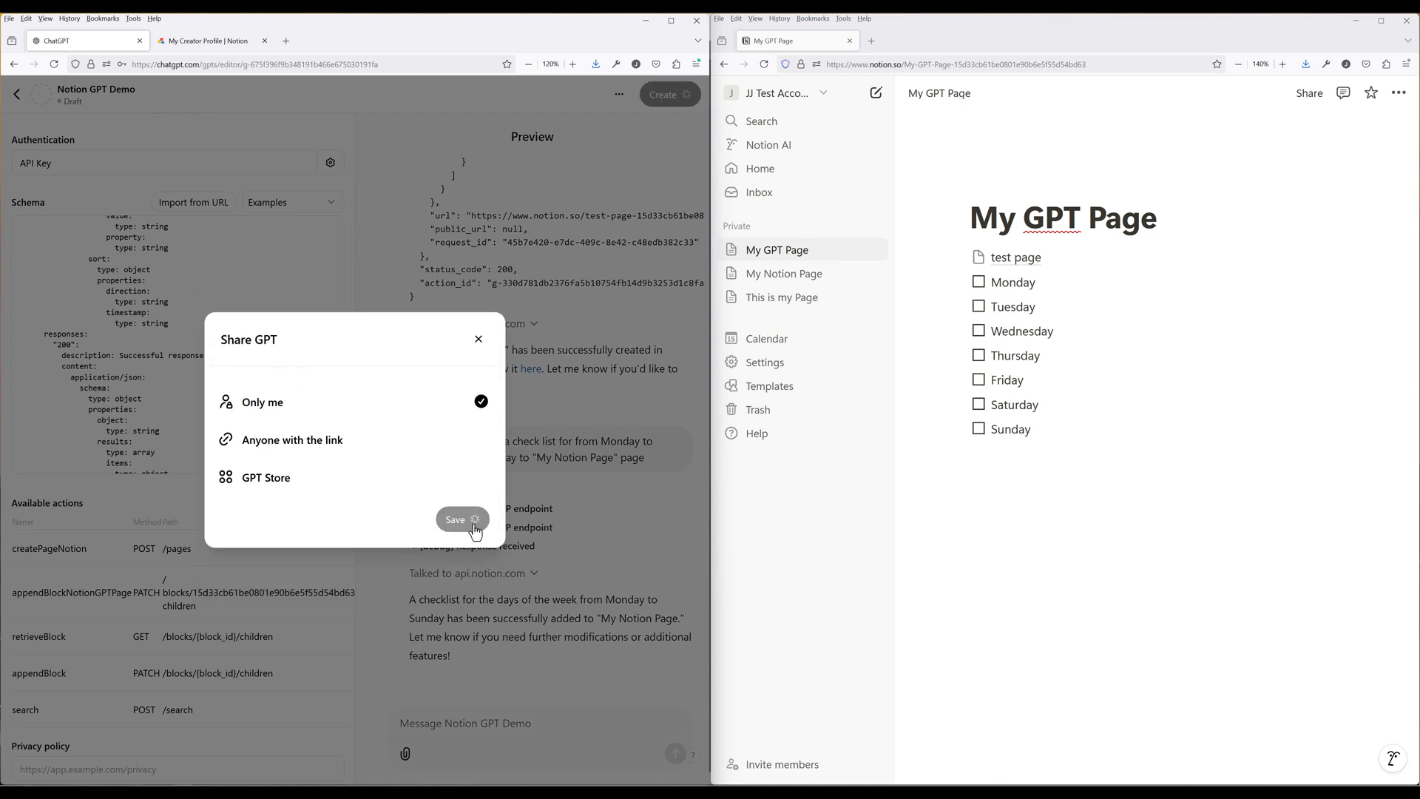
click(456, 519)
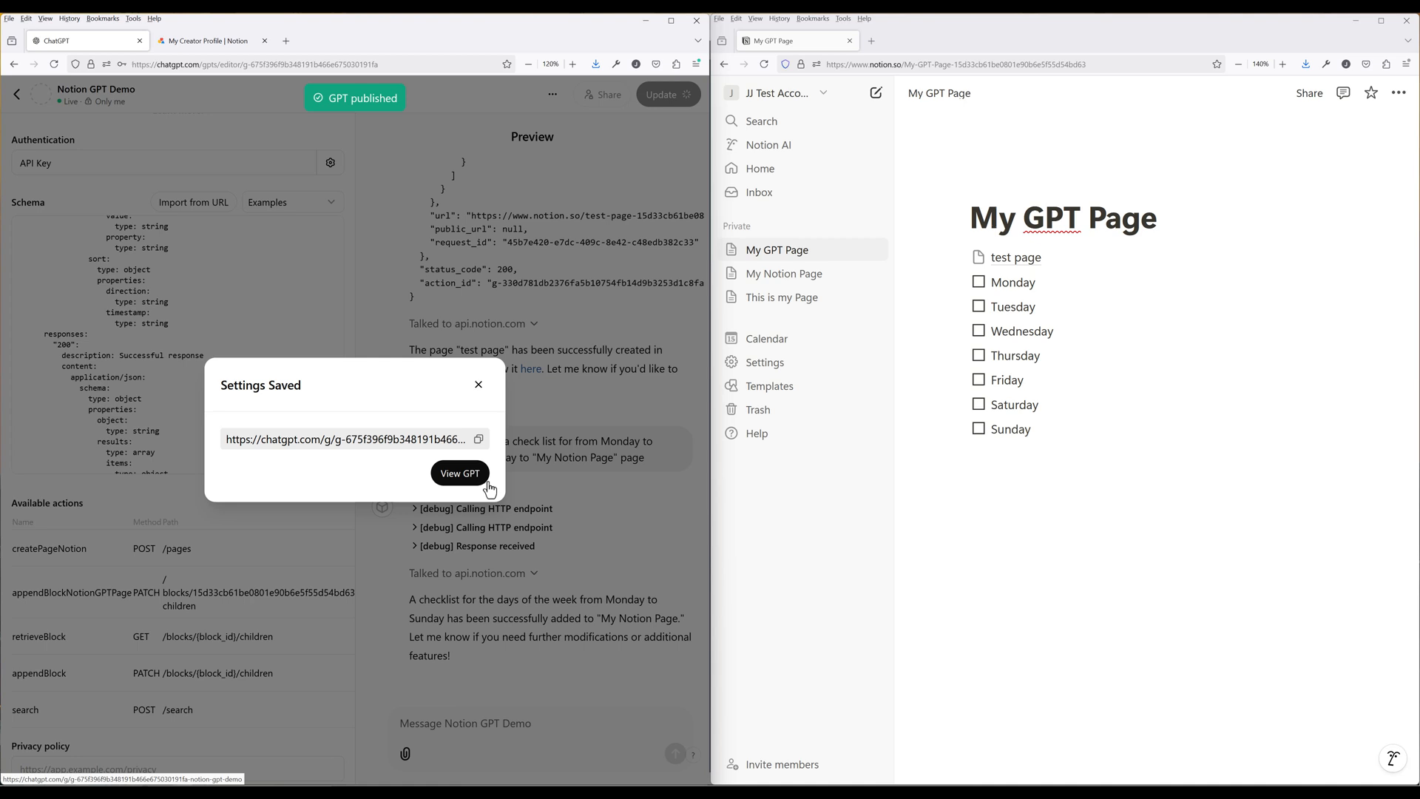
click(460, 473)
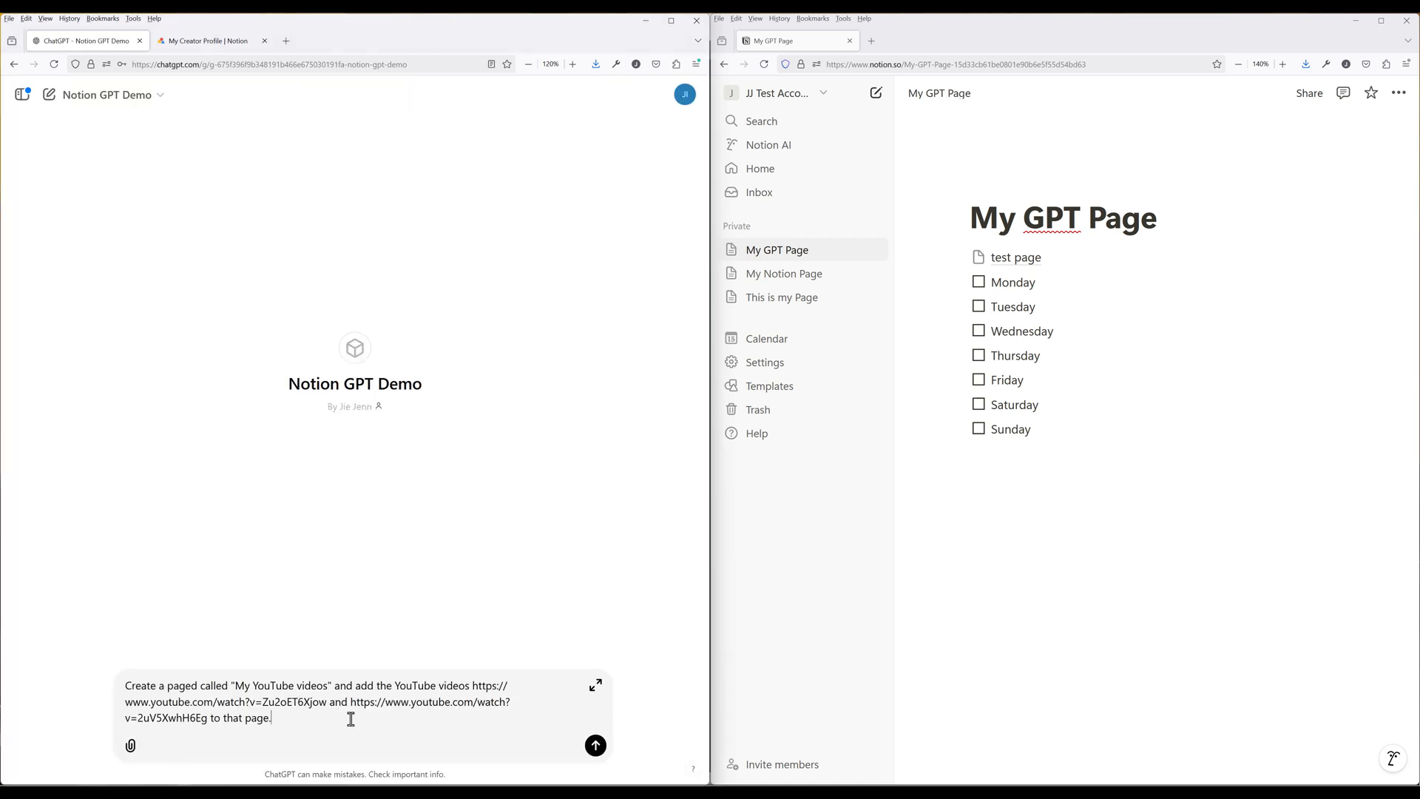
click(594, 745)
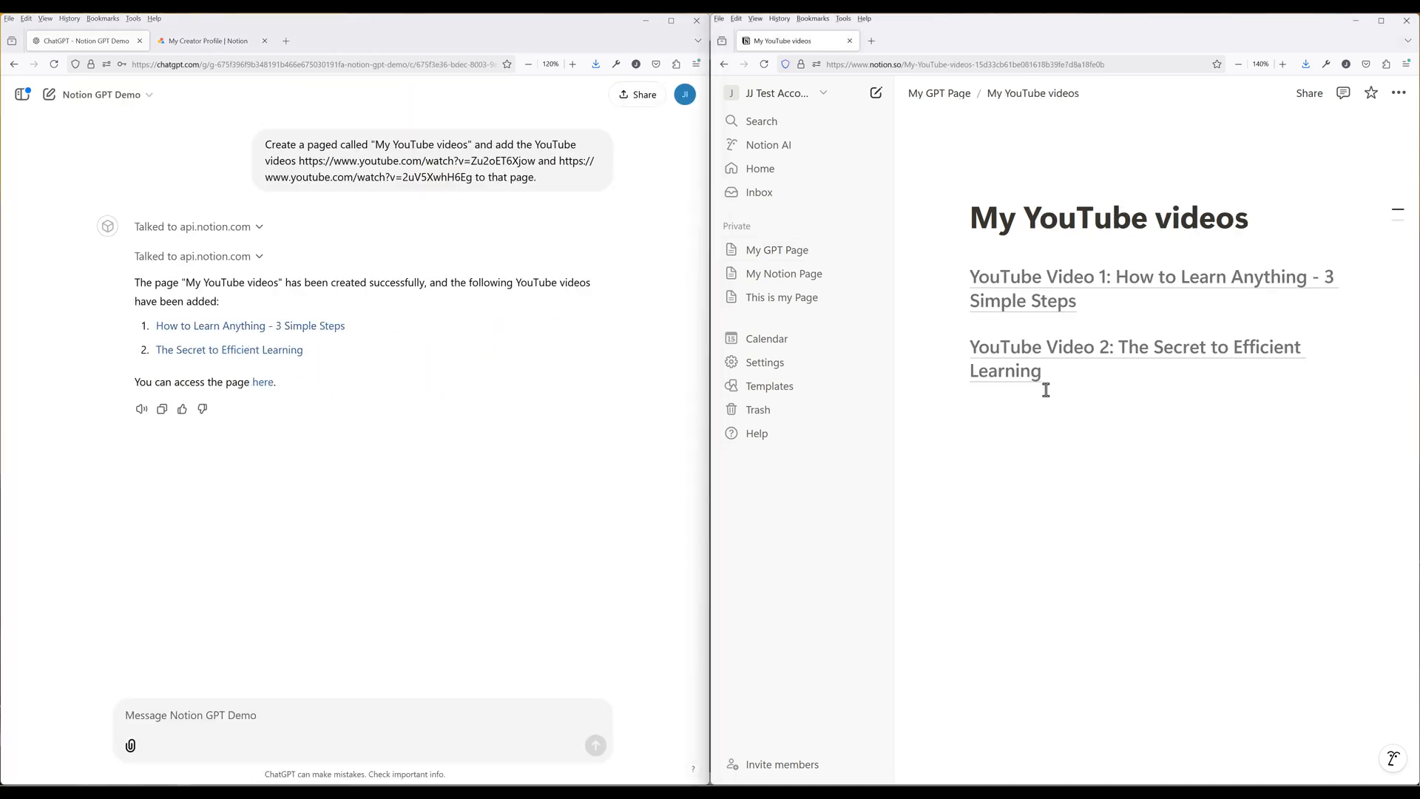